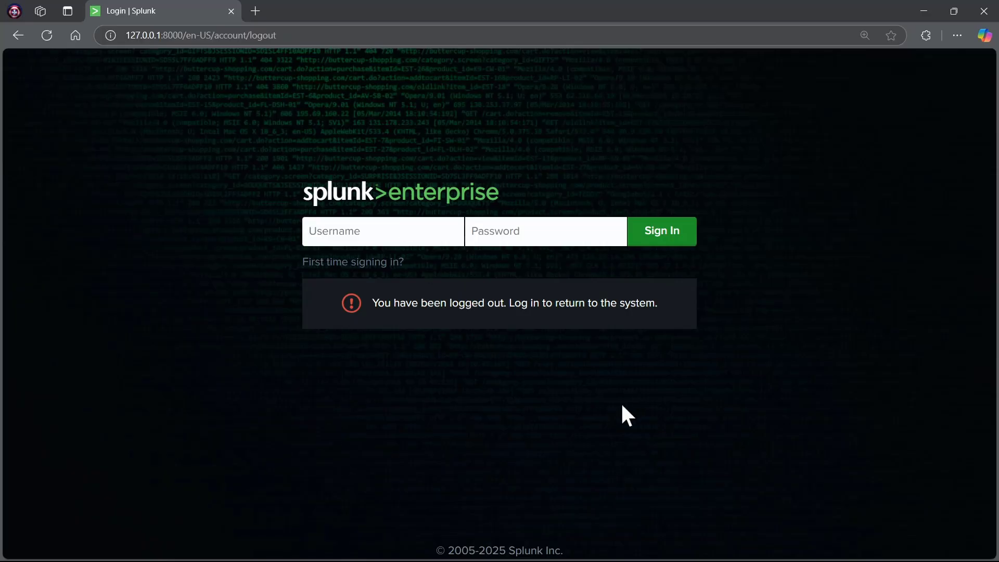
- Sign in to Splunk as user 'aseq' and reach the Search & Reporting page
{"action": "type", "text": "asequeira"}
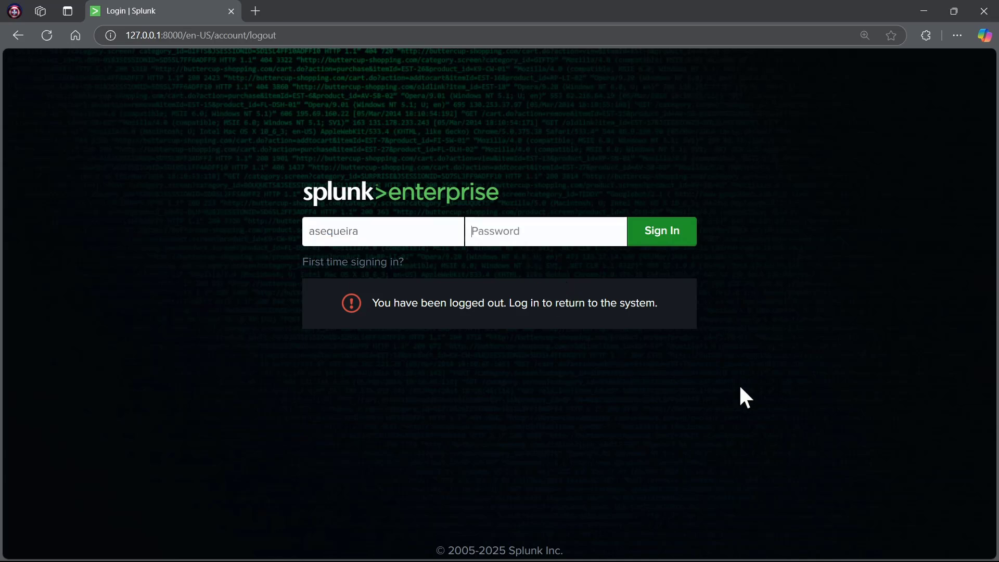
{"action": "type", "text": "•••••"}
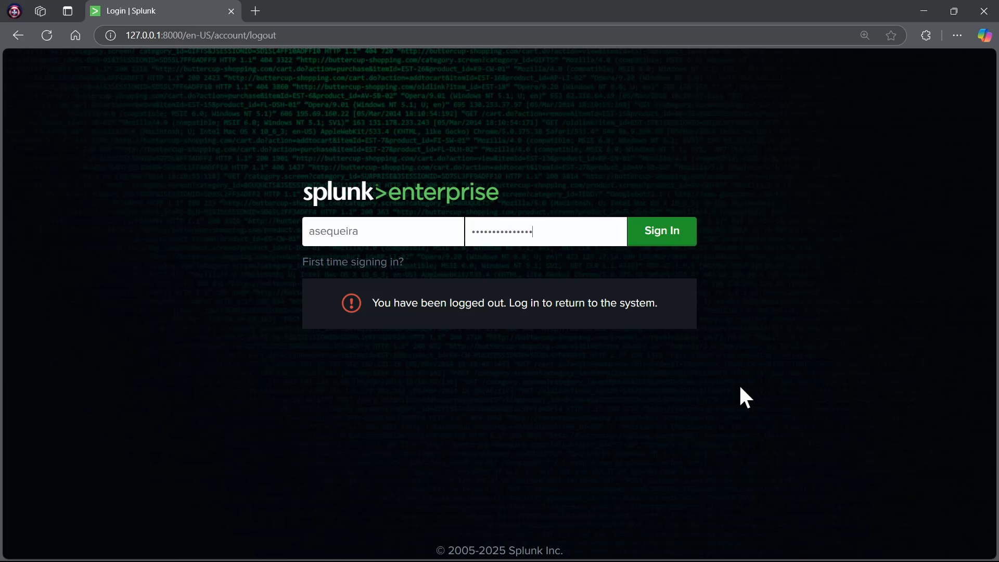
{"action": "left_click", "coordinate": [661, 231]}
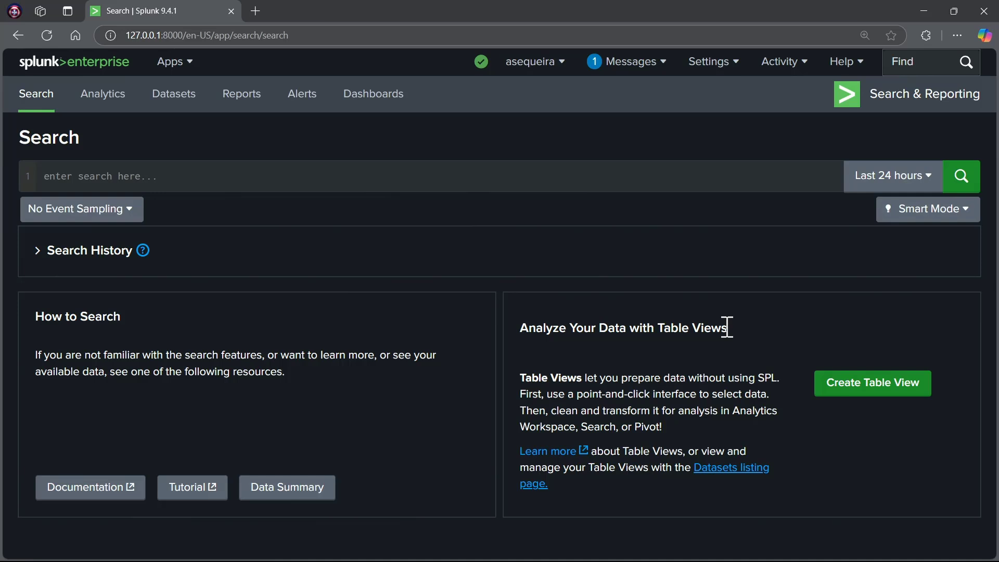
{"action": "mouse_move", "coordinate": [624, 279]}
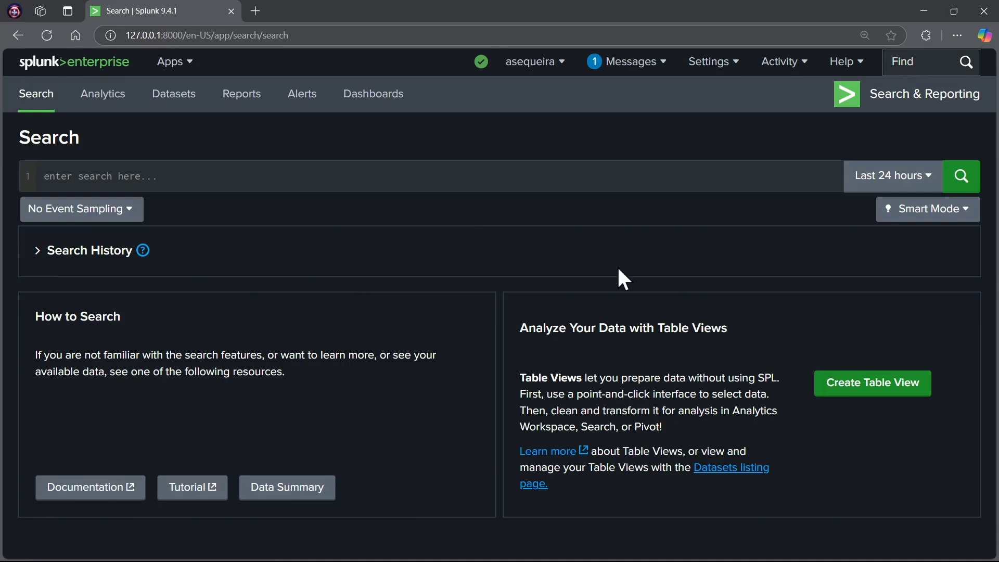
{"action": "mouse_move", "coordinate": [470, 188]}
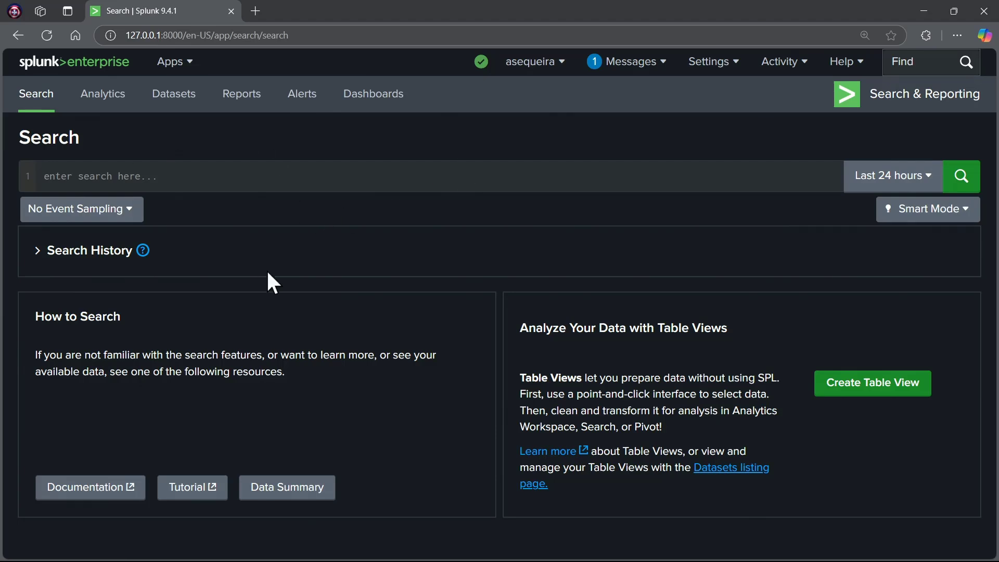
{"action": "left_click", "coordinate": [170, 62]}
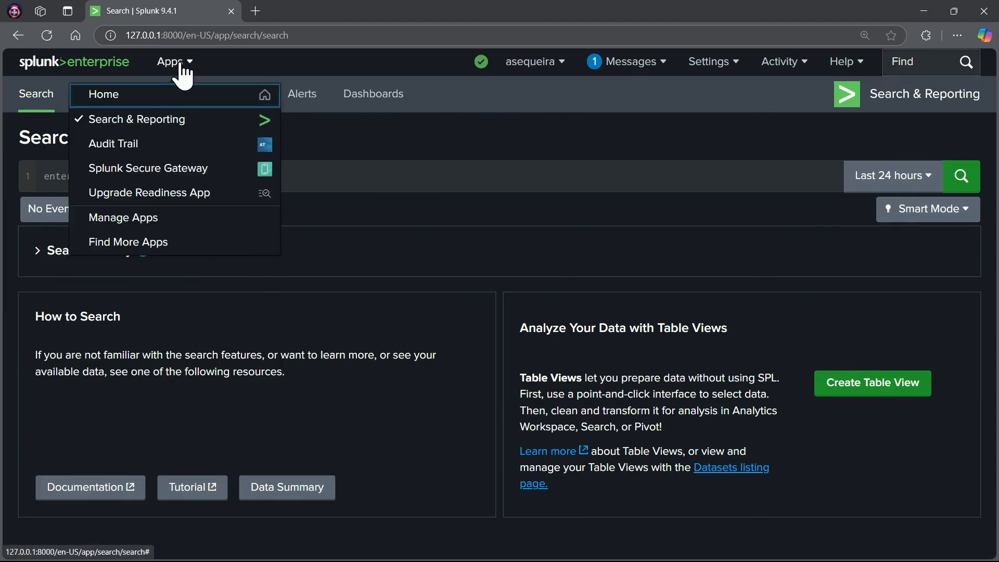
{"action": "left_click", "coordinate": [103, 95]}
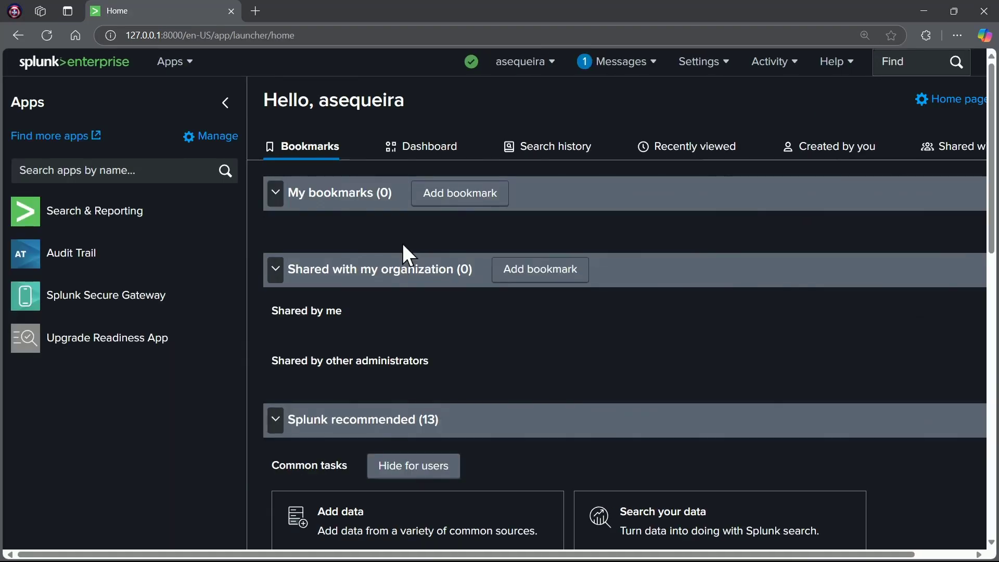
{"action": "mouse_move", "coordinate": [170, 61]}
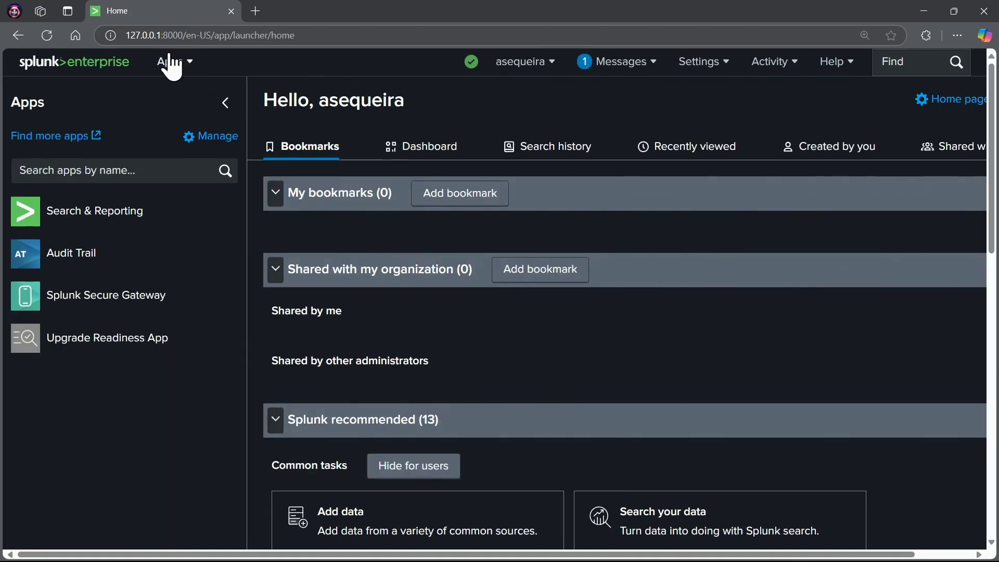
{"action": "left_click", "coordinate": [170, 62]}
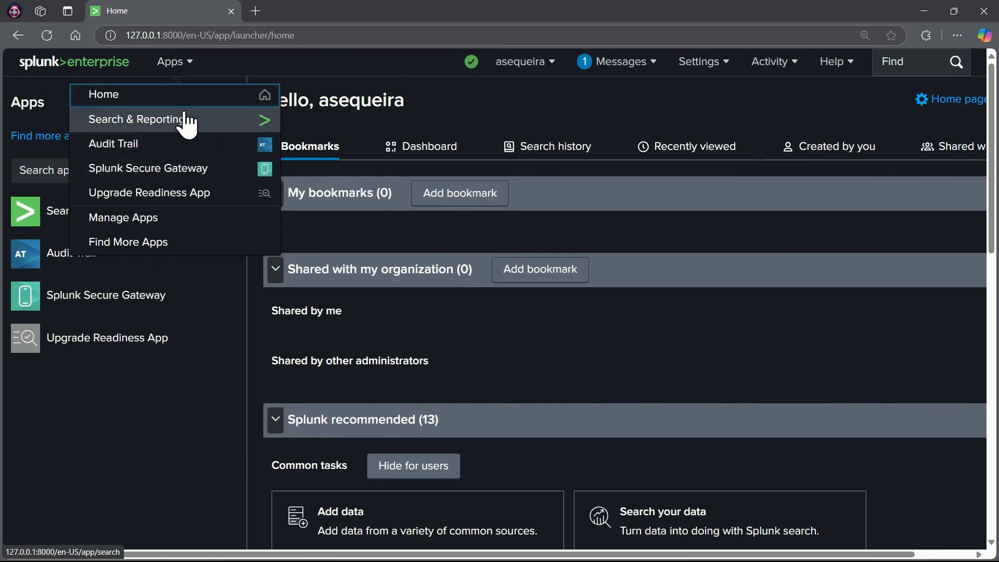
{"action": "left_click", "coordinate": [135, 119]}
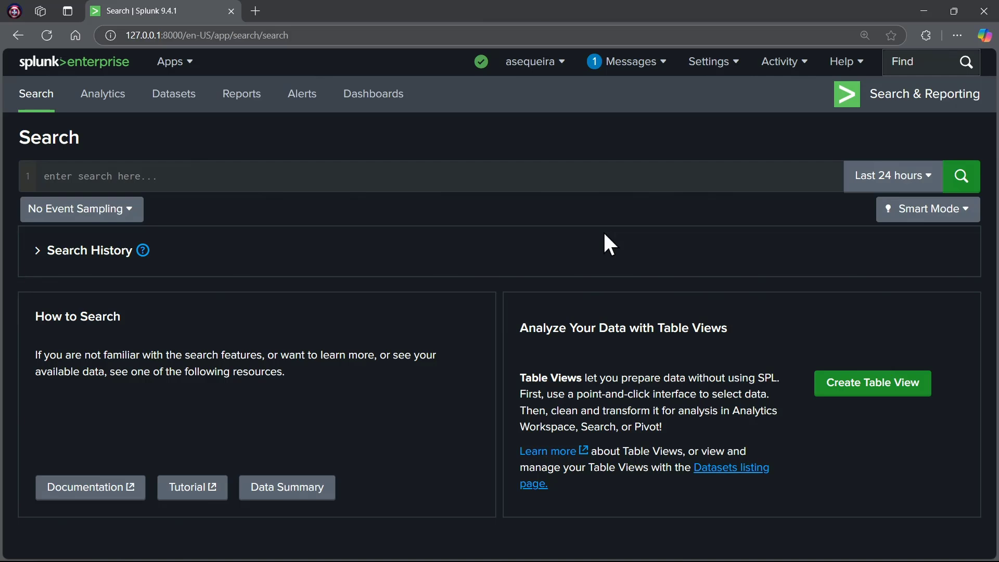
{"action": "mouse_move", "coordinate": [850, 174]}
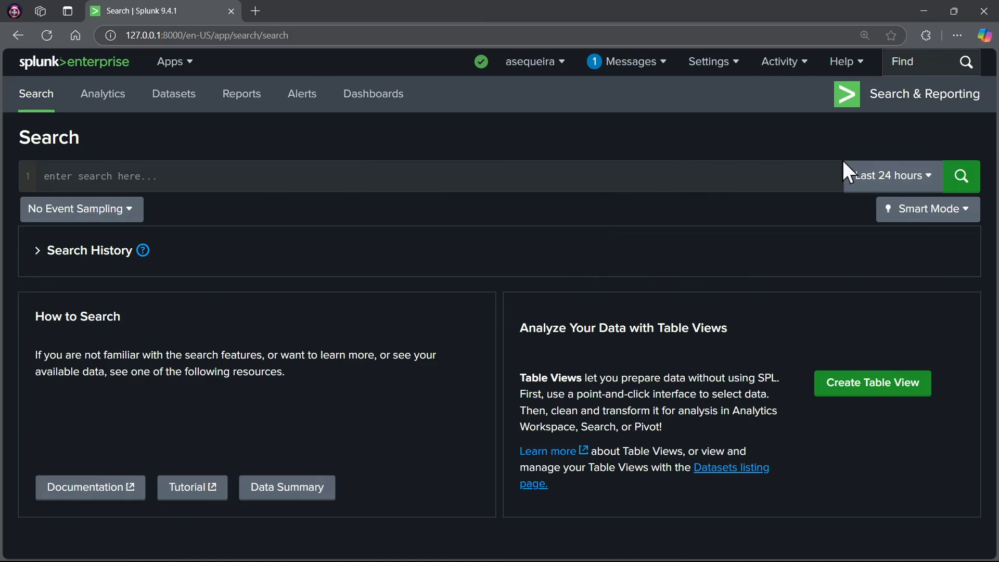
{"action": "mouse_move", "coordinate": [895, 105]}
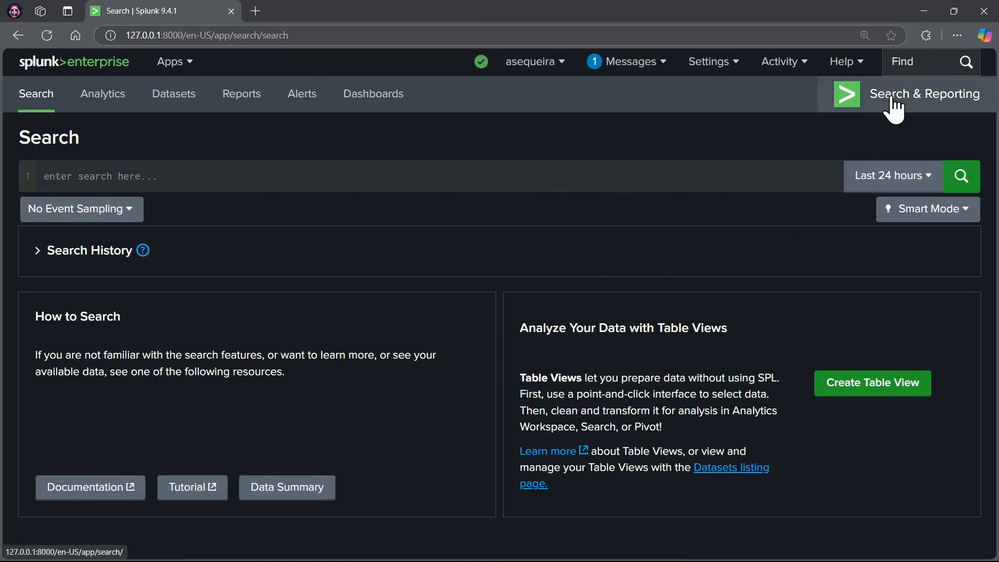
{"action": "mouse_move", "coordinate": [775, 164]}
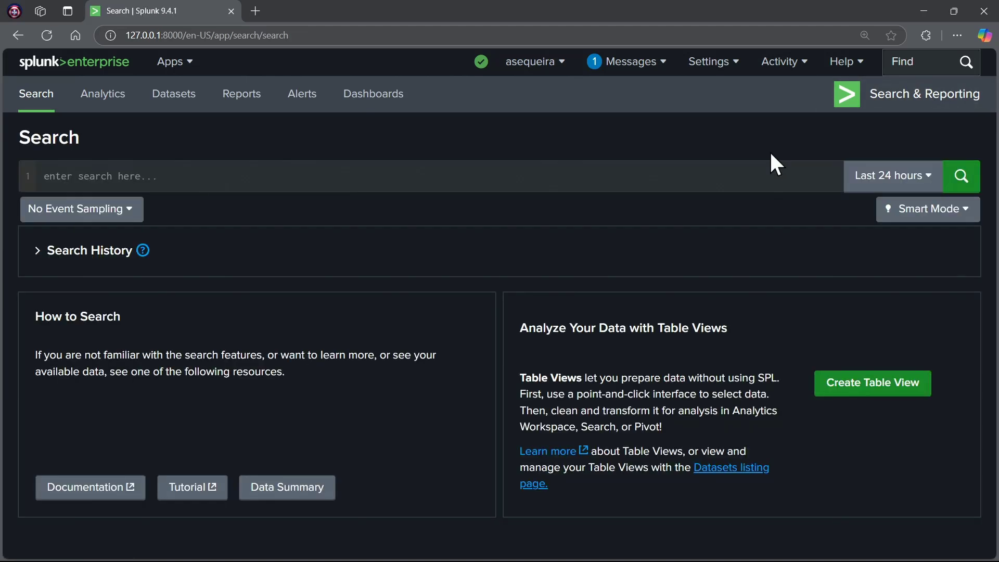
{"action": "mouse_move", "coordinate": [885, 105]}
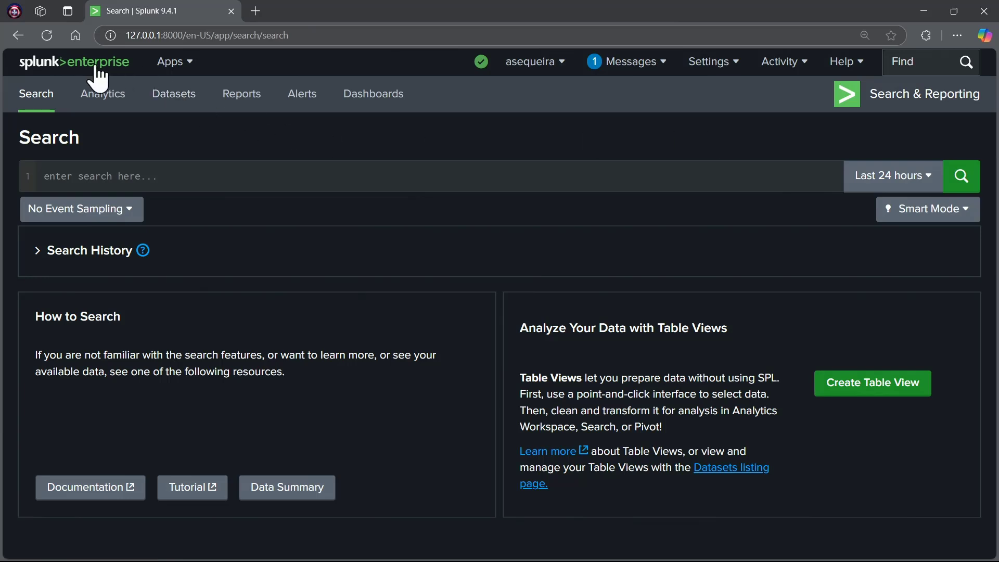
{"action": "mouse_move", "coordinate": [362, 185]}
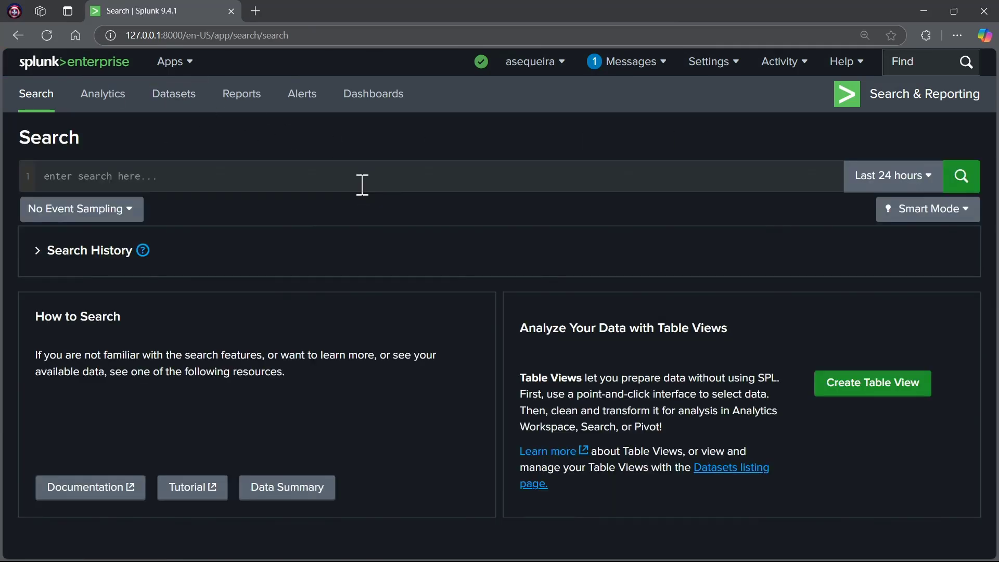
{"action": "mouse_move", "coordinate": [170, 228]}
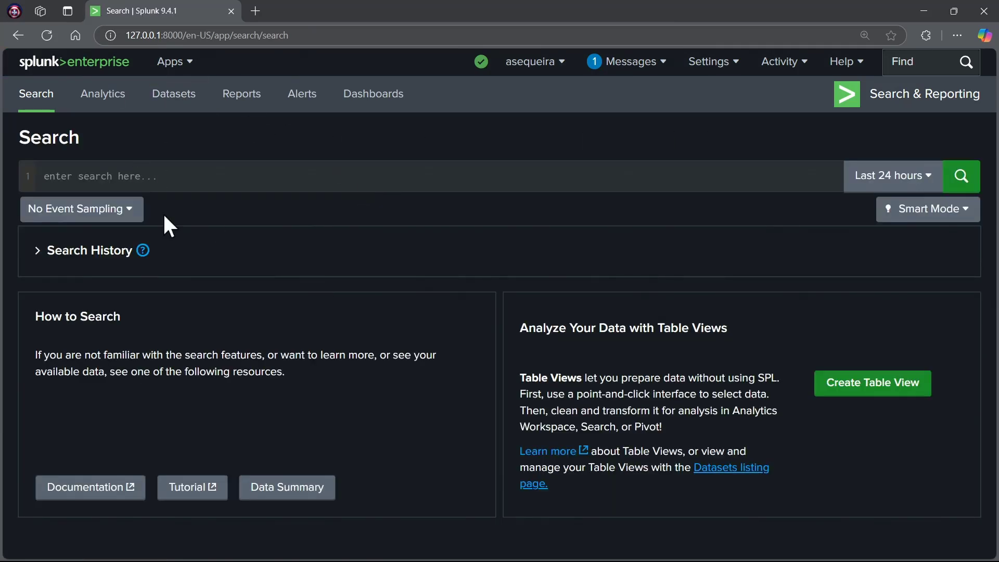
{"action": "mouse_move", "coordinate": [219, 276]}
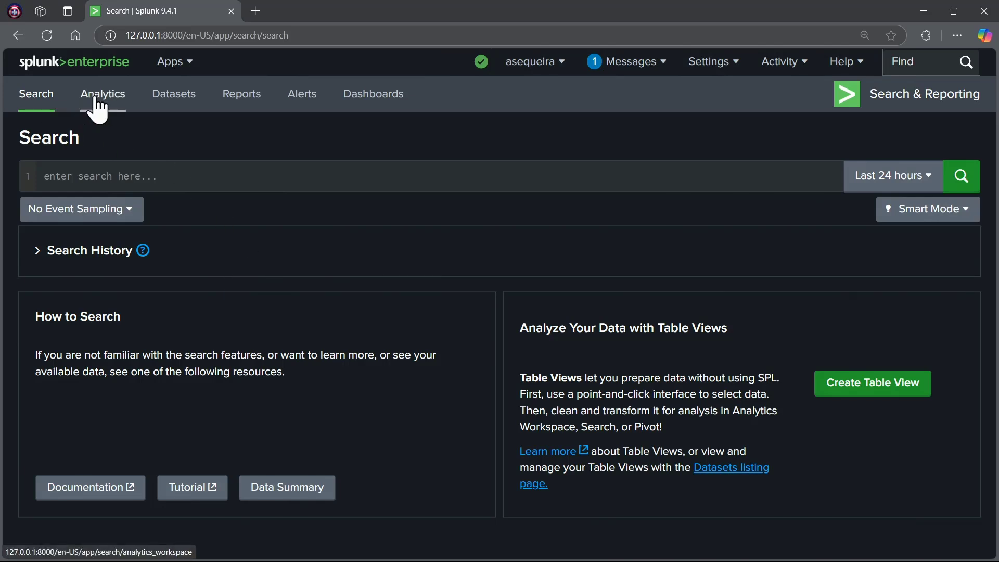
{"action": "left_click", "coordinate": [174, 93]}
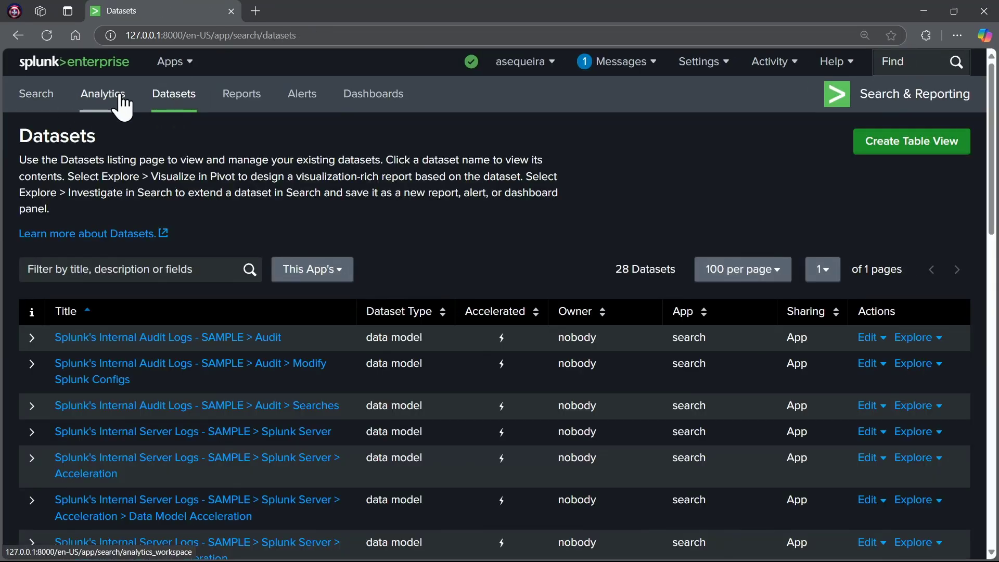
{"action": "mouse_move", "coordinate": [303, 93]}
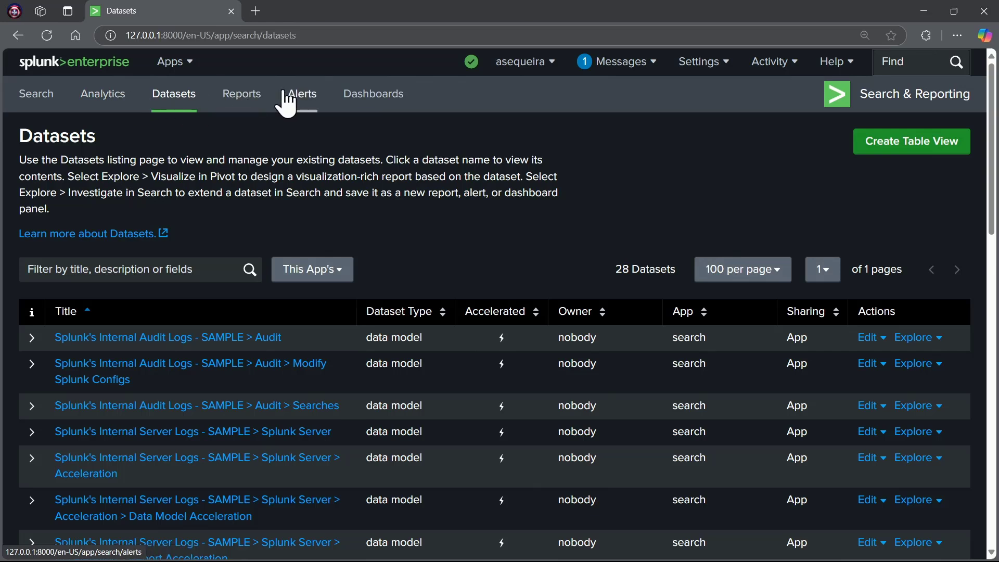
{"action": "mouse_move", "coordinate": [131, 129]}
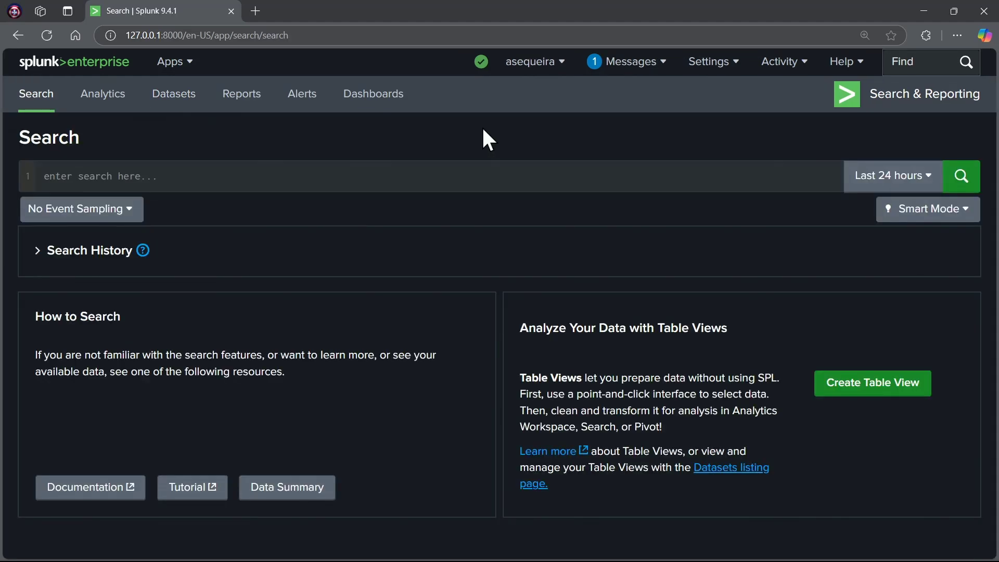
{"action": "mouse_move", "coordinate": [447, 342]}
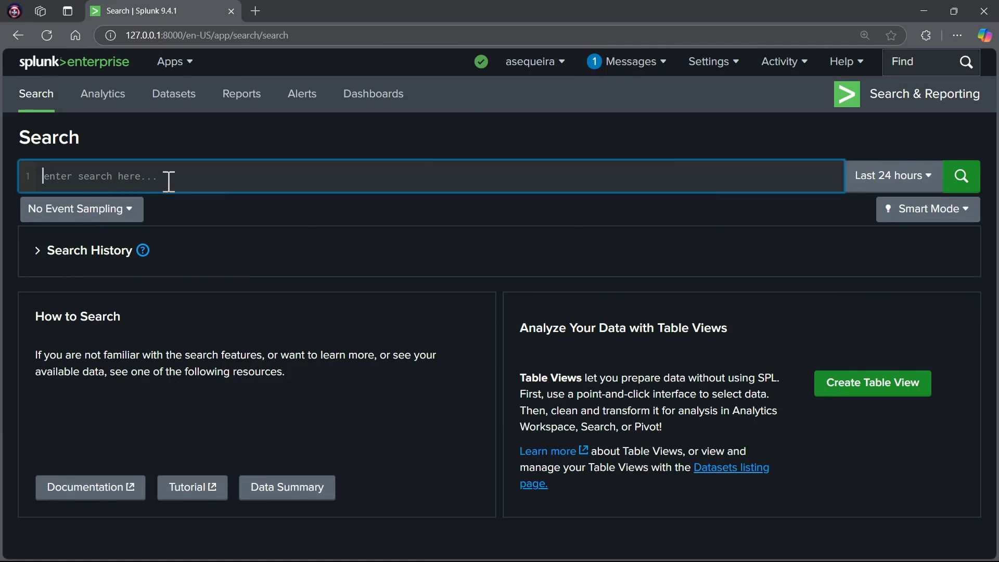
{"action": "mouse_move", "coordinate": [258, 283]}
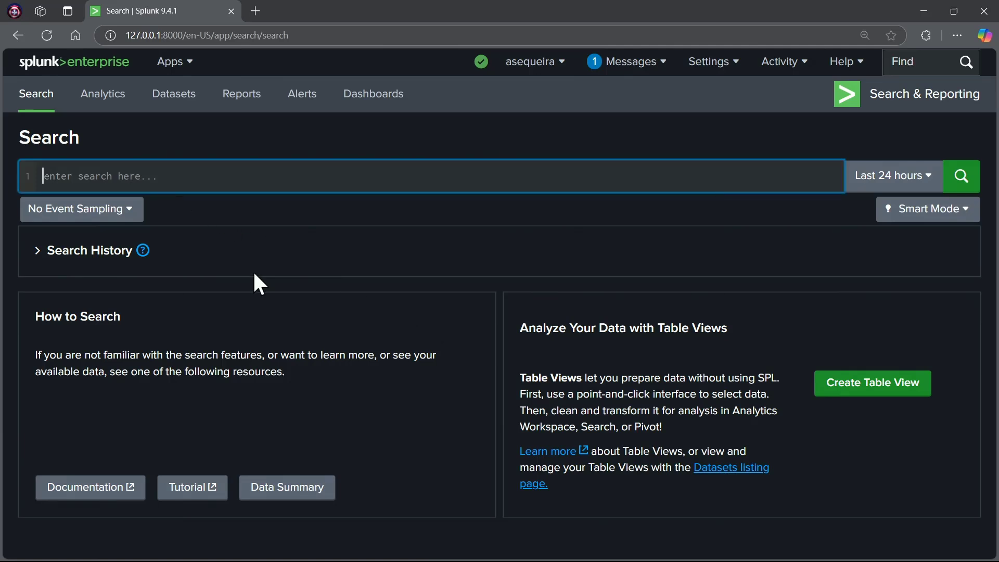
{"action": "mouse_move", "coordinate": [306, 277]}
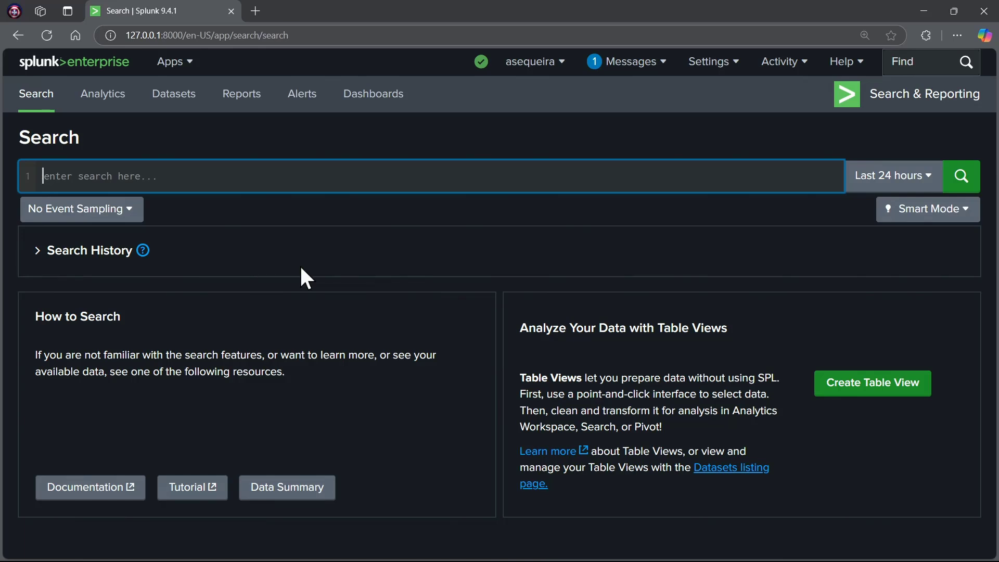
- Enter the query 'search index=test' and set the time range to All time
{"action": "type", "text": "search"}
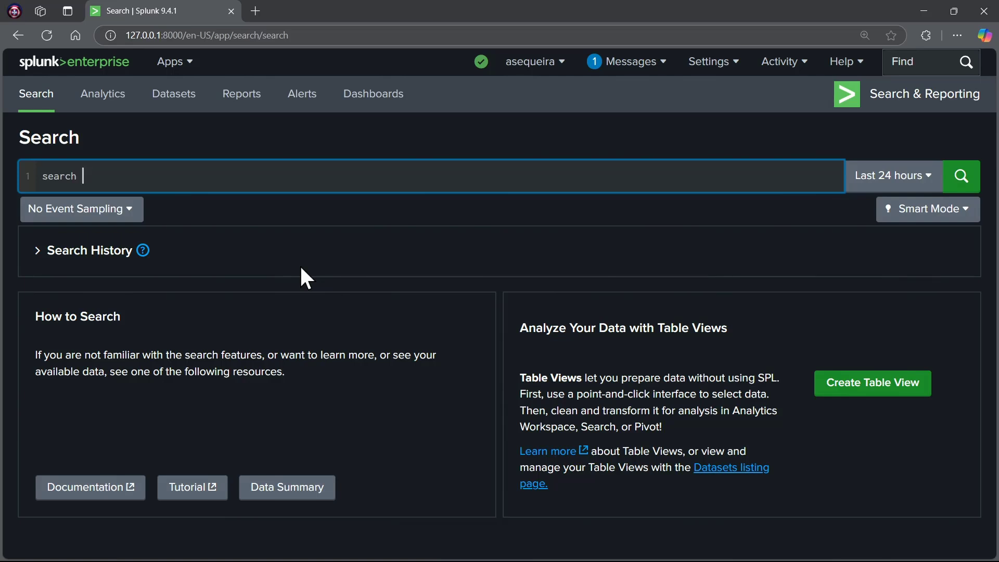
{"action": "type", "text": "inde"}
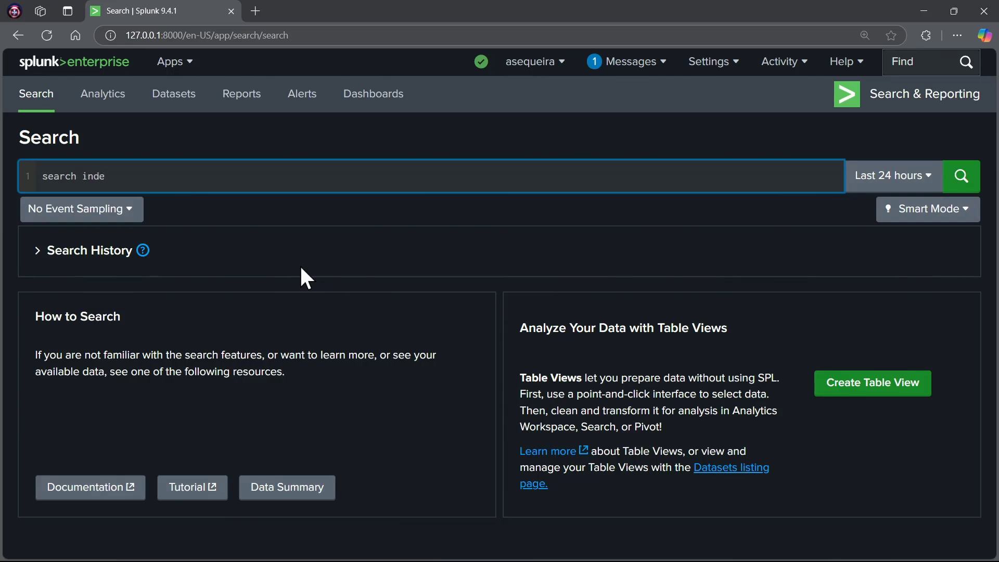
{"action": "type", "text": "x=test"}
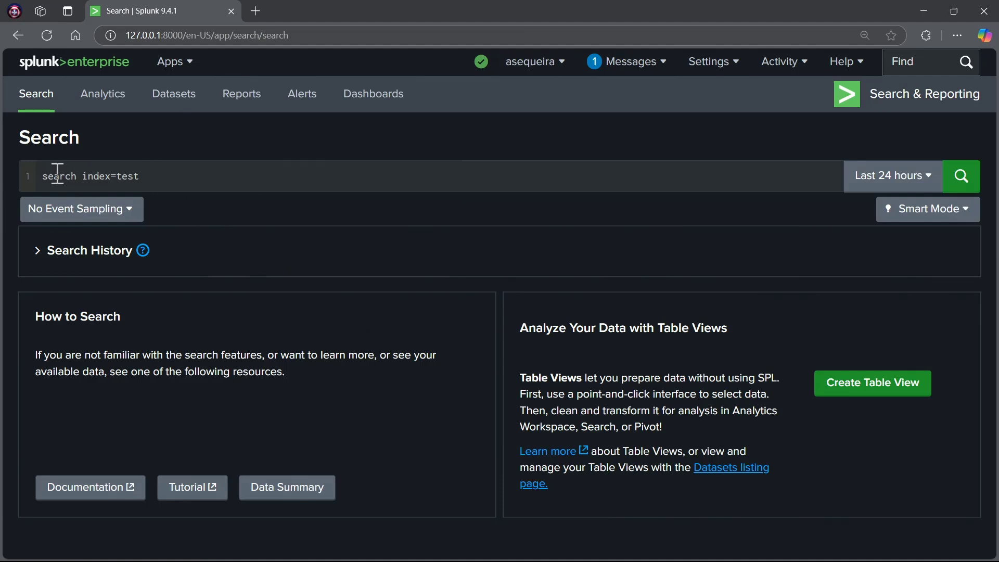
{"action": "mouse_move", "coordinate": [95, 177]}
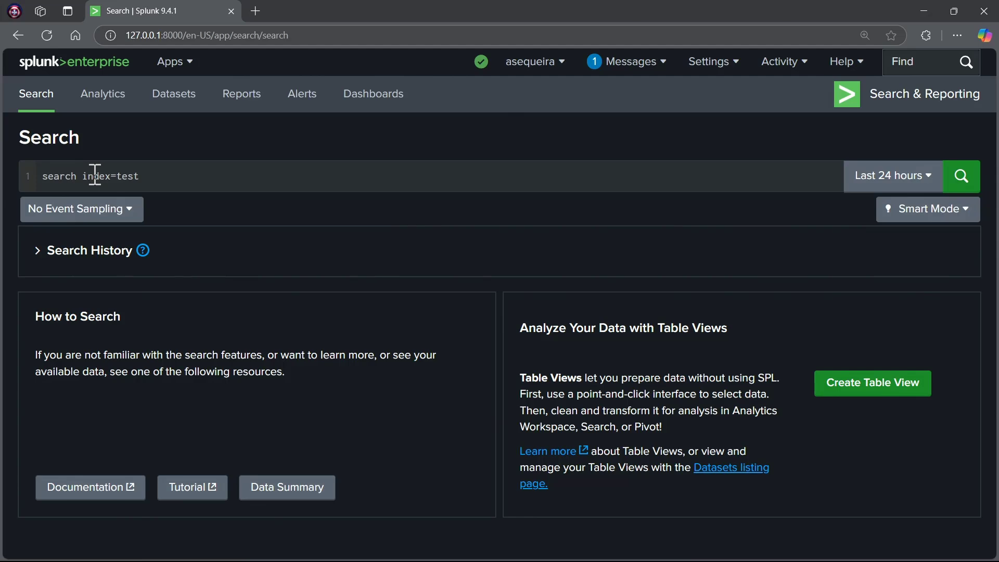
{"action": "mouse_move", "coordinate": [808, 218]}
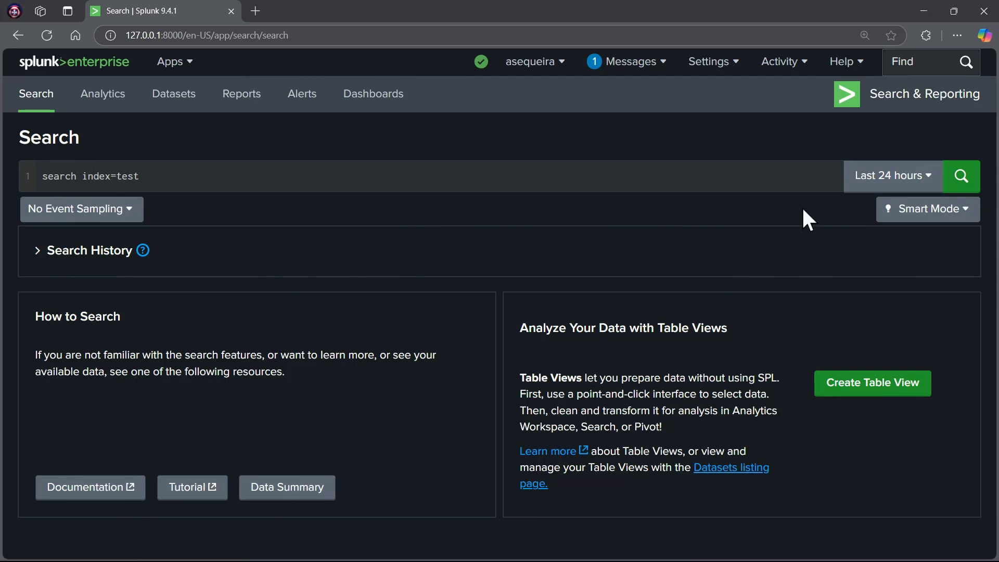
{"action": "left_click", "coordinate": [892, 176]}
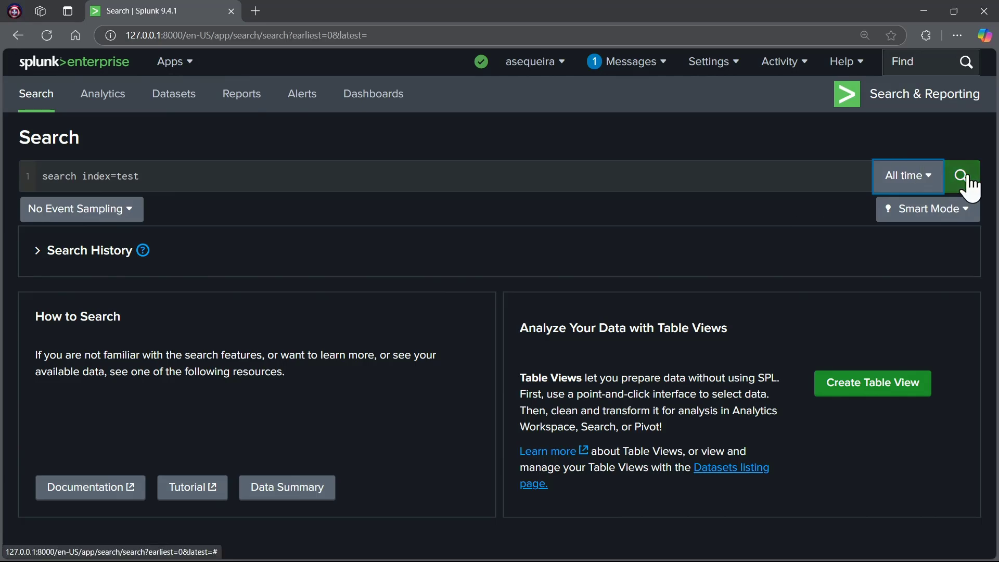
{"action": "left_click", "coordinate": [962, 176]}
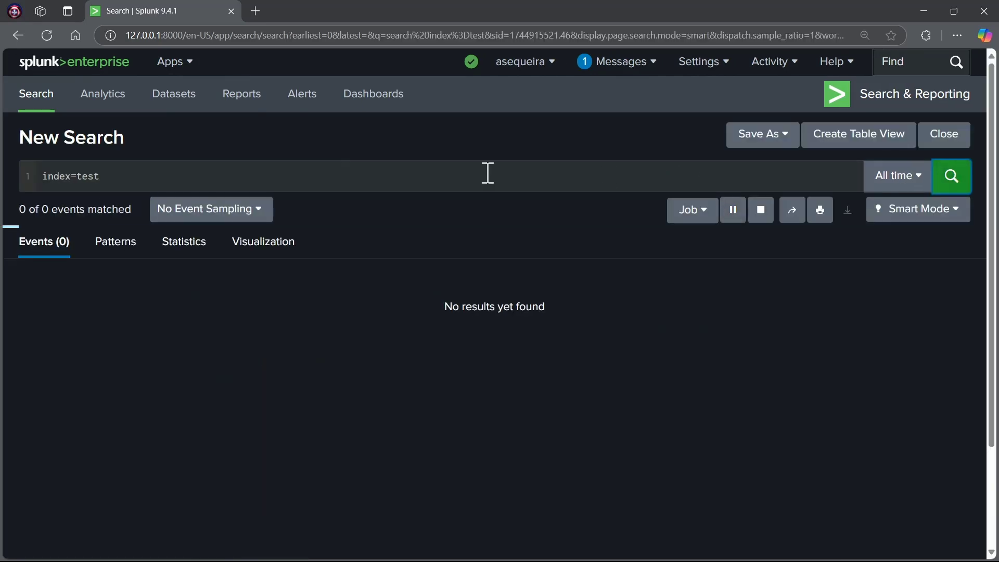
{"action": "left_click", "coordinate": [950, 176]}
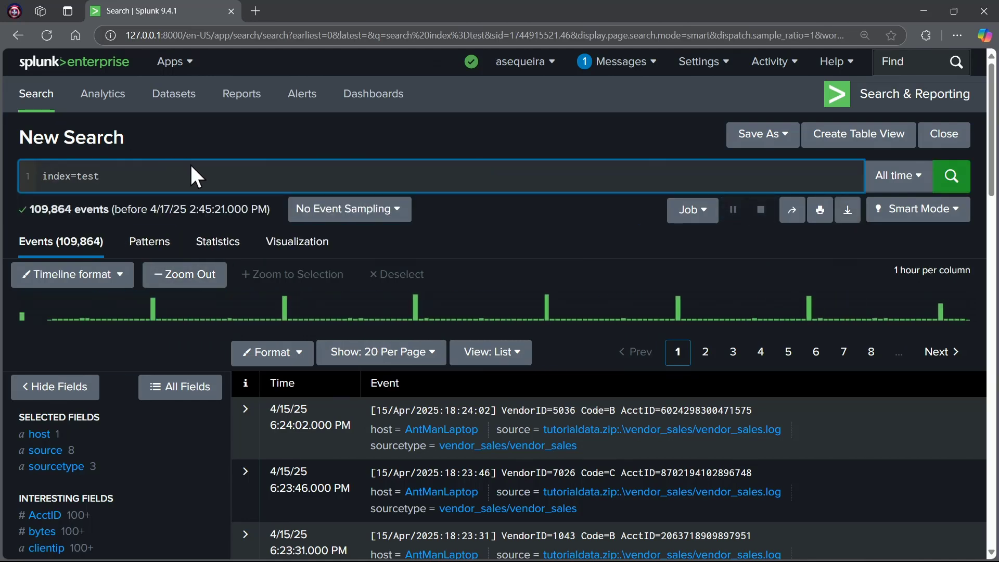
{"action": "type", "text": "s"}
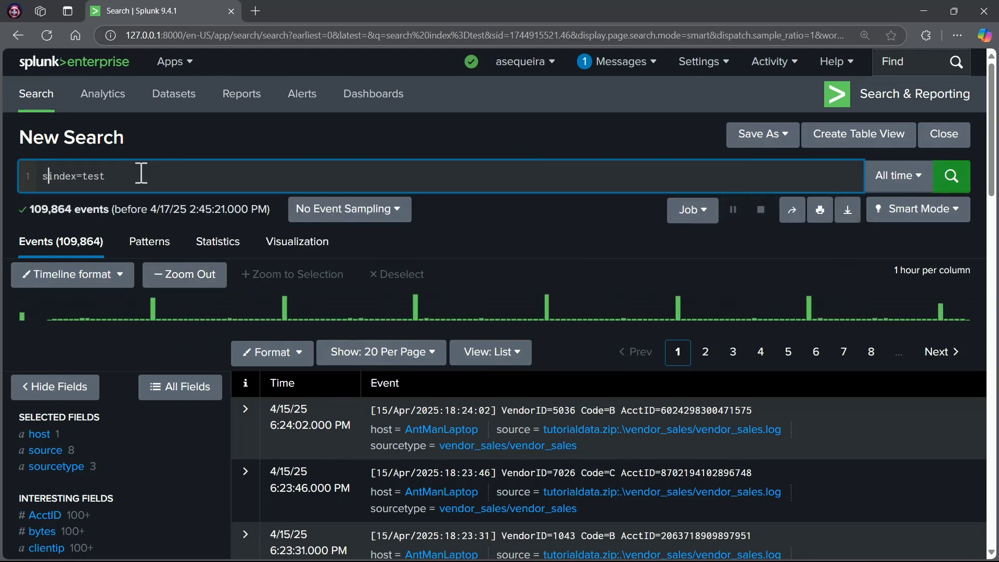
{"action": "type", "text": "earch"}
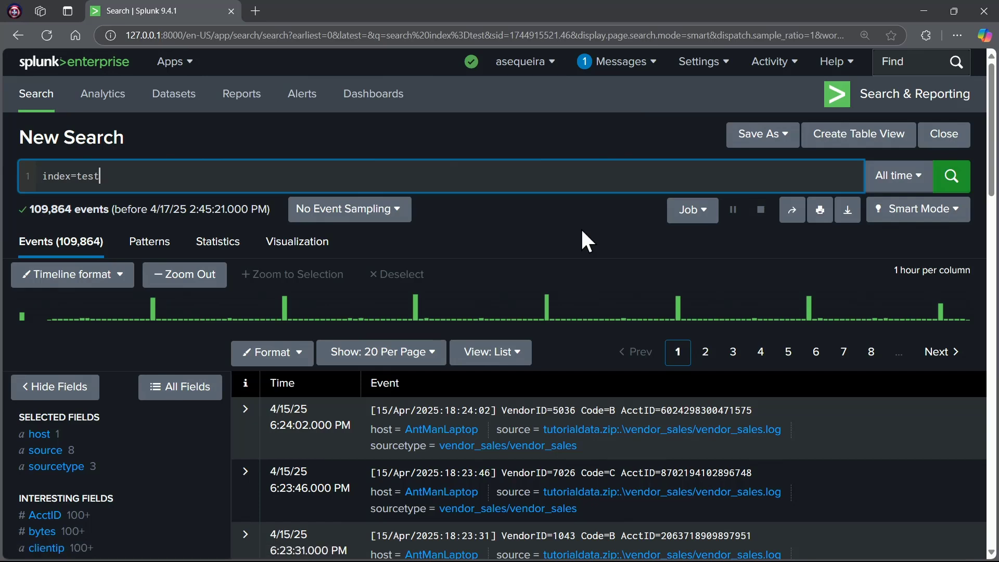
{"action": "mouse_move", "coordinate": [115, 144]}
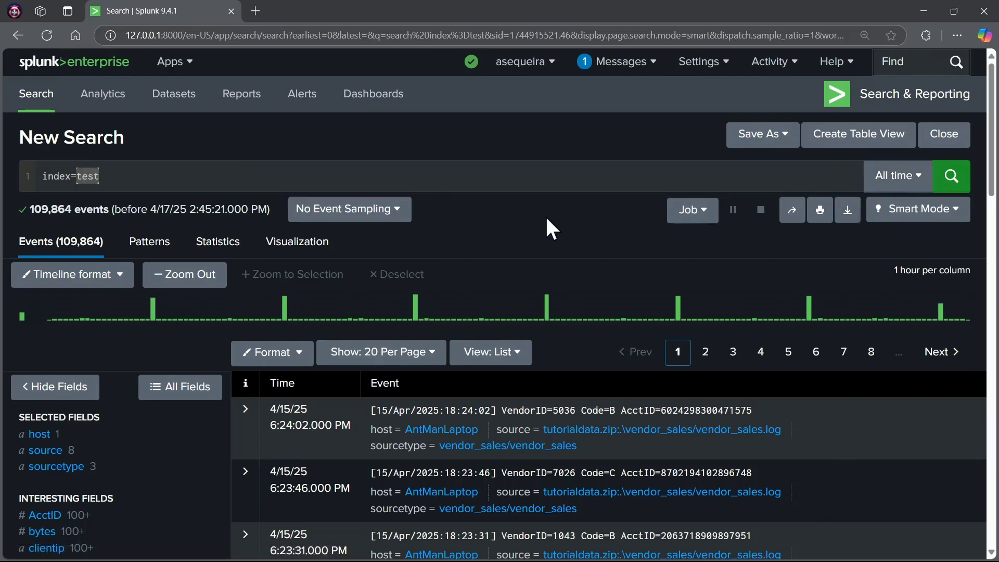
{"action": "scroll", "scroll_direction": "down", "scroll_amount": 3}
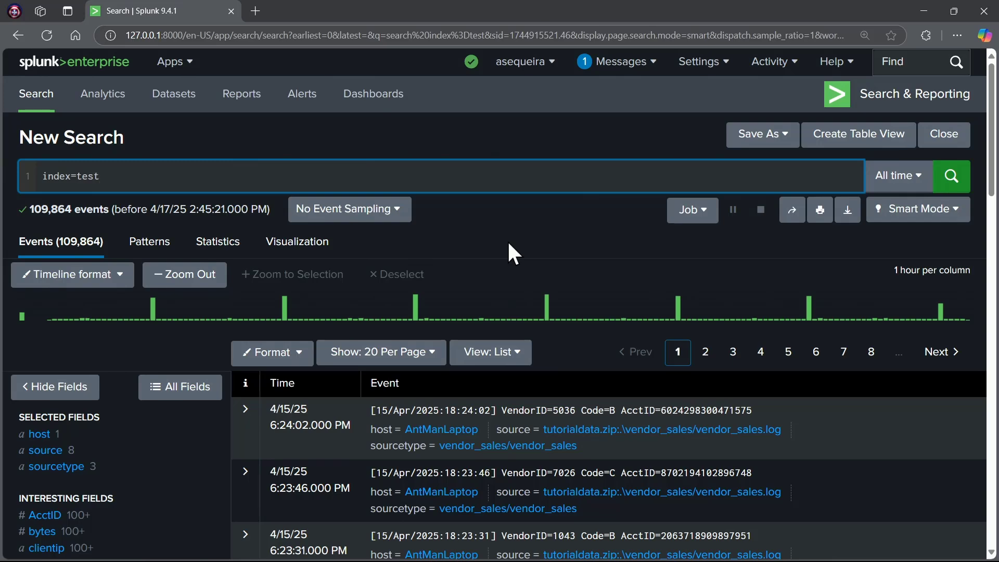
{"action": "mouse_move", "coordinate": [898, 176]}
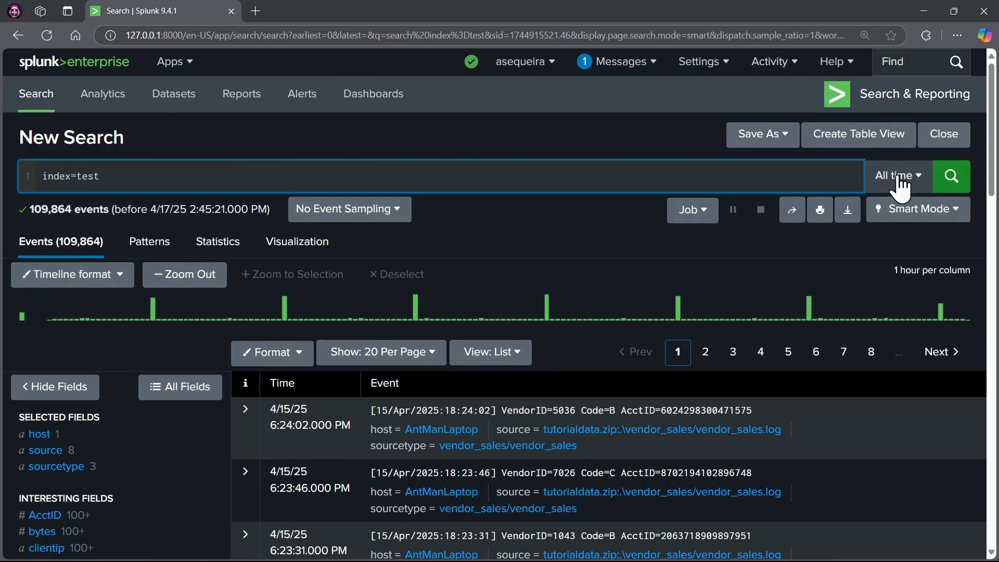
- Restrict index=test to the Last 24 hours preset, then bring the time range choices back up
{"action": "left_click", "coordinate": [897, 176]}
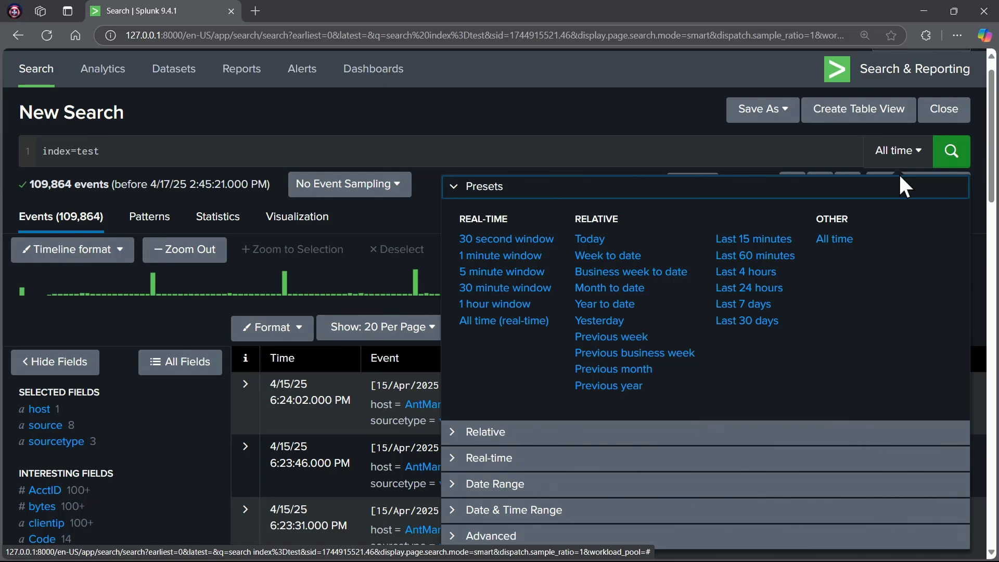
{"action": "mouse_move", "coordinate": [834, 239]}
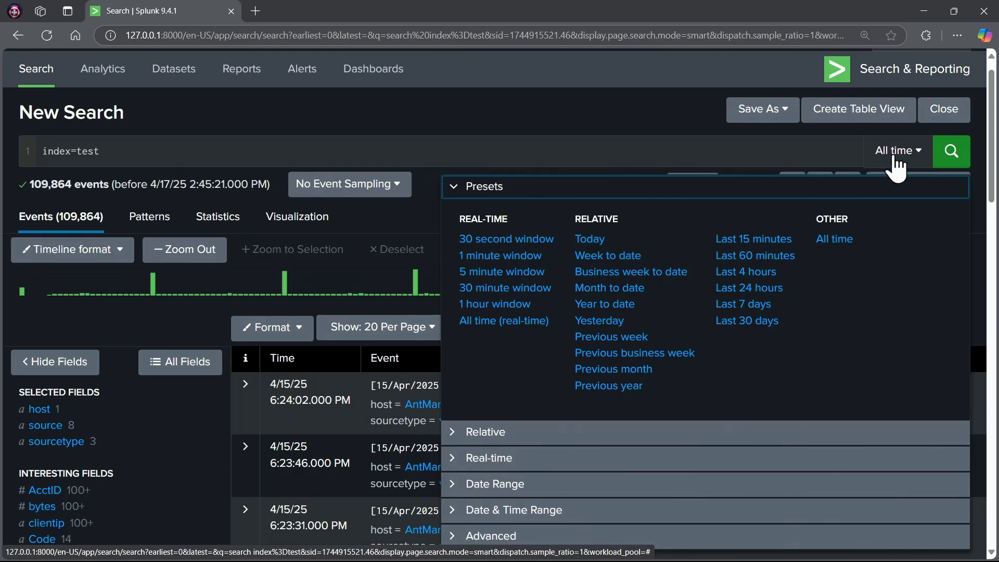
{"action": "left_click", "coordinate": [748, 288]}
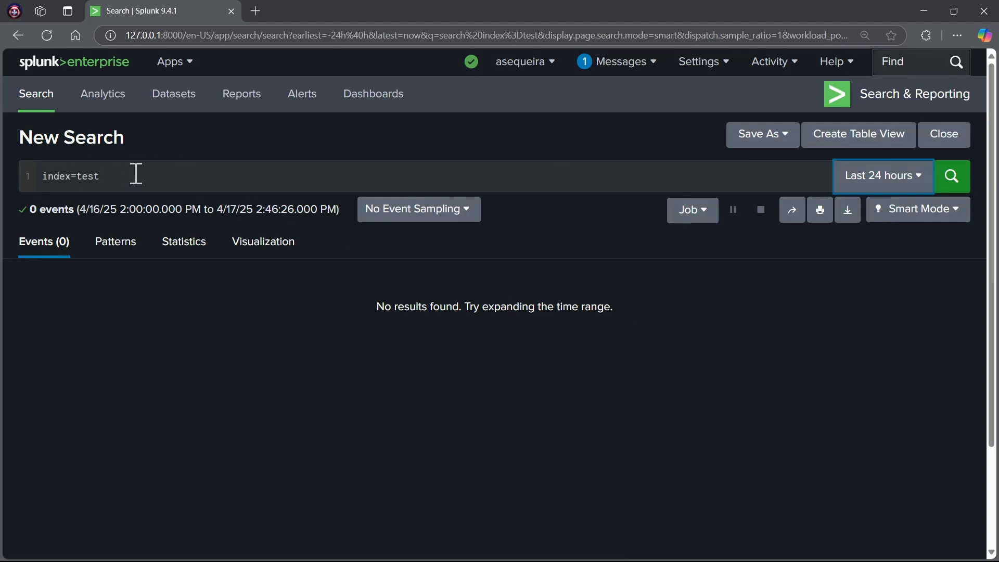
{"action": "mouse_move", "coordinate": [882, 175]}
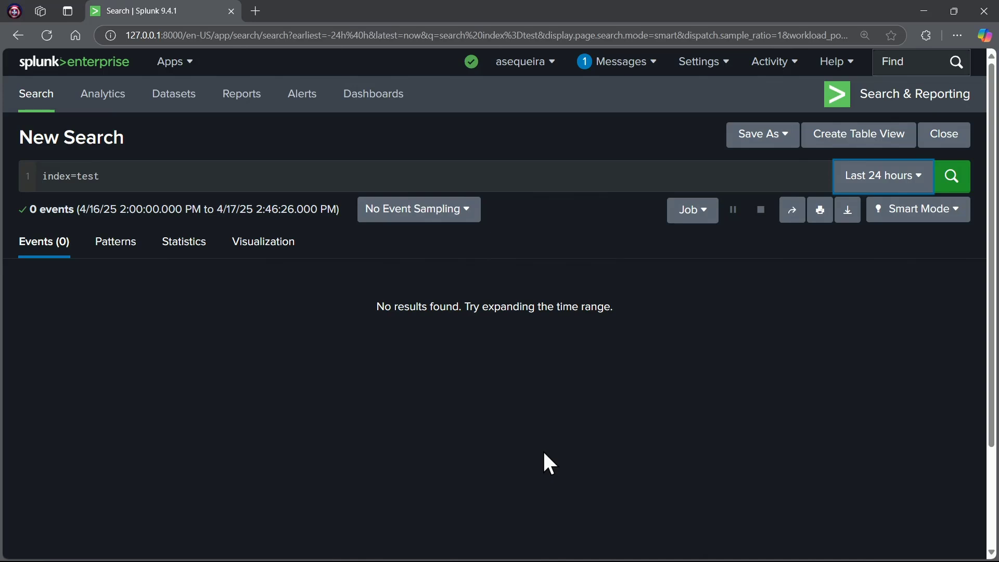
{"action": "left_click", "coordinate": [881, 175]}
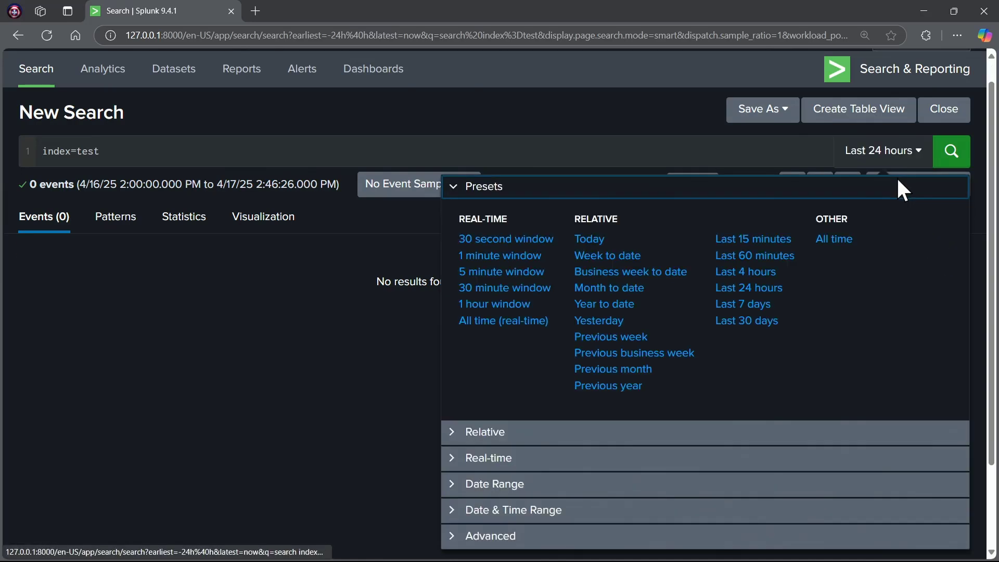
- Switch the time range back to All time and browse the 109,864 returned events
{"action": "left_click", "coordinate": [833, 239]}
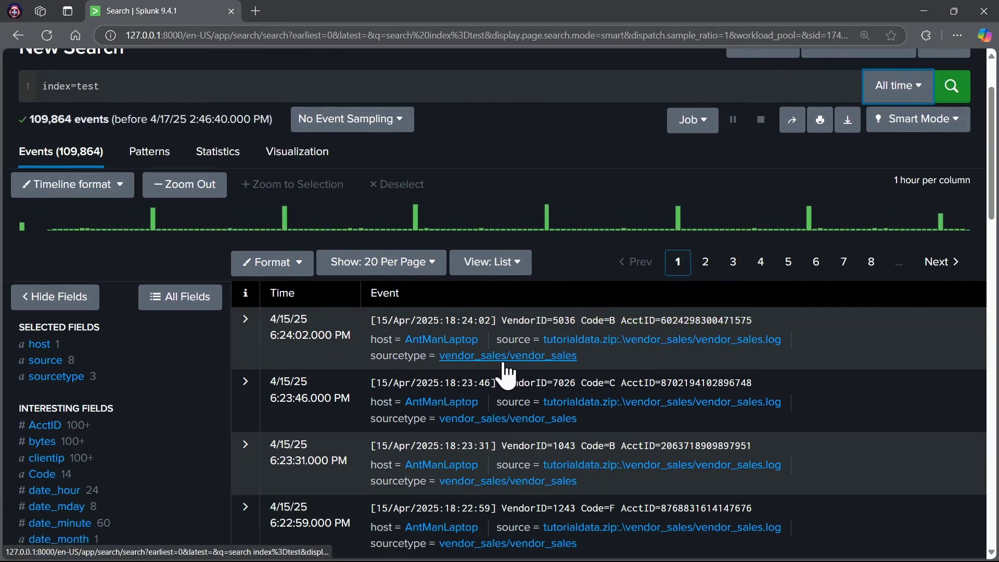
{"action": "scroll", "scroll_direction": "down", "scroll_amount": 3}
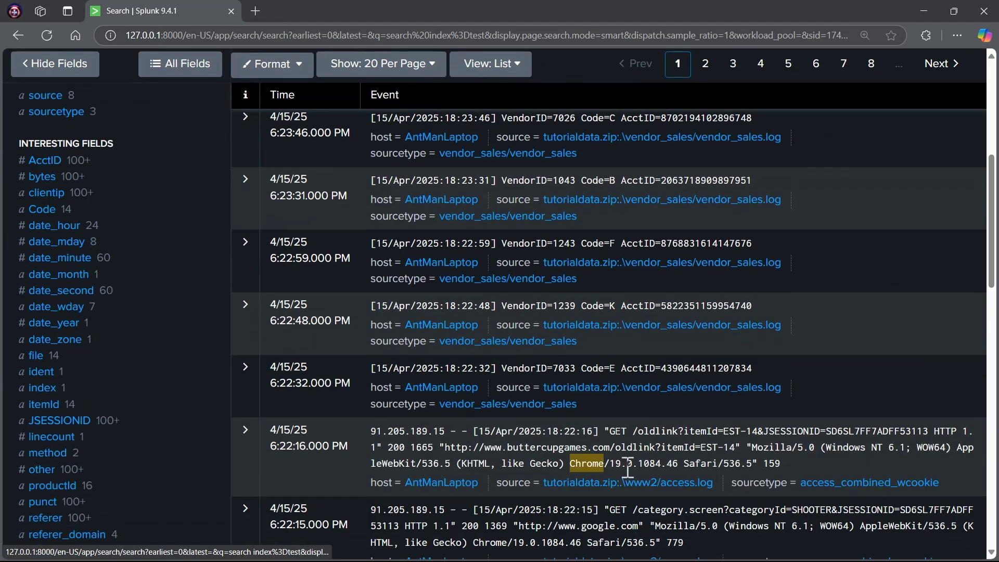
{"action": "left_click_drag", "start_coordinate": [603, 463], "coordinate": [663, 463]}
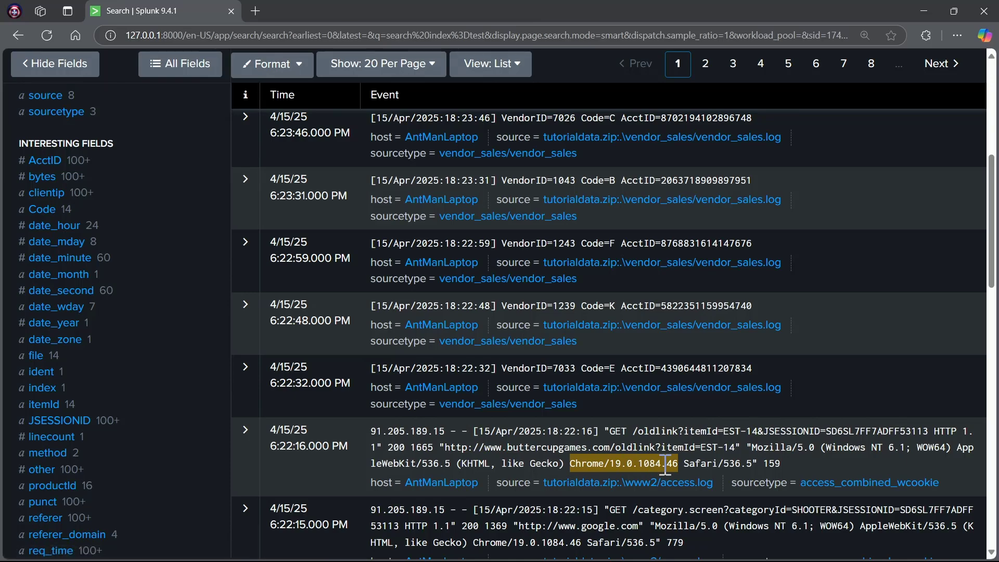
{"action": "scroll", "scroll_direction": "down", "scroll_amount": 3}
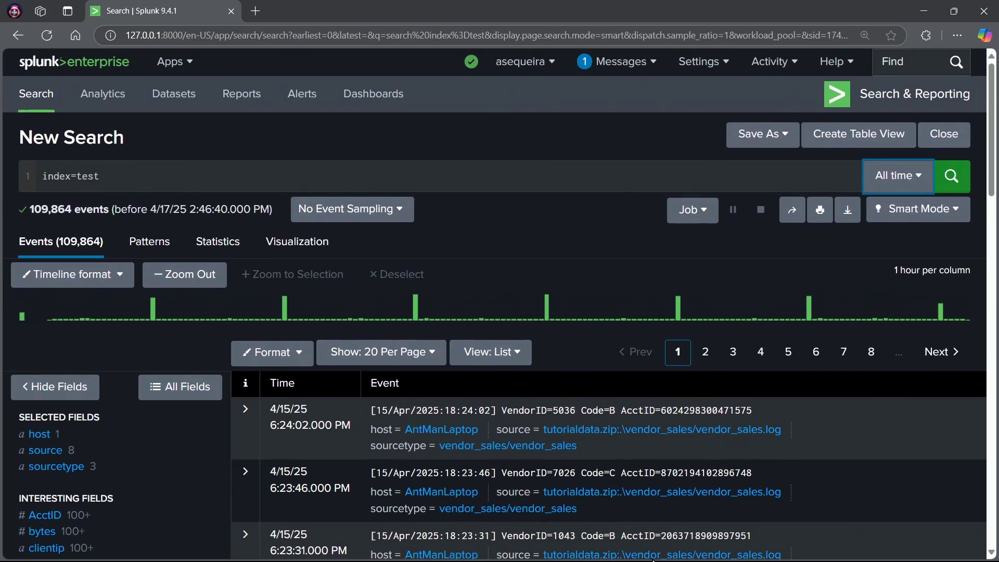
{"action": "mouse_move", "coordinate": [652, 429]}
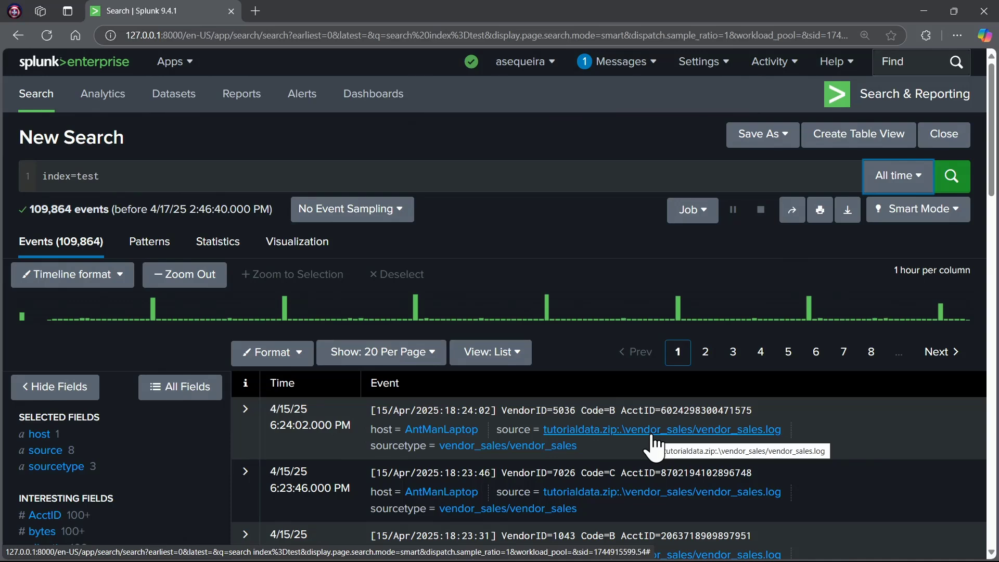
{"action": "scroll", "scroll_direction": "down", "scroll_amount": 3}
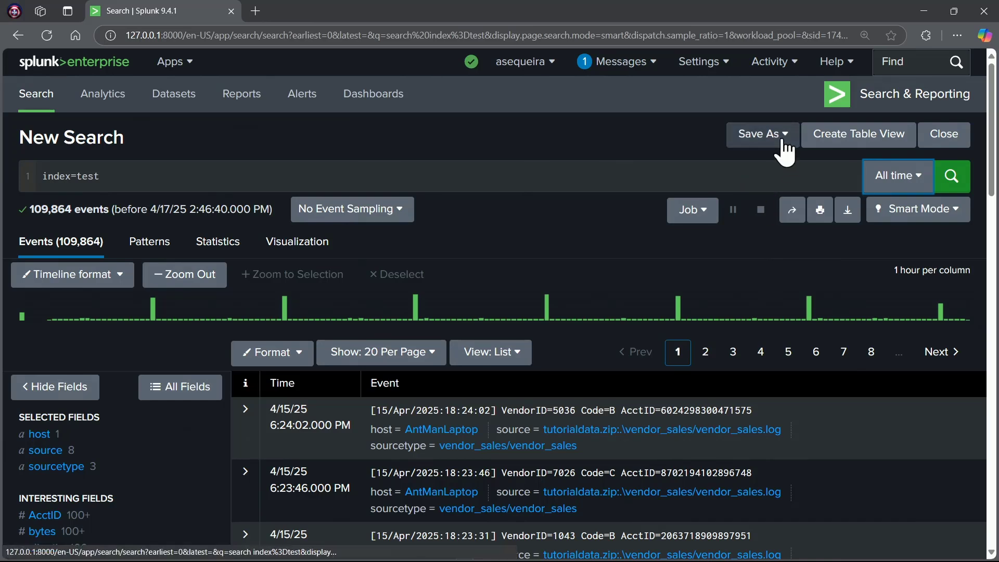
{"action": "left_click", "coordinate": [762, 134]}
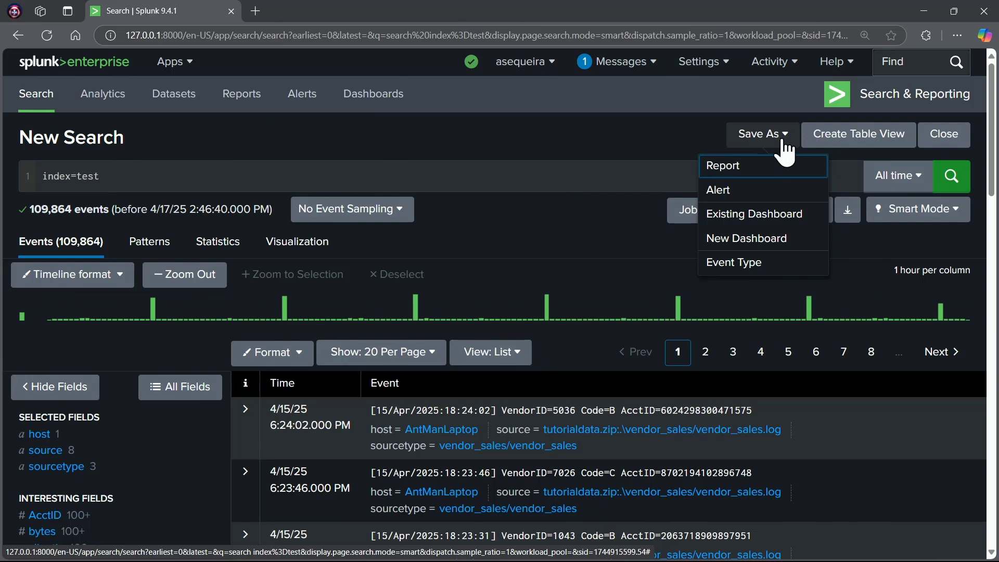
{"action": "mouse_move", "coordinate": [745, 191]}
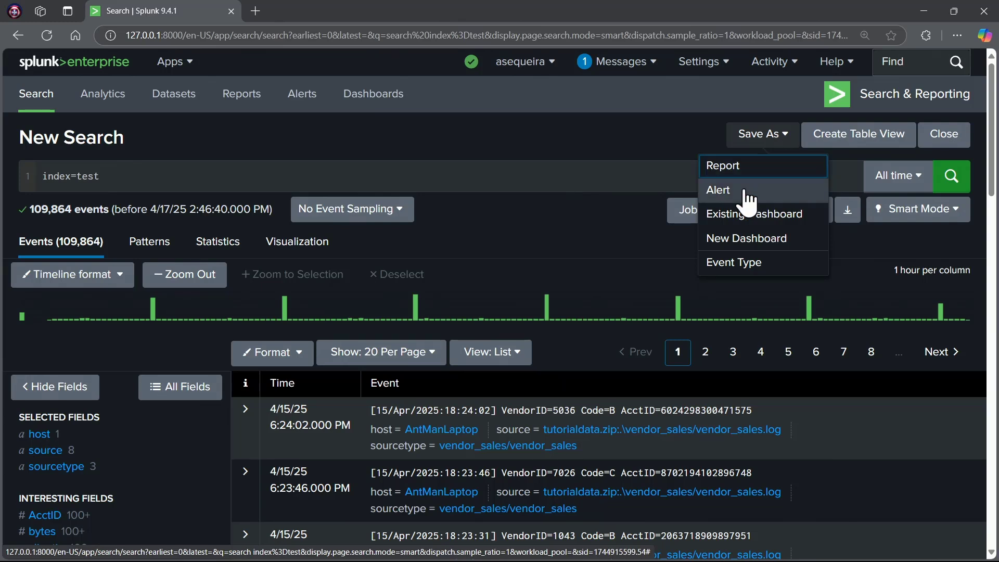
{"action": "mouse_move", "coordinate": [755, 213]}
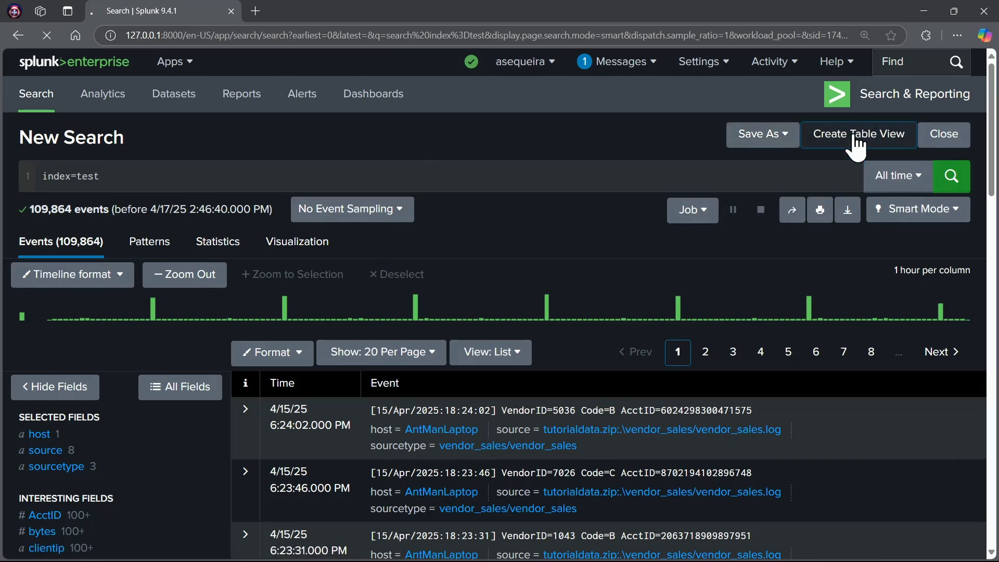
{"action": "left_click", "coordinate": [858, 135]}
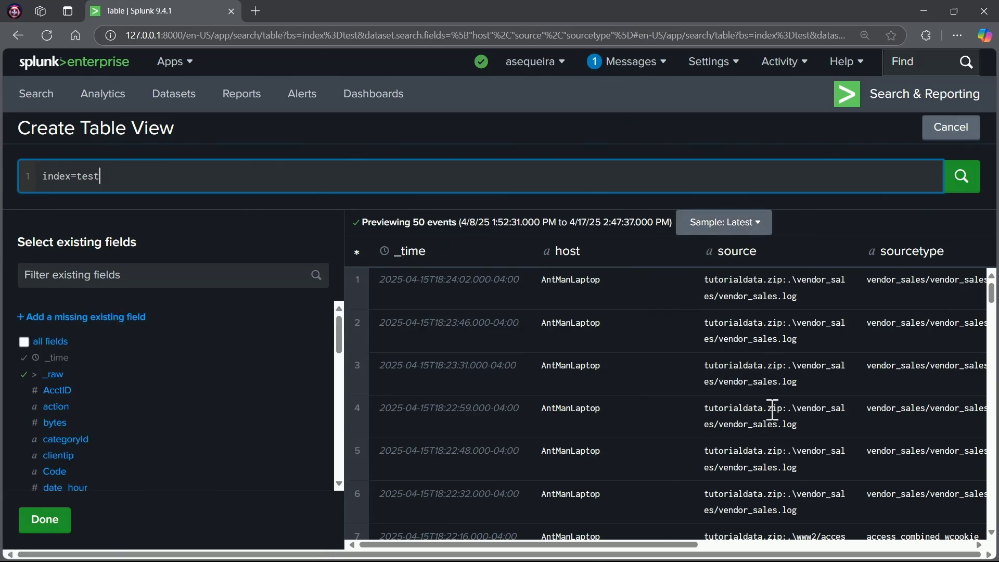
{"action": "mouse_move", "coordinate": [563, 410]}
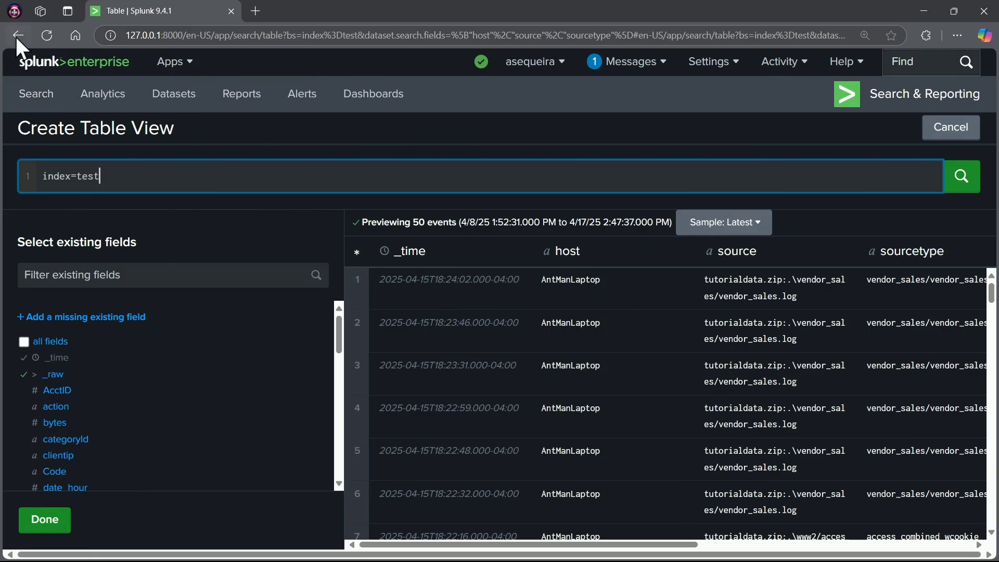
{"action": "left_click", "coordinate": [18, 35]}
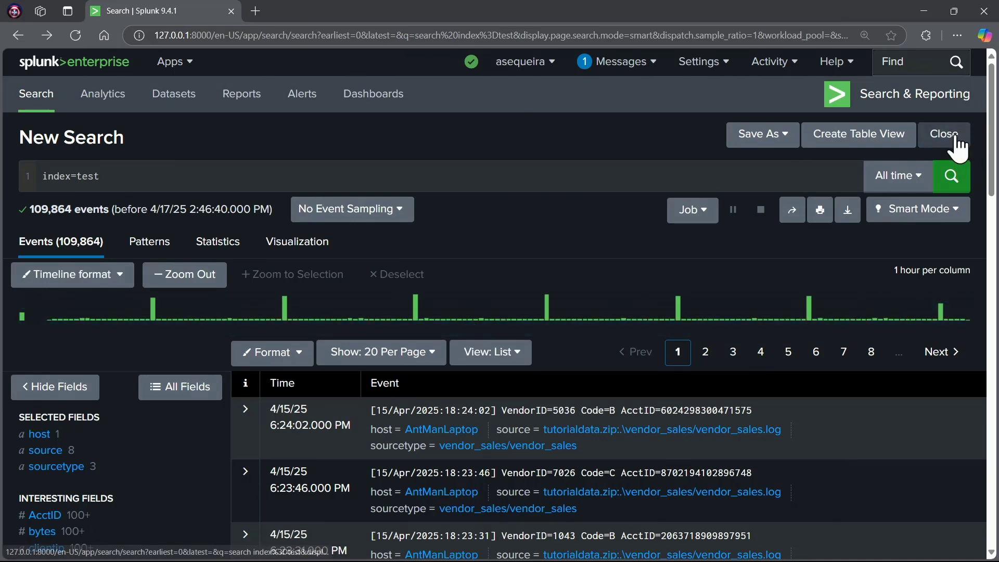
- Close the index=test search, returning to the blank Search page
{"action": "left_click", "coordinate": [945, 135]}
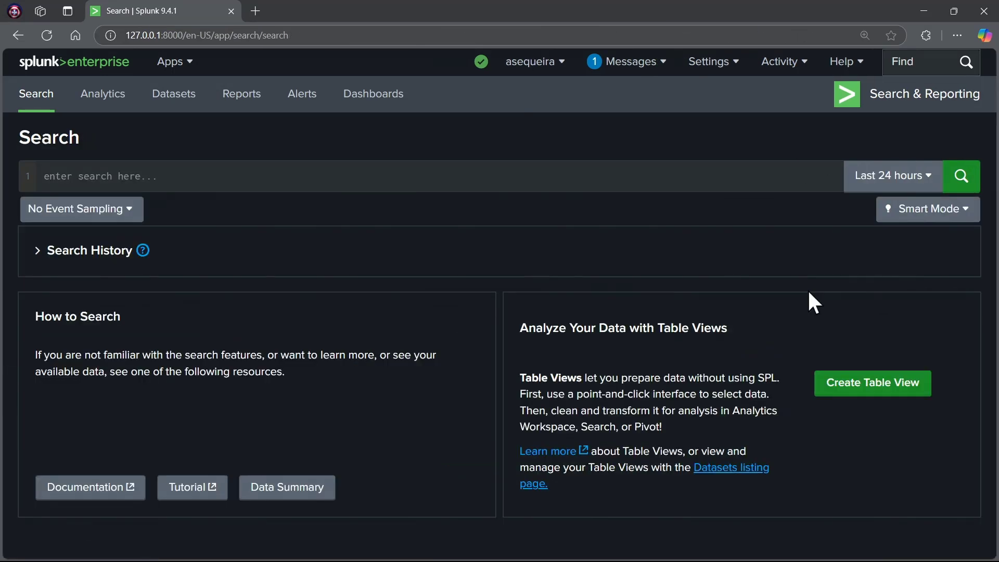
{"action": "mouse_move", "coordinate": [918, 99]}
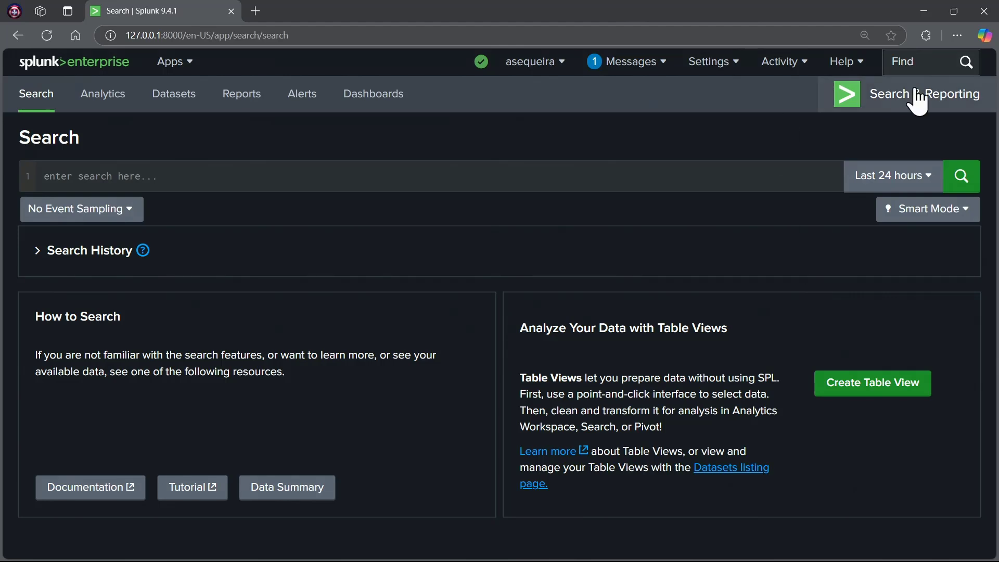
{"action": "mouse_move", "coordinate": [763, 243]}
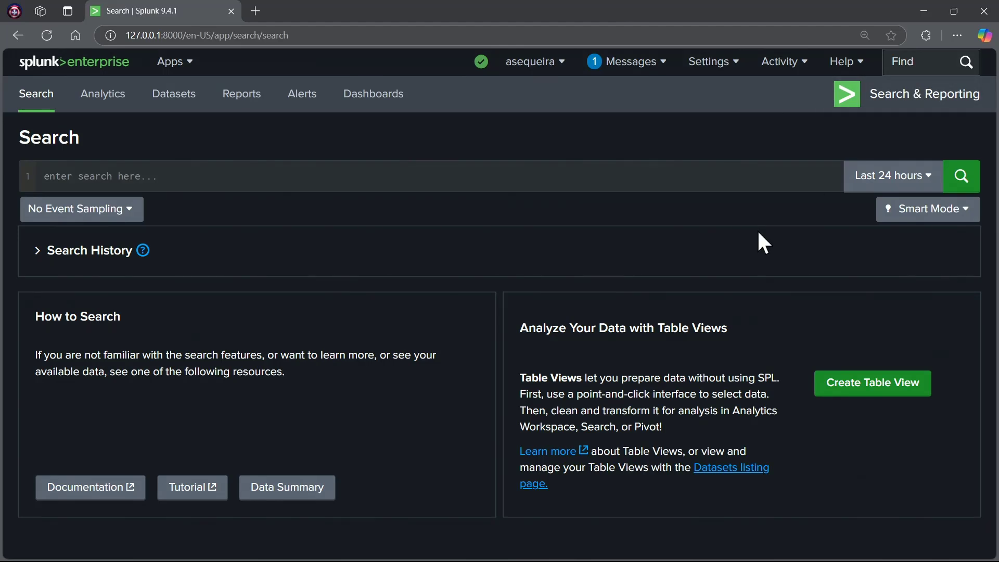
{"action": "mouse_move", "coordinate": [415, 546]}
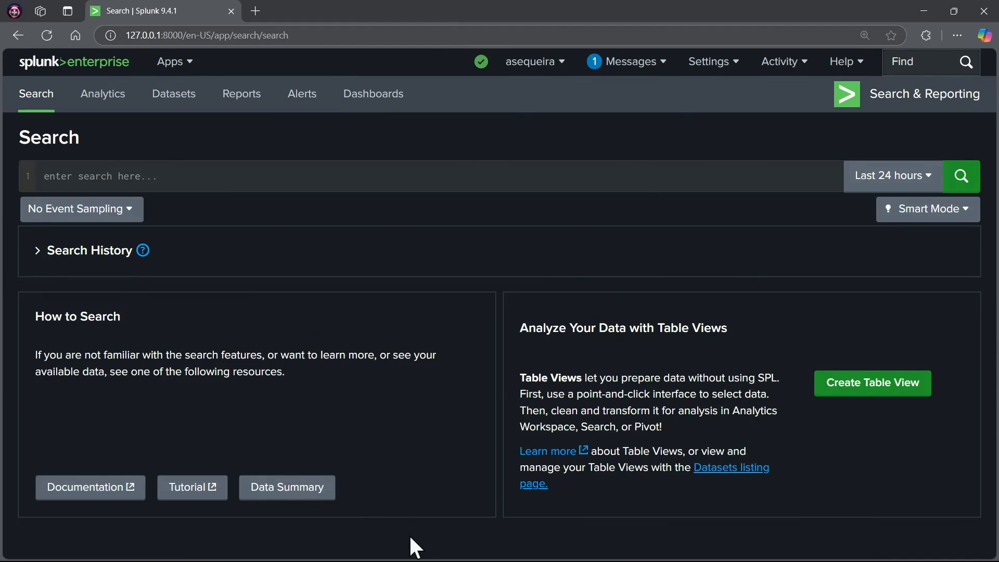
{"action": "mouse_move", "coordinate": [493, 225]}
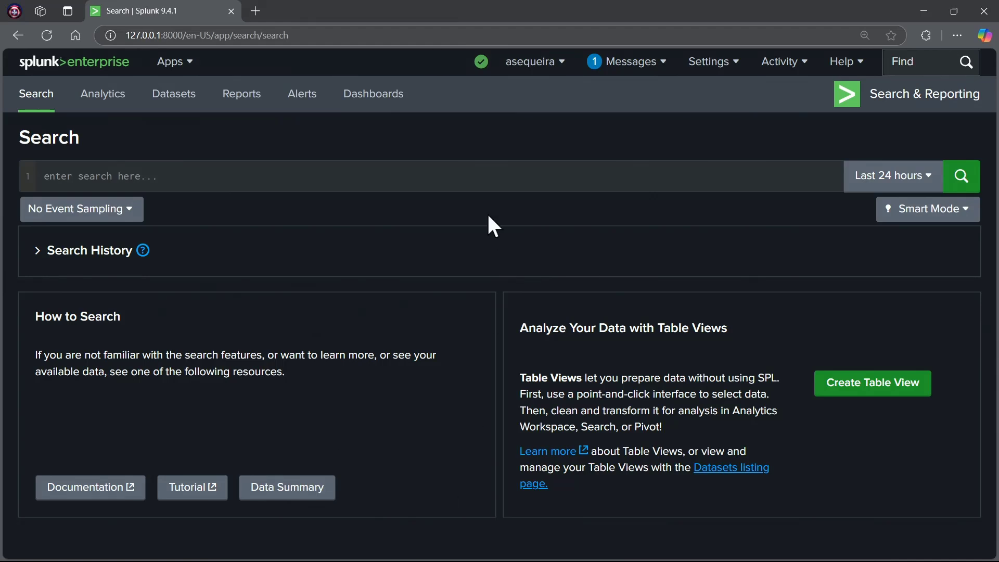
{"action": "mouse_move", "coordinate": [48, 264]}
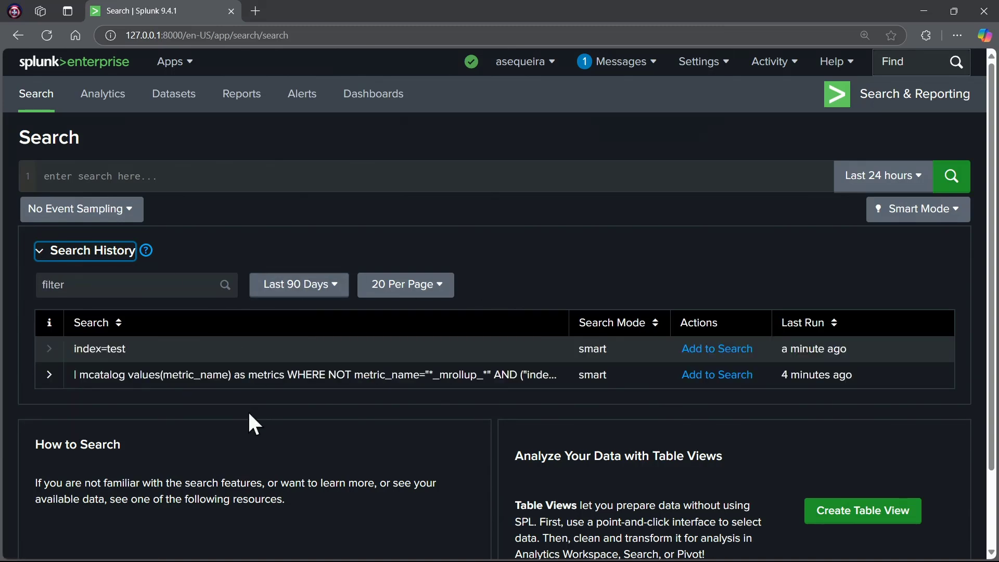
{"action": "mouse_move", "coordinate": [160, 414]}
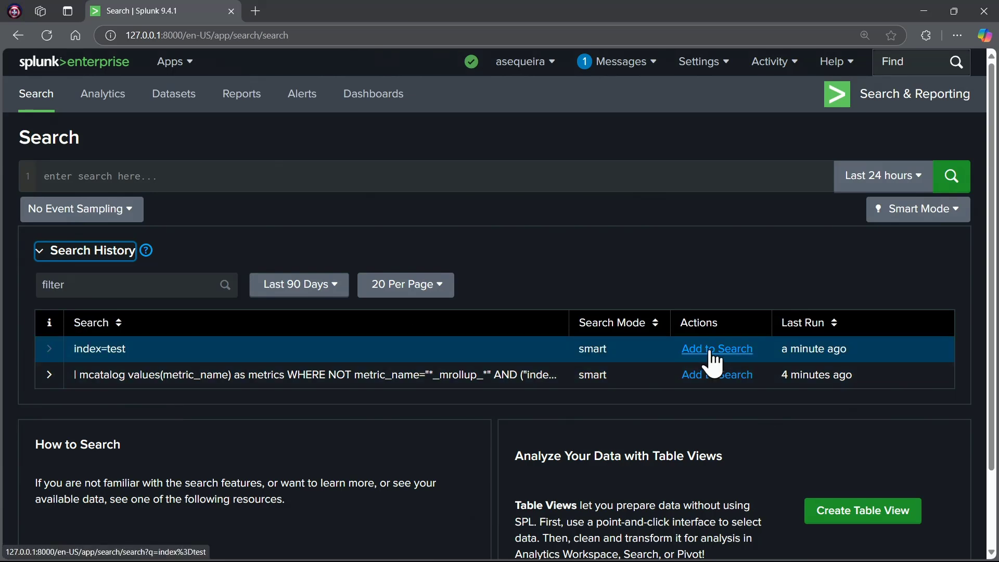
- Reload index=test from Search History and run it over all time for 109,864 events
{"action": "left_click", "coordinate": [716, 348]}
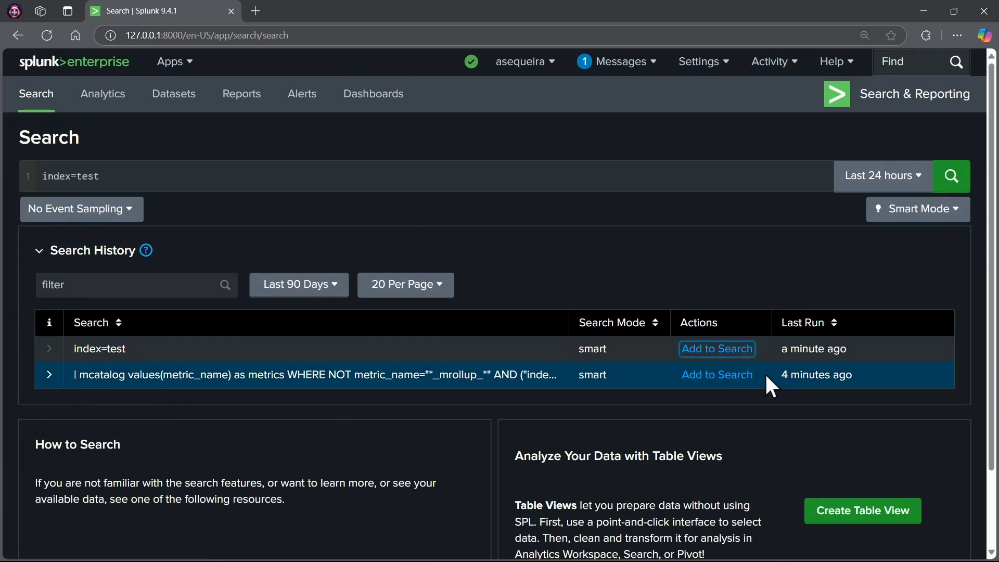
{"action": "mouse_move", "coordinate": [716, 349]}
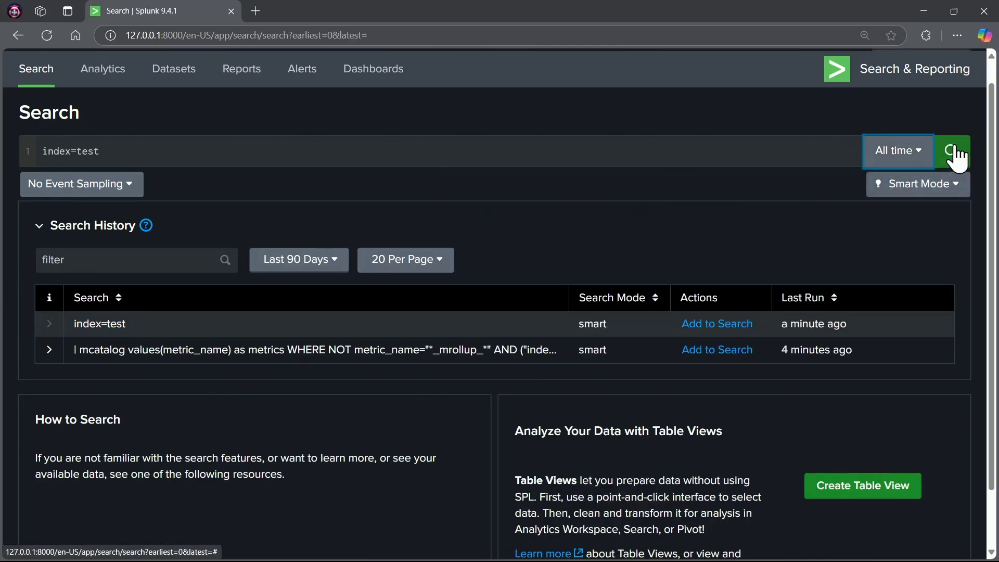
{"action": "left_click", "coordinate": [951, 151]}
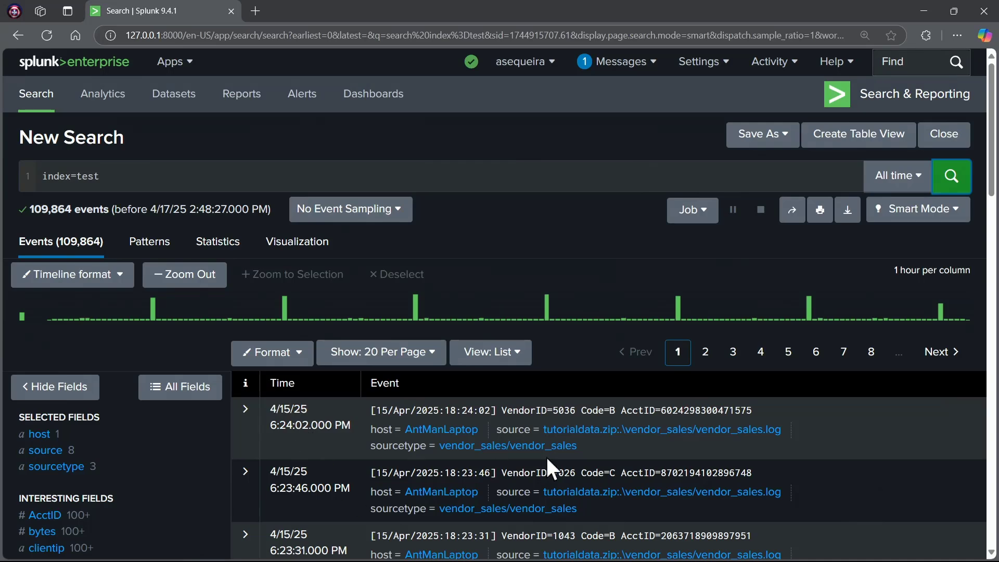
{"action": "left_click", "coordinate": [896, 177]}
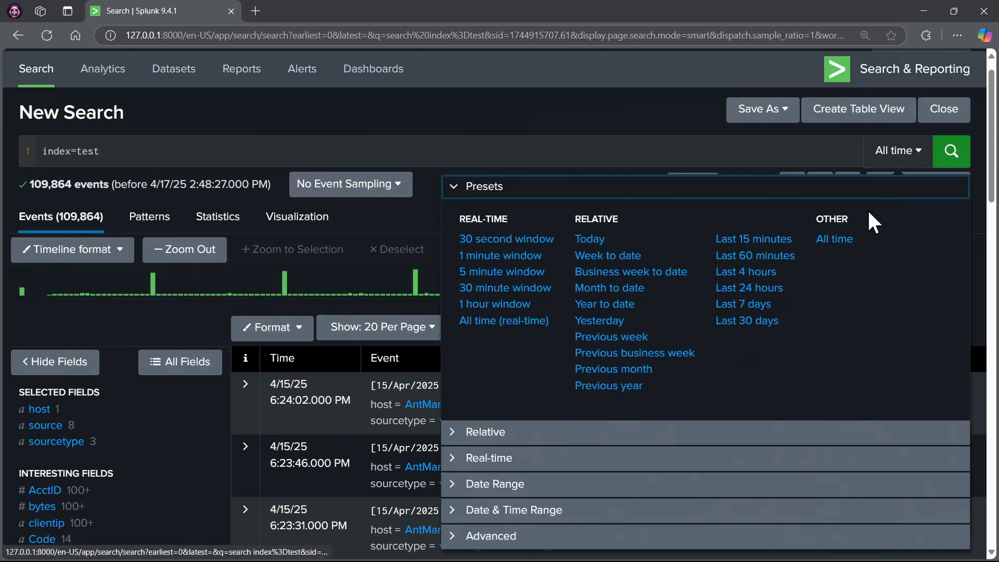
{"action": "left_click", "coordinate": [742, 304]}
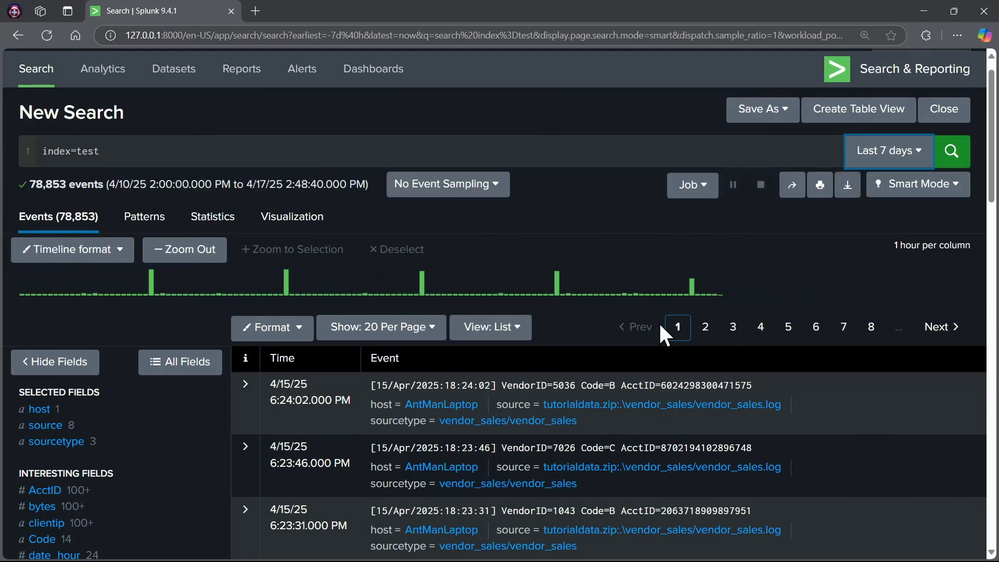
{"action": "mouse_move", "coordinate": [538, 363]}
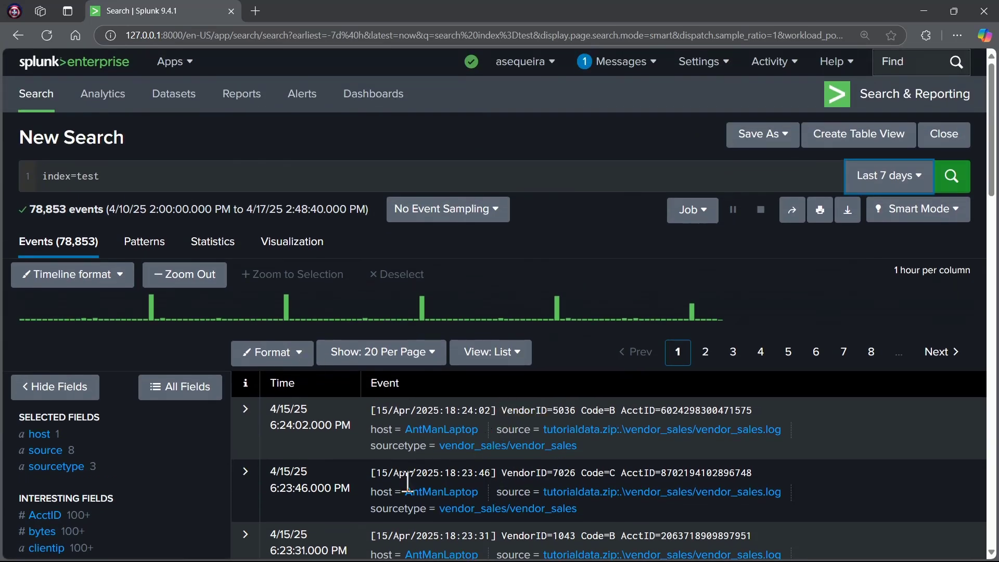
{"action": "scroll", "scroll_direction": "down", "scroll_amount": 3}
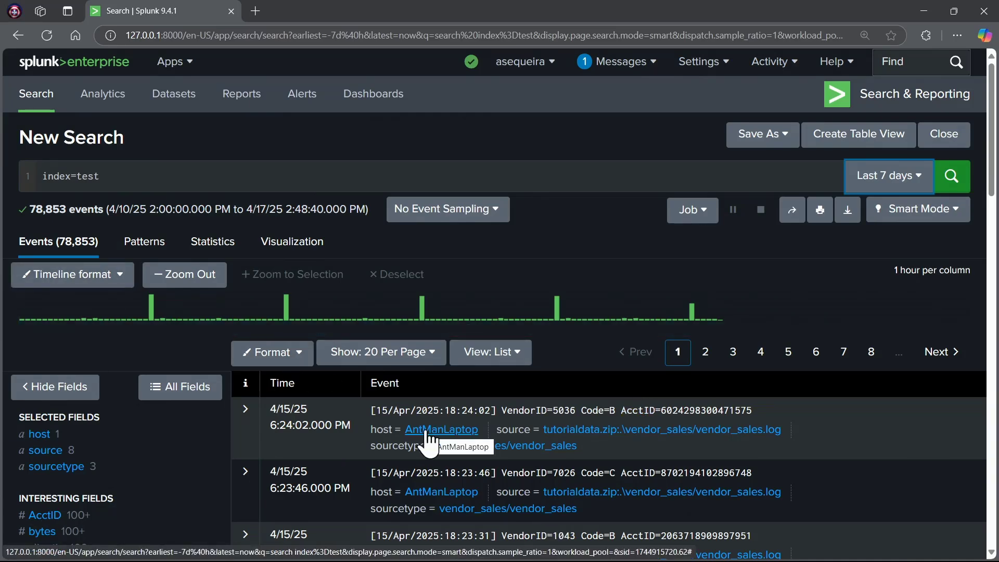
{"action": "left_click", "coordinate": [887, 176]}
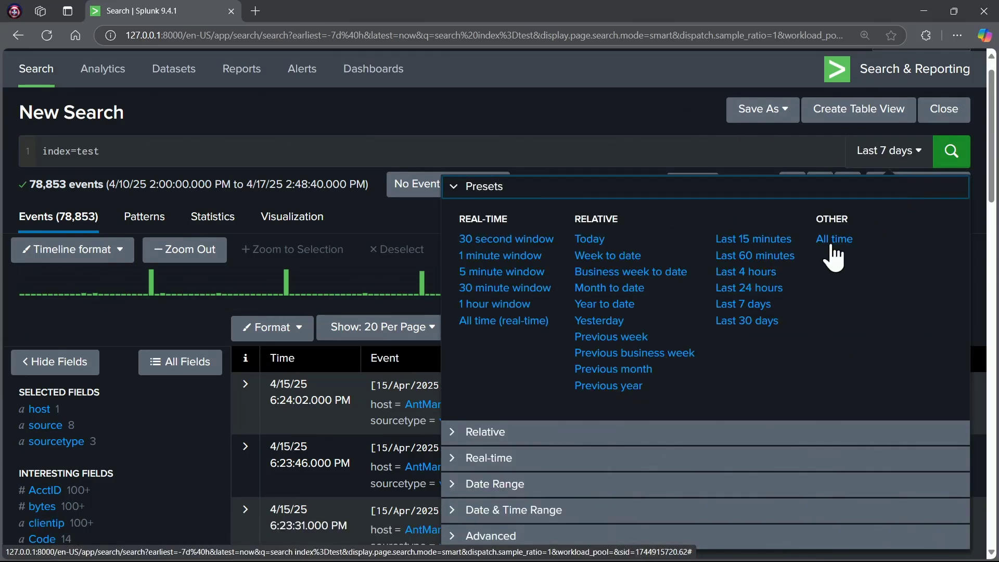
{"action": "left_click", "coordinate": [833, 238]}
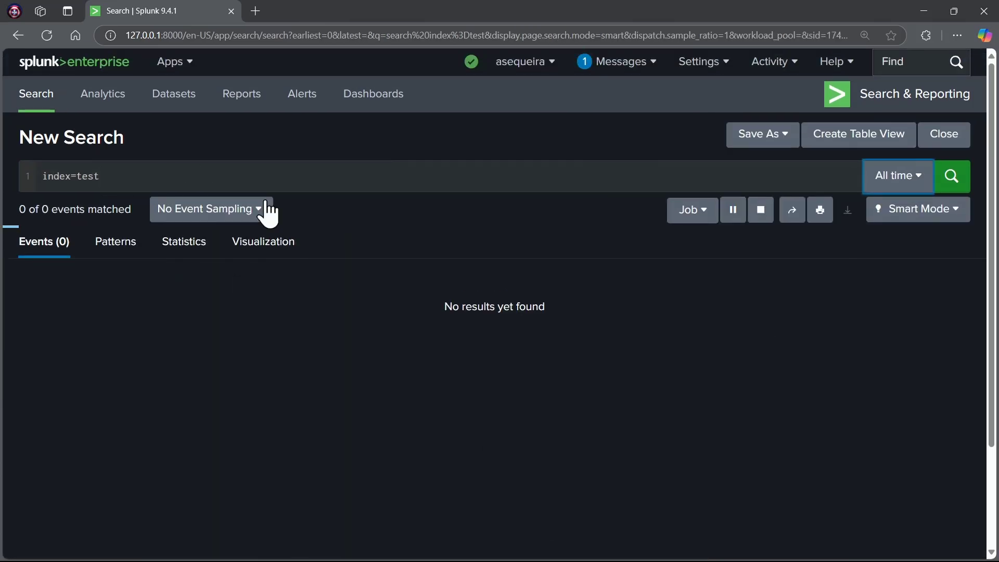
{"action": "left_click", "coordinate": [951, 176]}
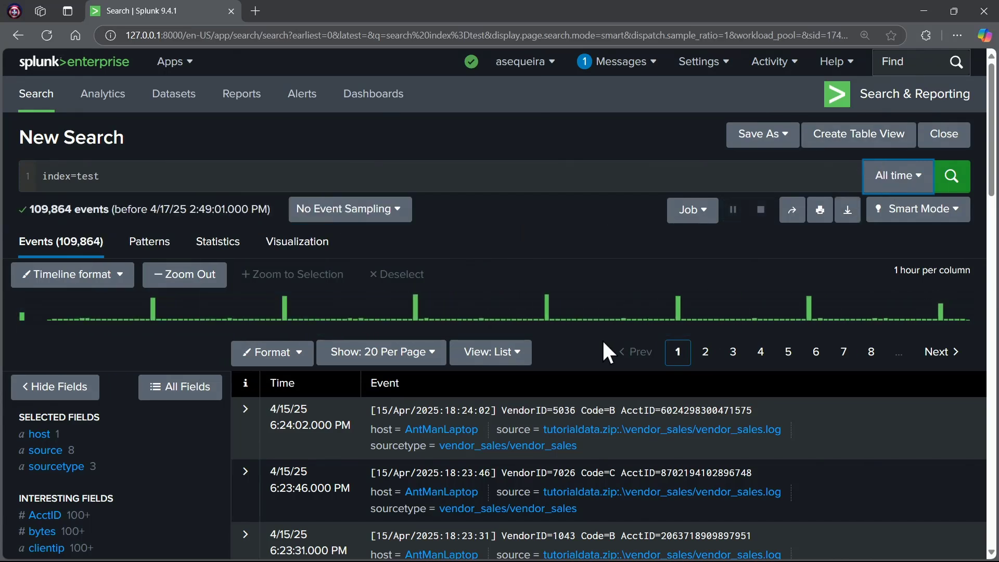
{"action": "mouse_move", "coordinate": [927, 249]}
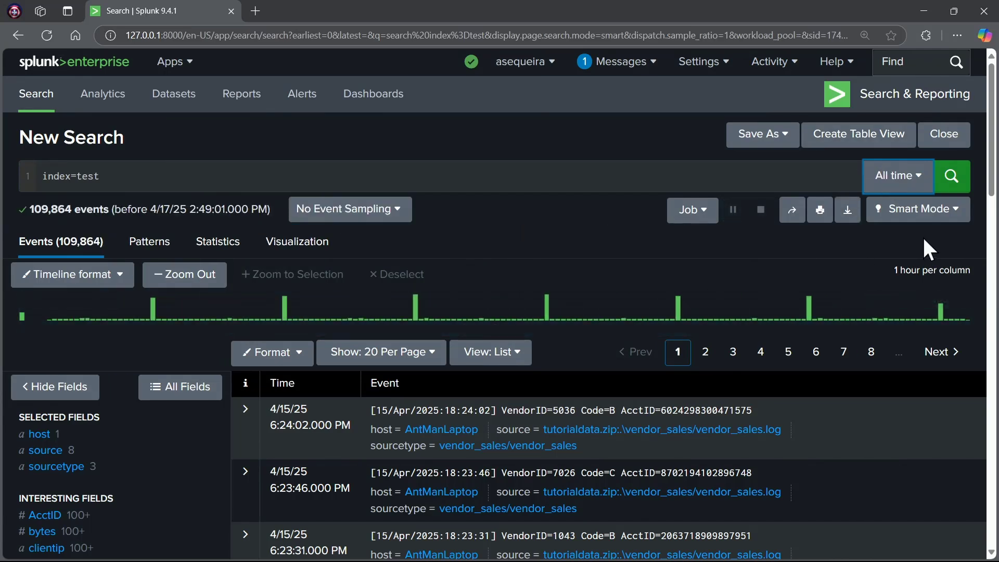
{"action": "left_click", "coordinate": [916, 209]}
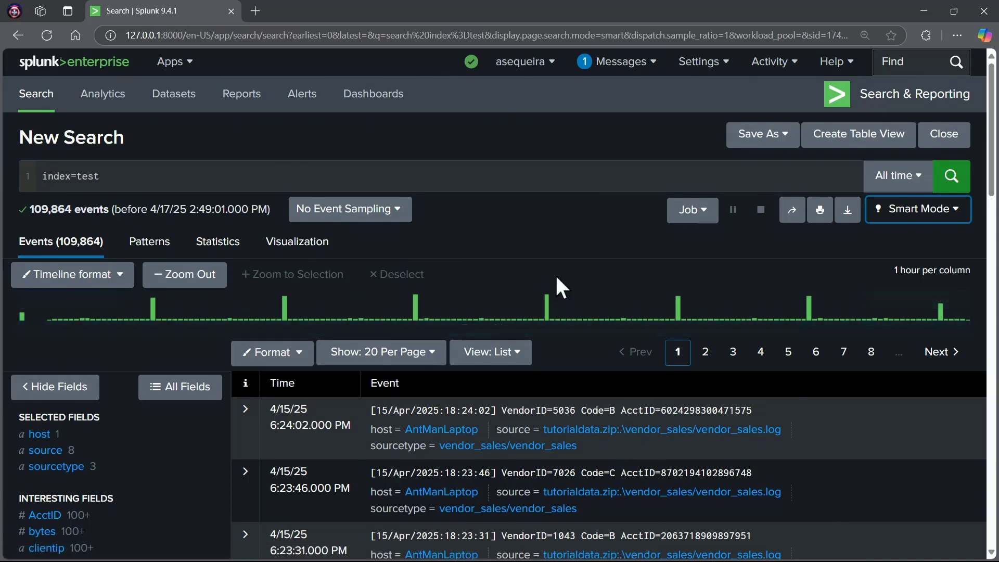
{"action": "scroll", "scroll_direction": "down", "scroll_amount": 3}
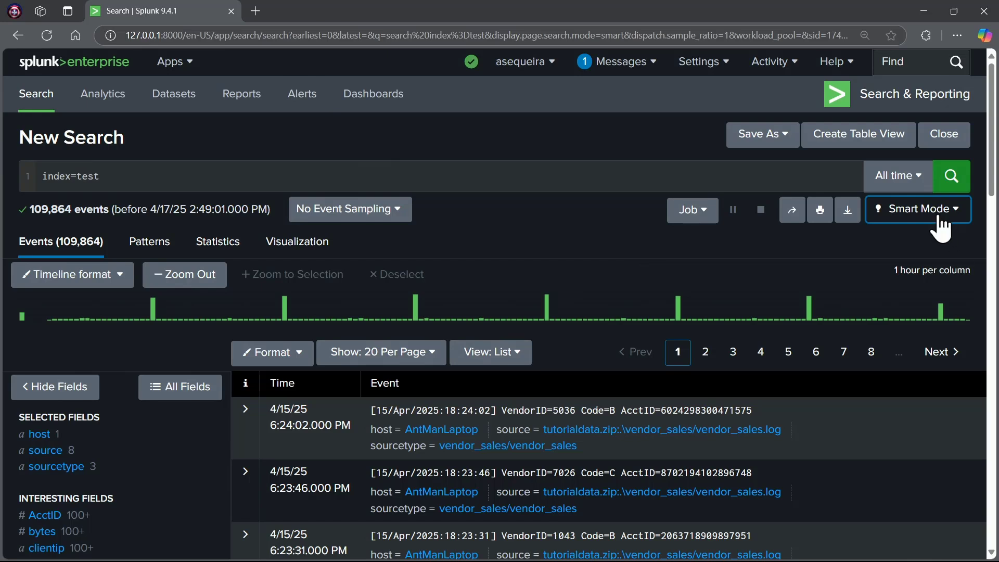
{"action": "left_click", "coordinate": [916, 209]}
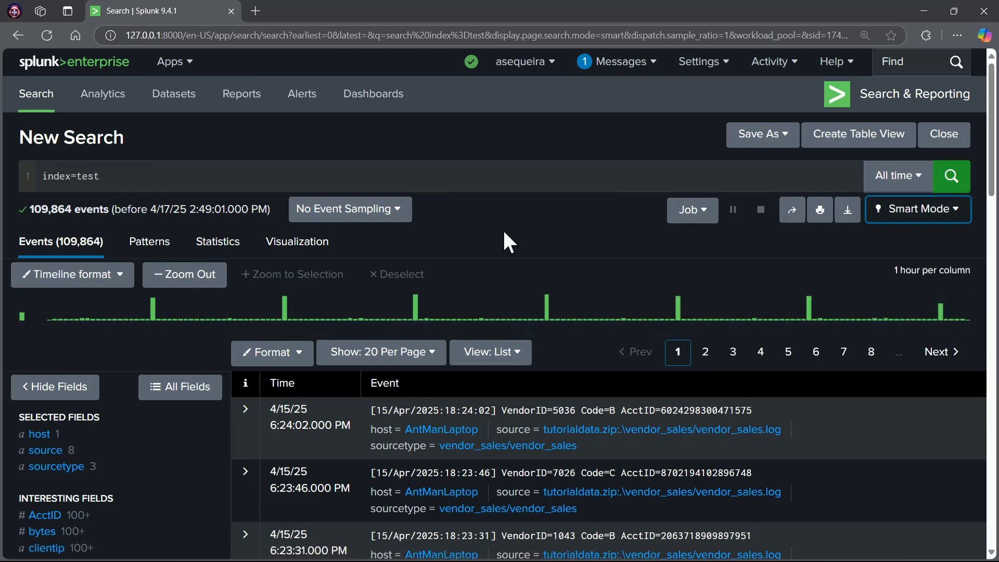
{"action": "left_click", "coordinate": [350, 208]}
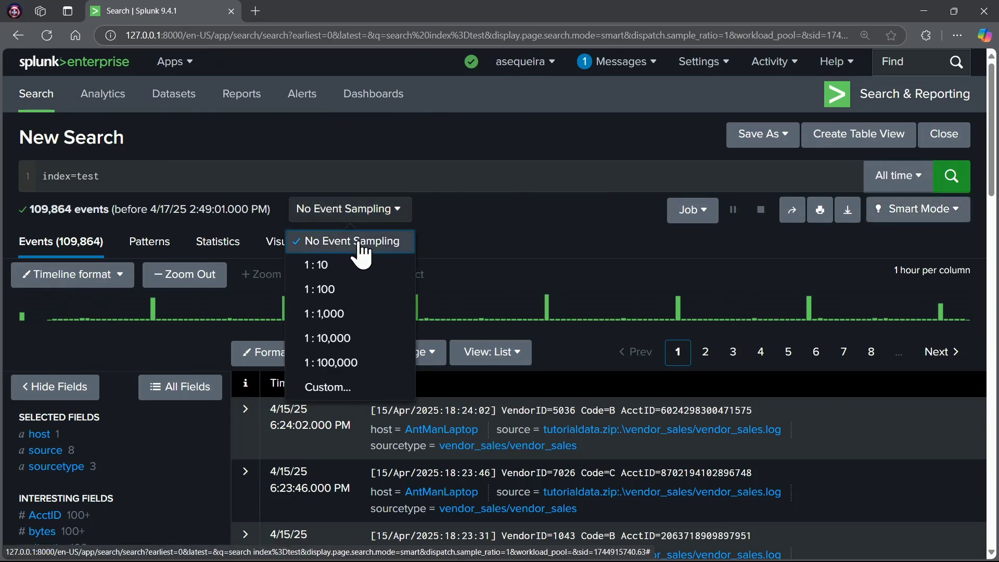
{"action": "left_click", "coordinate": [350, 241]}
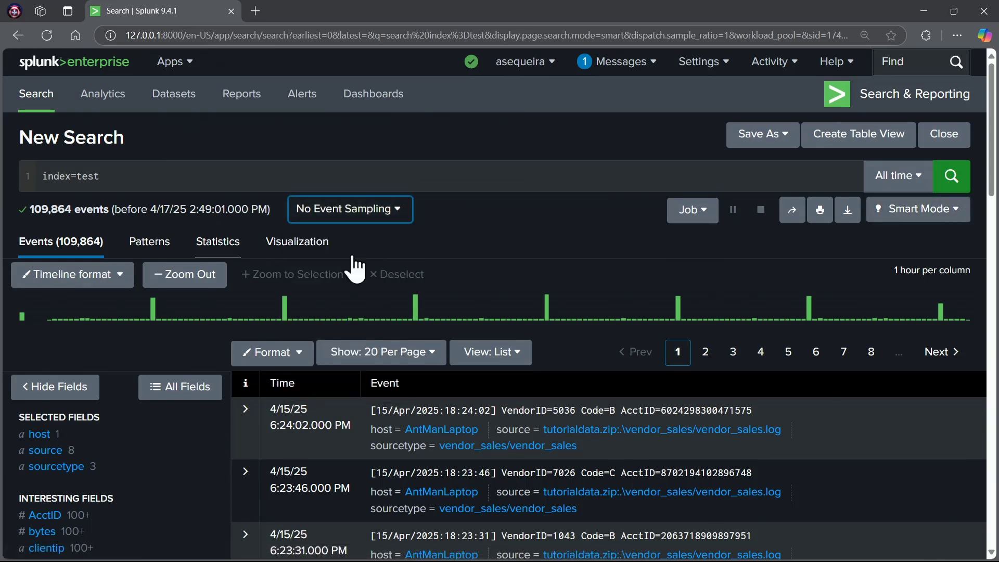
{"action": "left_click", "coordinate": [691, 209]}
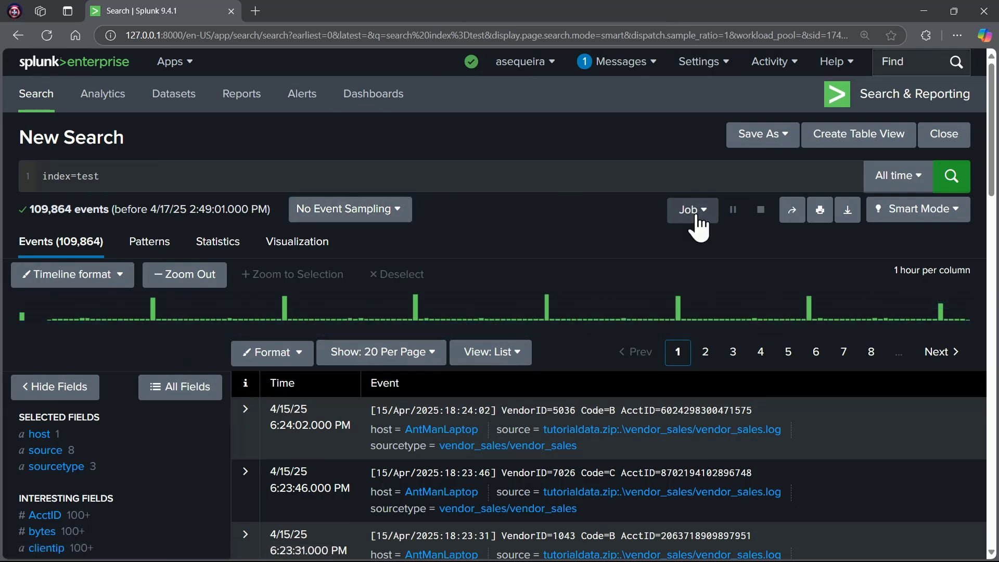
- Inspect the search job via Job > Inspect Job and select its 4.357-second duration figure
{"action": "left_click", "coordinate": [691, 209]}
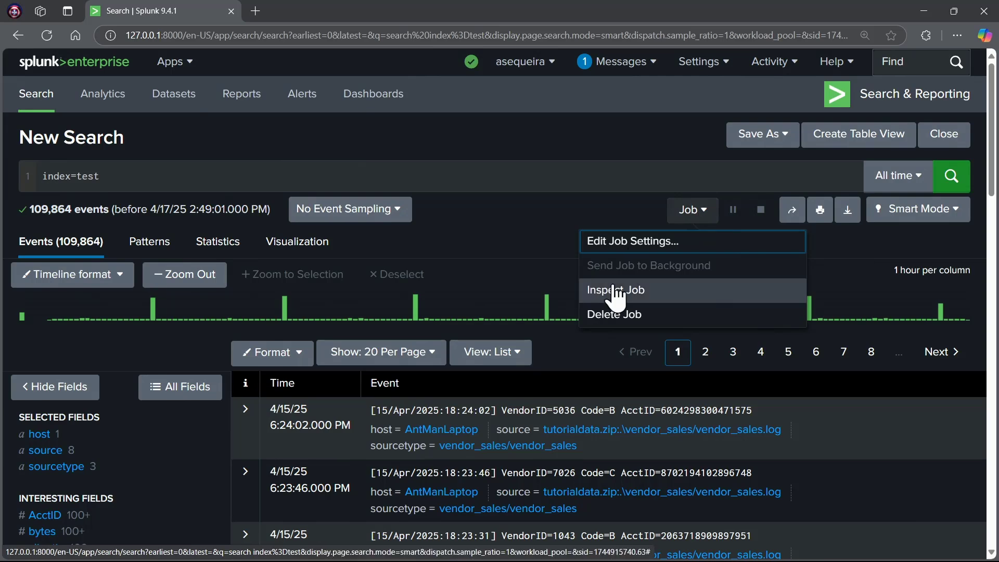
{"action": "left_click", "coordinate": [615, 290]}
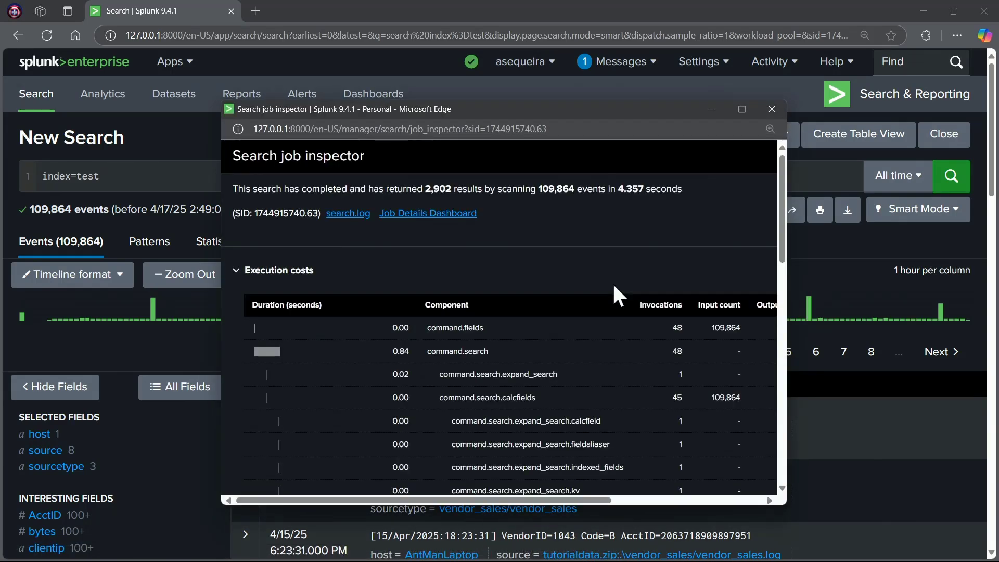
{"action": "mouse_move", "coordinate": [564, 261]}
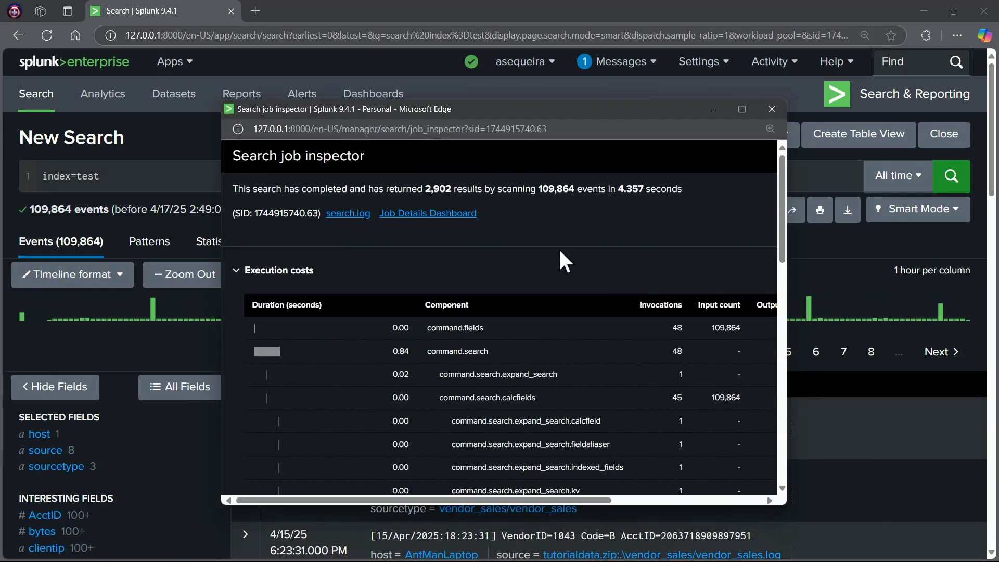
{"action": "mouse_move", "coordinate": [427, 198]}
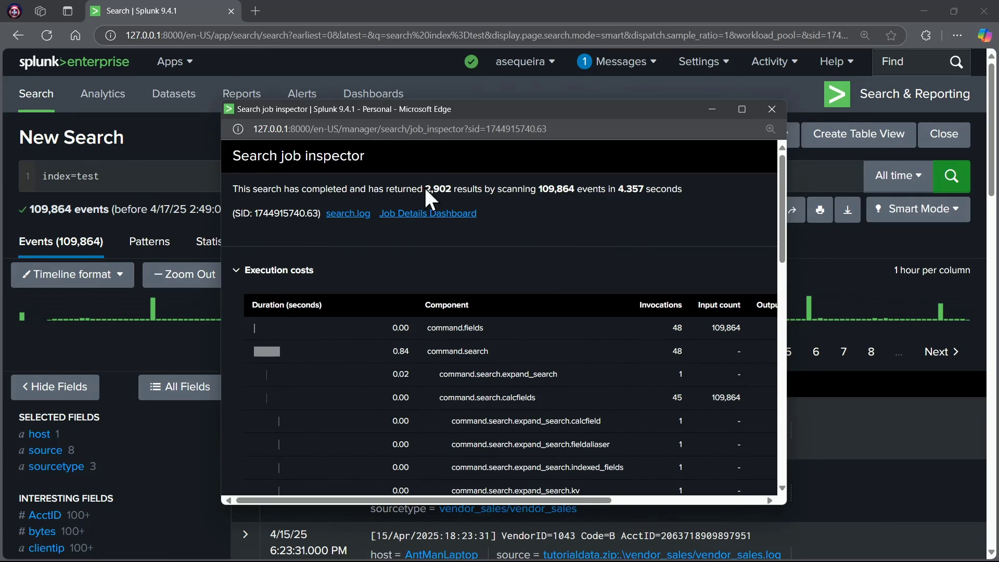
{"action": "right_click", "coordinate": [439, 189]}
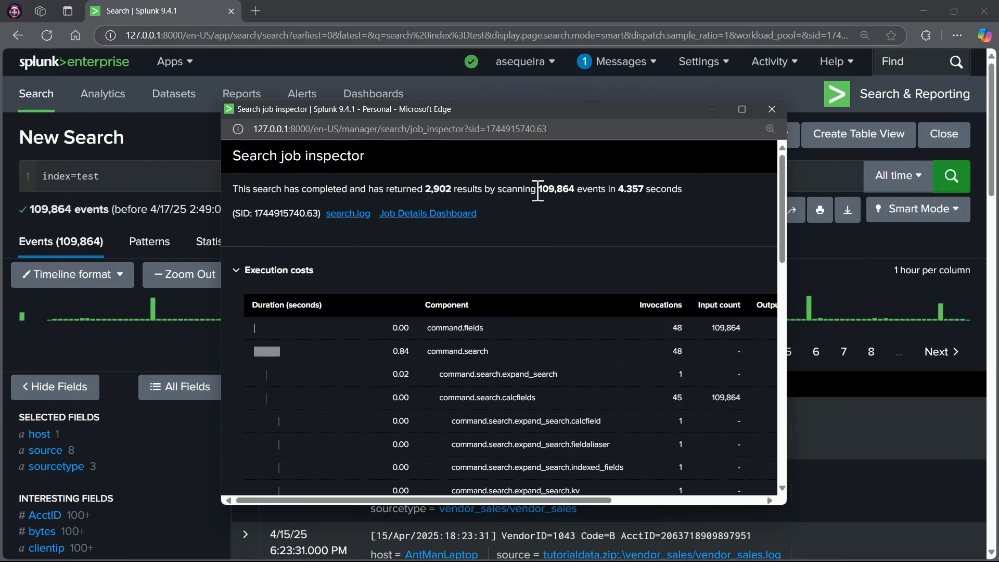
{"action": "double_click", "coordinate": [555, 188]}
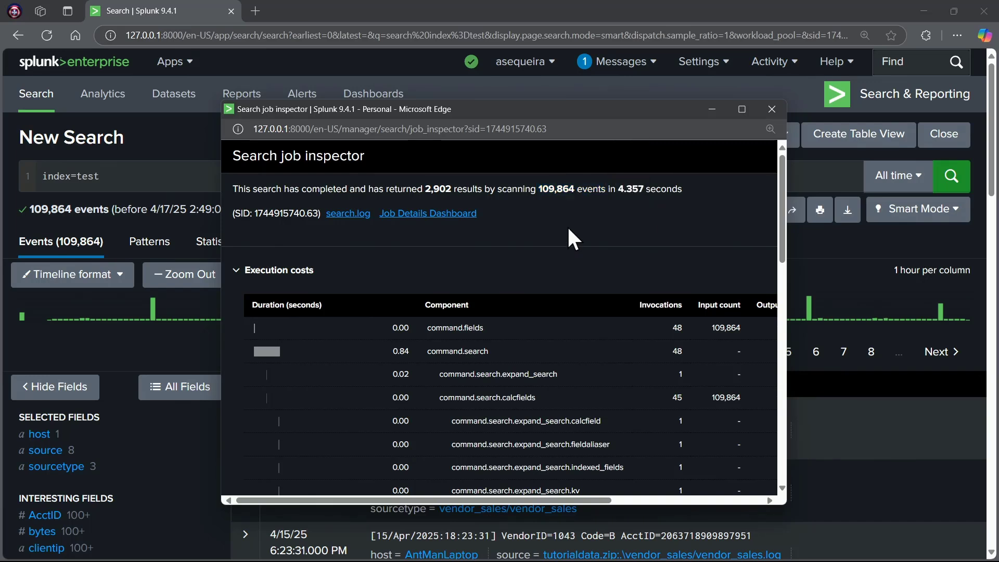
{"action": "mouse_move", "coordinate": [623, 189]}
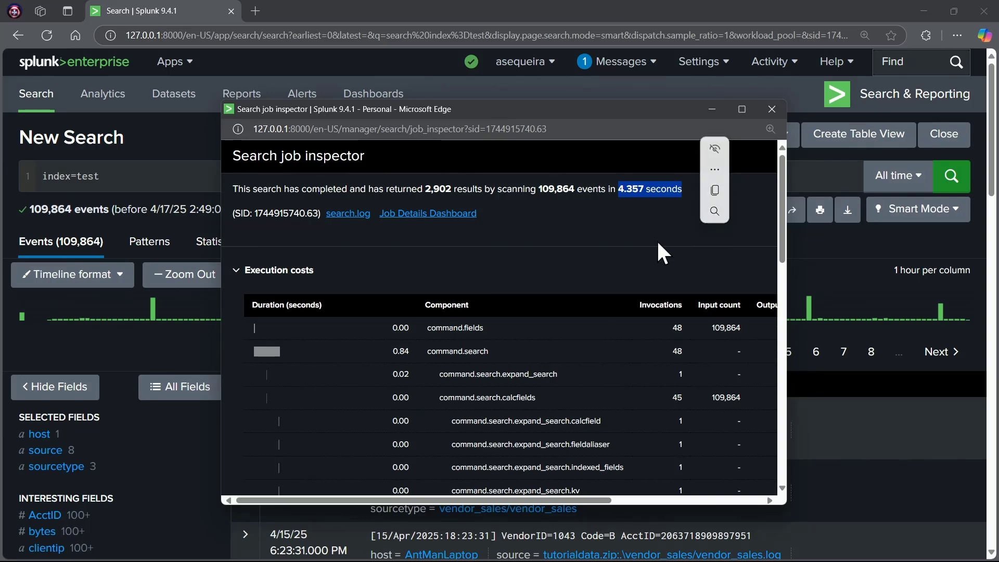
{"action": "mouse_move", "coordinate": [462, 280]}
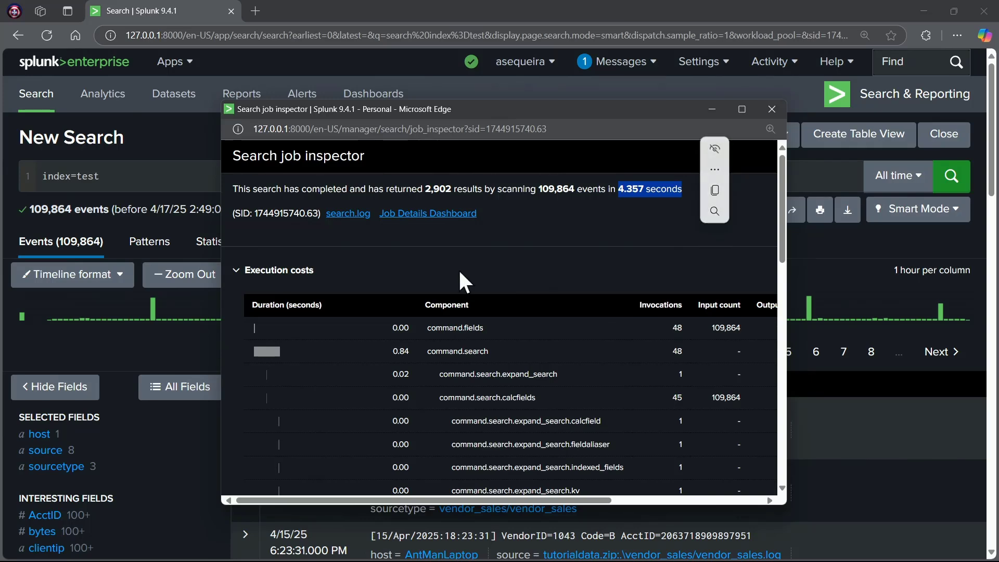
- Expand the Search job properties section of the inspector and browse it
{"action": "scroll", "scroll_direction": "down", "scroll_amount": 3}
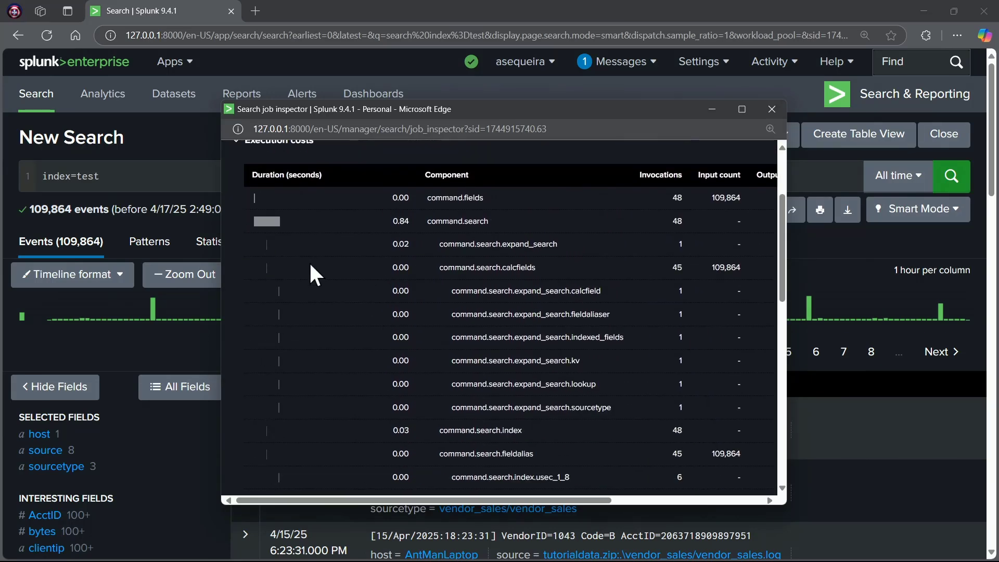
{"action": "scroll", "scroll_direction": "down", "scroll_amount": 3}
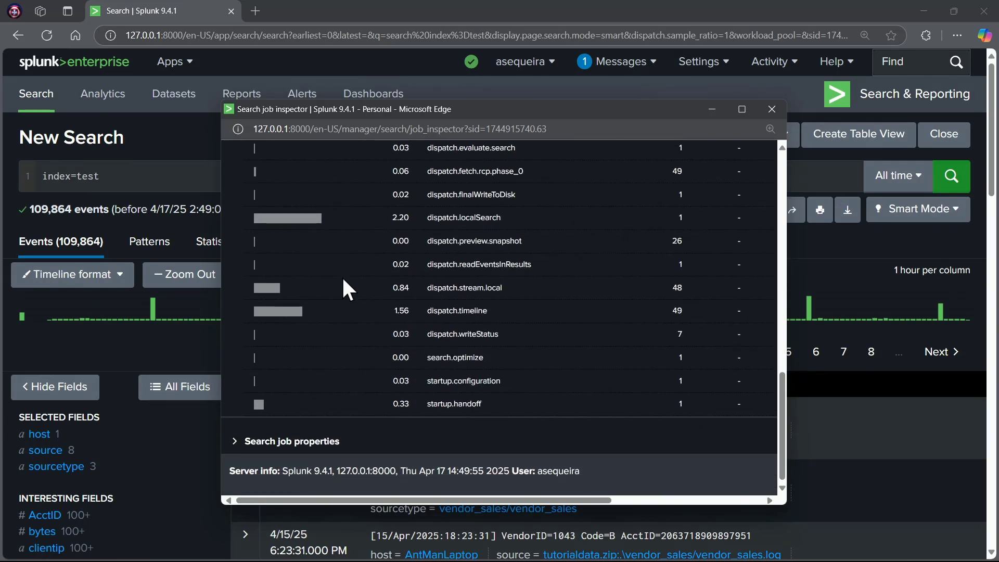
{"action": "left_click", "coordinate": [291, 440]}
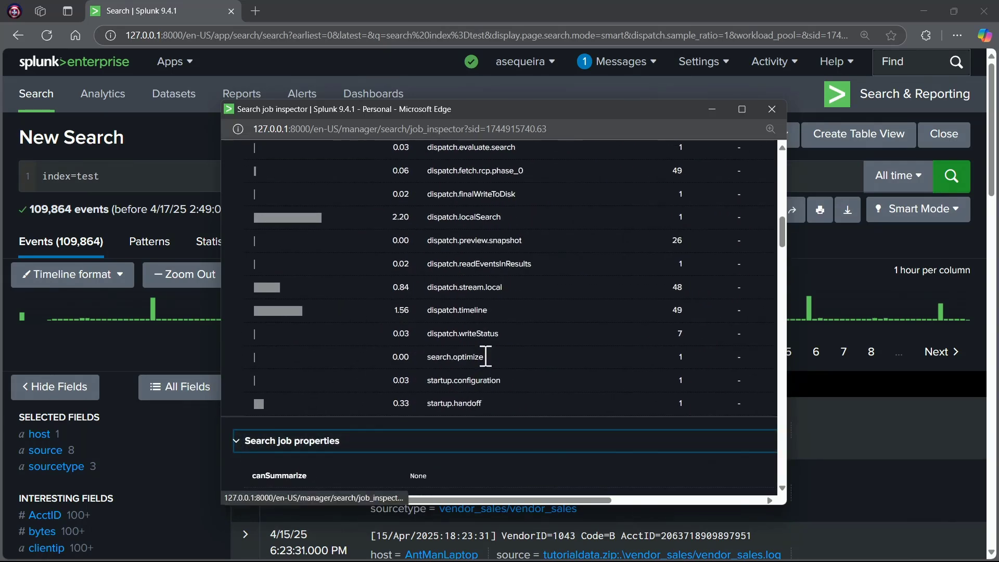
{"action": "scroll", "scroll_direction": "down", "scroll_amount": 3}
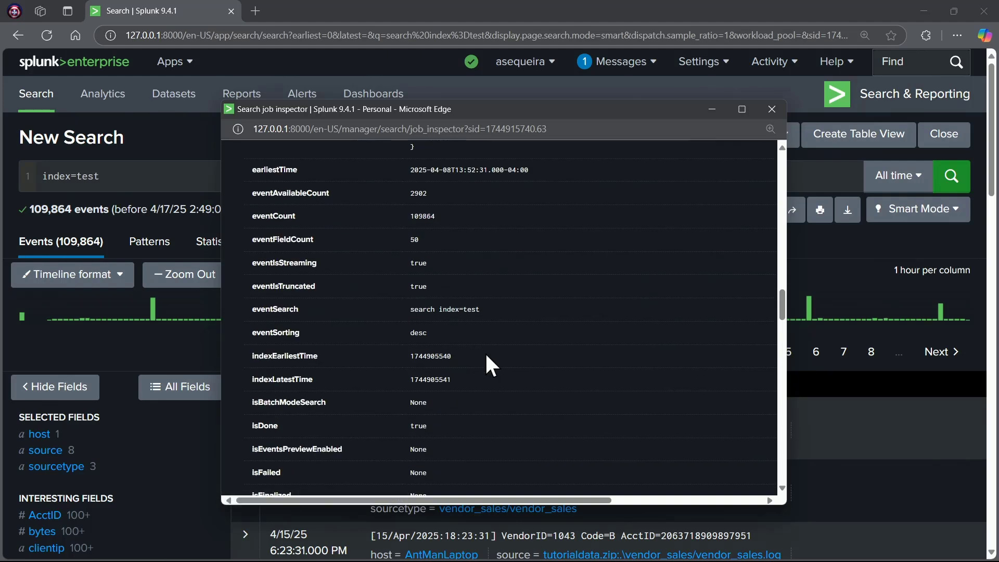
{"action": "mouse_move", "coordinate": [772, 110]}
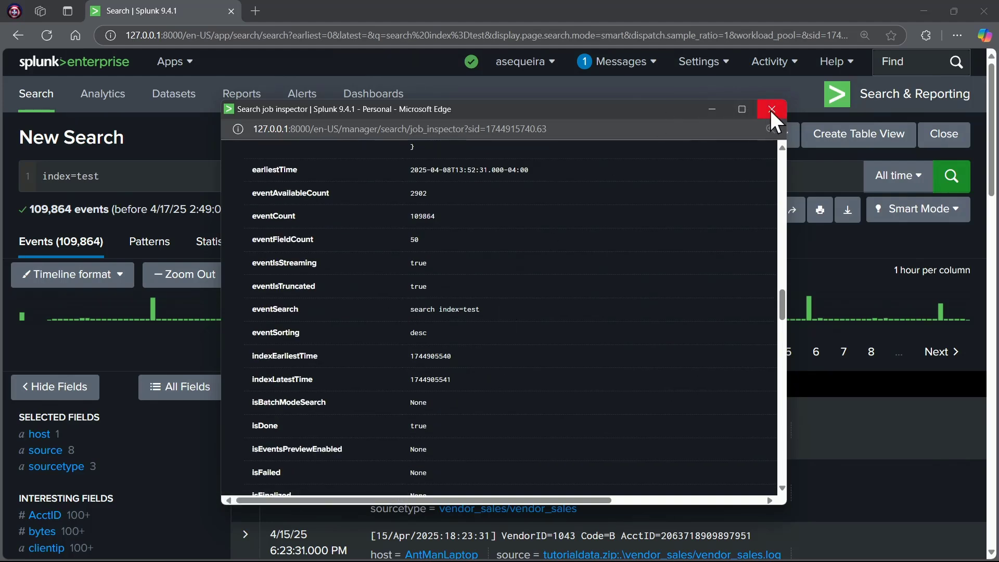
{"action": "left_click", "coordinate": [770, 110]}
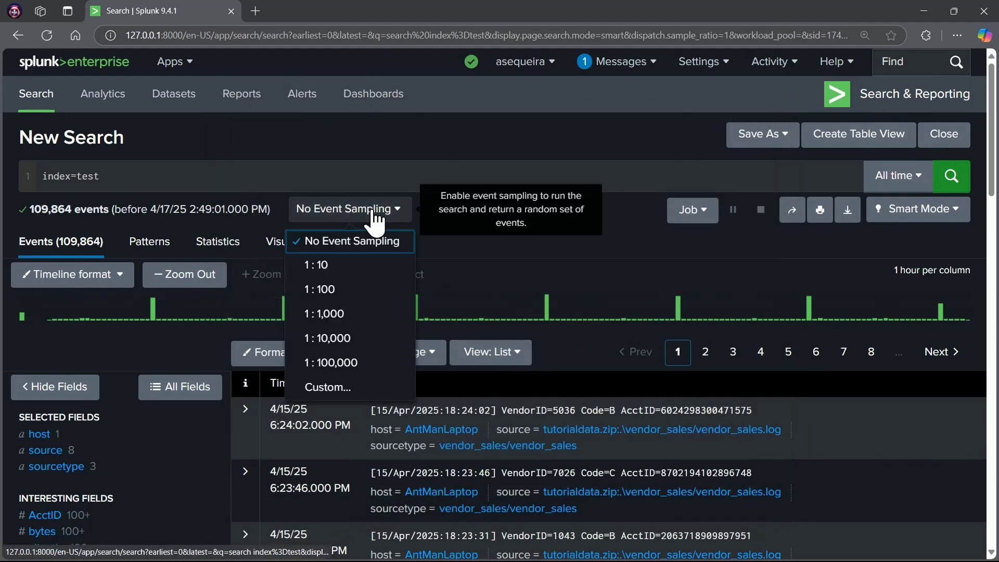
{"action": "left_click", "coordinate": [349, 209]}
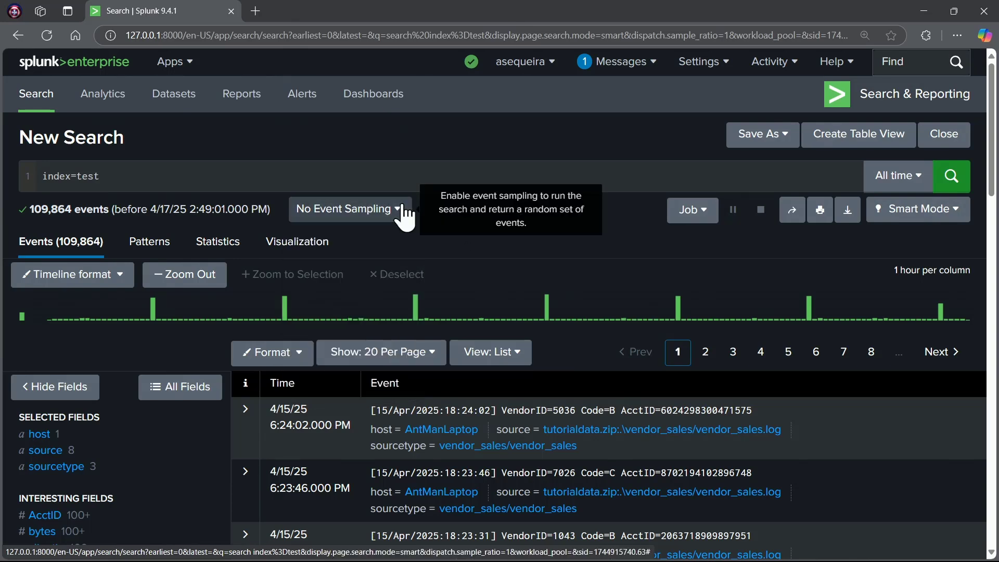
{"action": "mouse_move", "coordinate": [805, 475]}
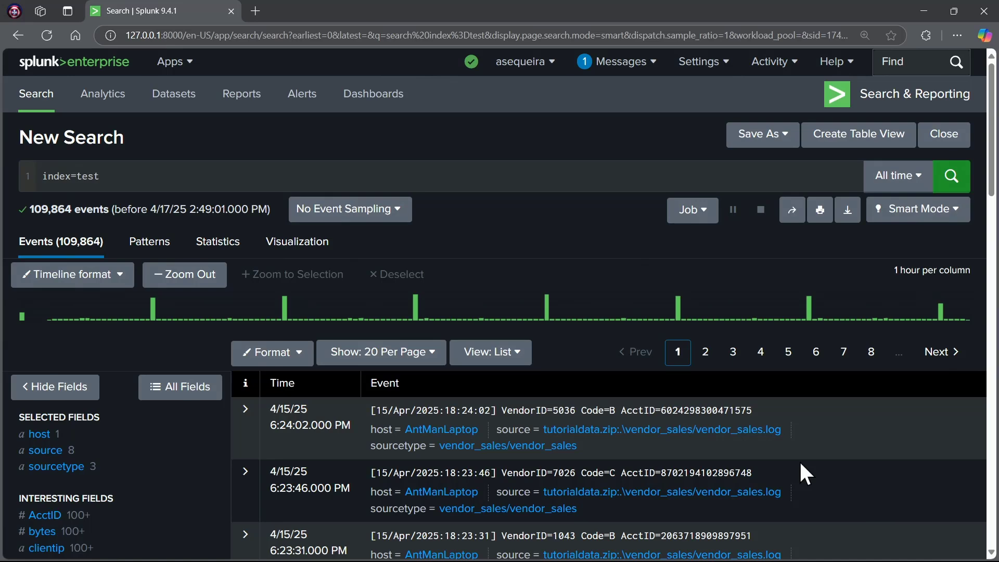
{"action": "mouse_move", "coordinate": [835, 438]}
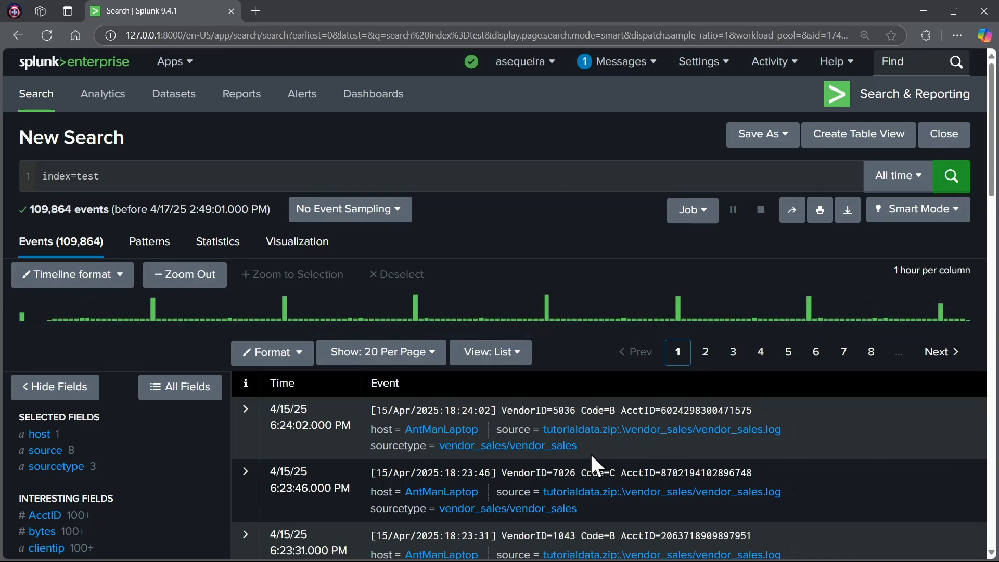
- Set the job's Read Permissions to Everyone and Lifetime to 7 days, copy its link, and save
{"action": "left_click", "coordinate": [691, 209]}
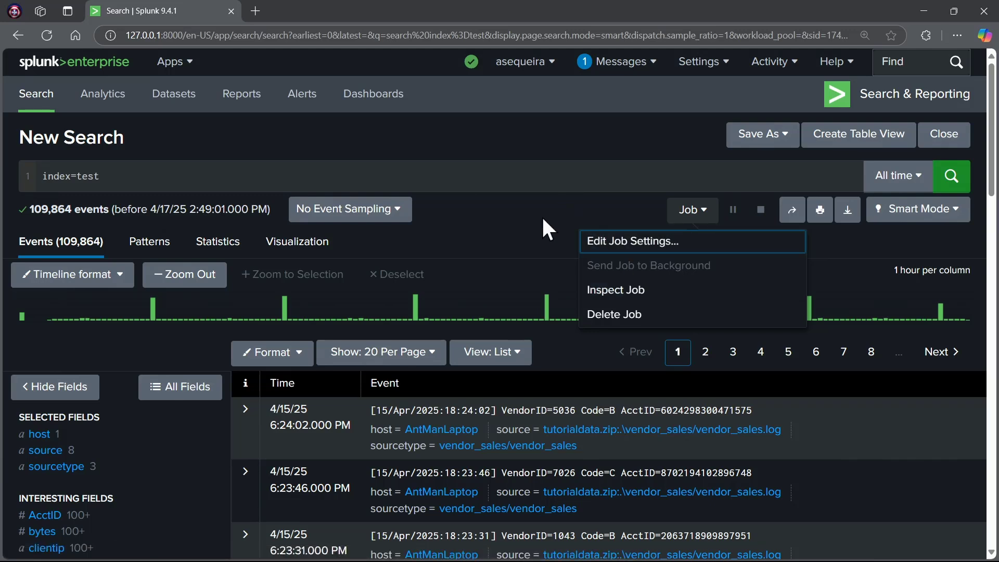
{"action": "mouse_move", "coordinate": [652, 249]}
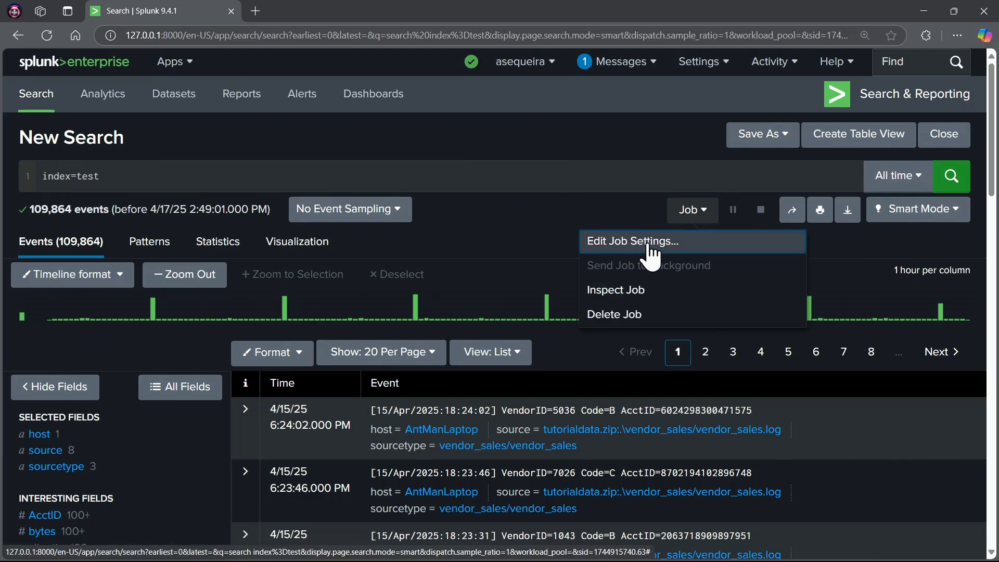
{"action": "left_click", "coordinate": [631, 241]}
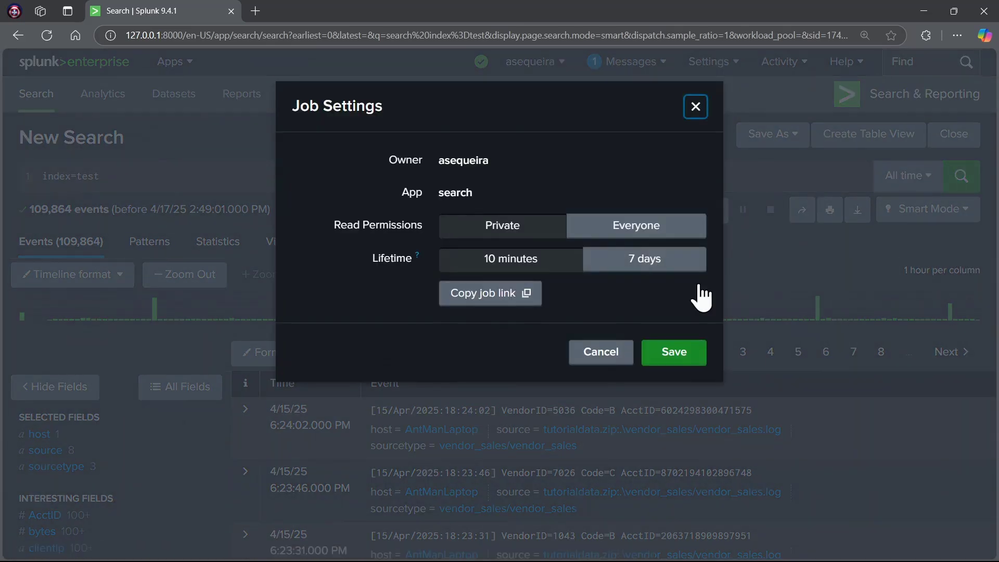
{"action": "mouse_move", "coordinate": [717, 312]}
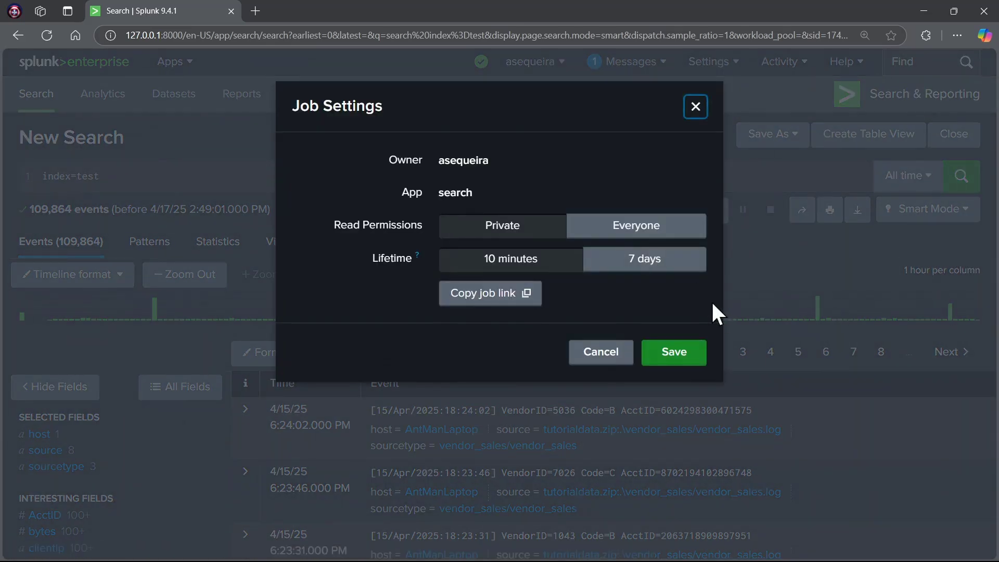
{"action": "left_click", "coordinate": [635, 225]}
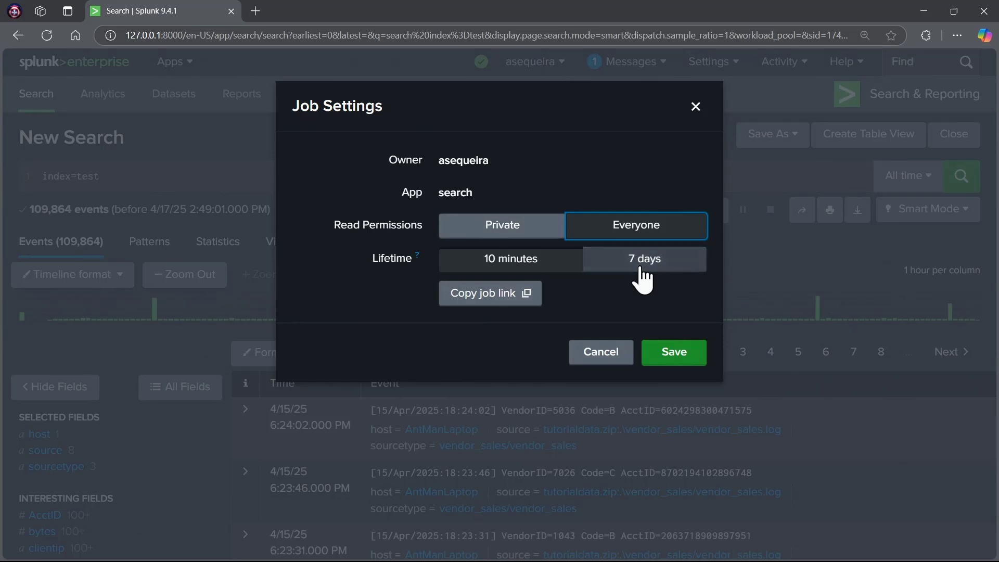
{"action": "left_click", "coordinate": [643, 260]}
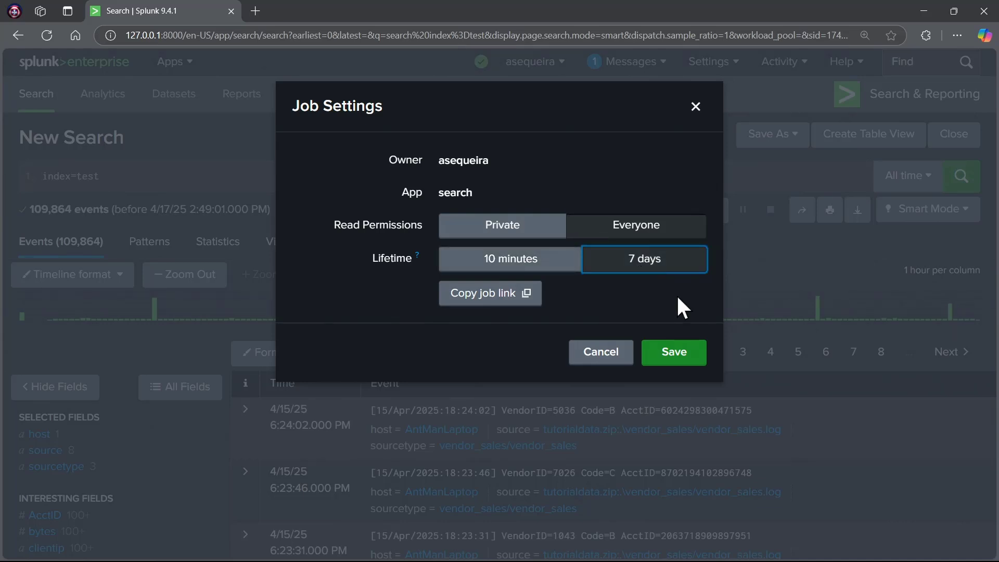
{"action": "left_click", "coordinate": [489, 294]}
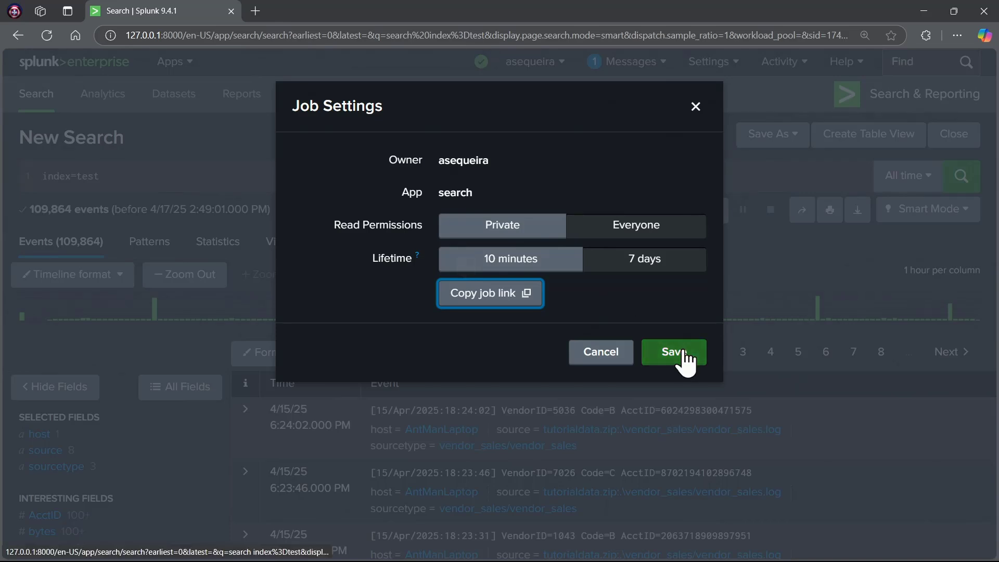
{"action": "left_click", "coordinate": [673, 352]}
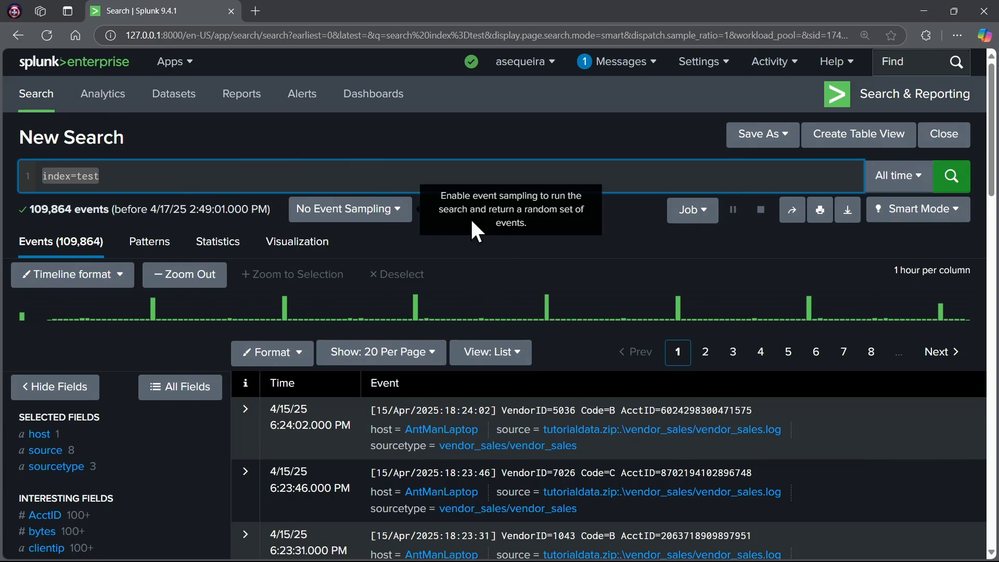
{"action": "left_click", "coordinate": [691, 209]}
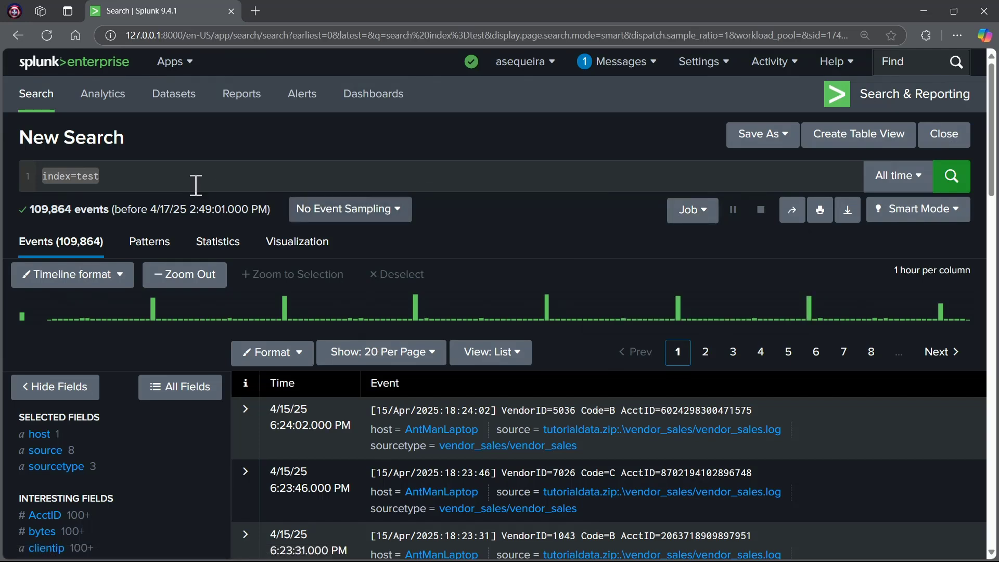
{"action": "mouse_move", "coordinate": [622, 226]}
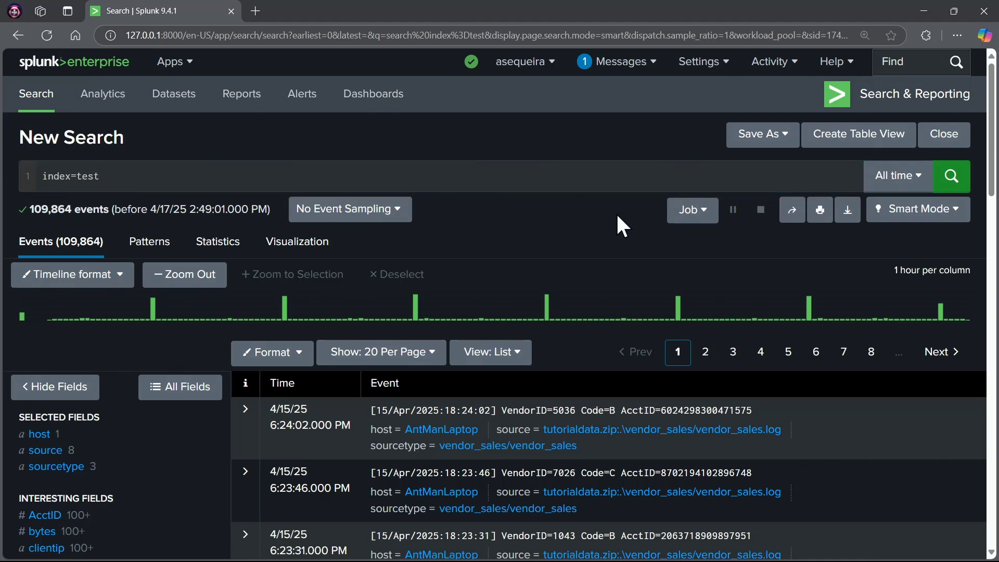
{"action": "mouse_move", "coordinate": [753, 248]}
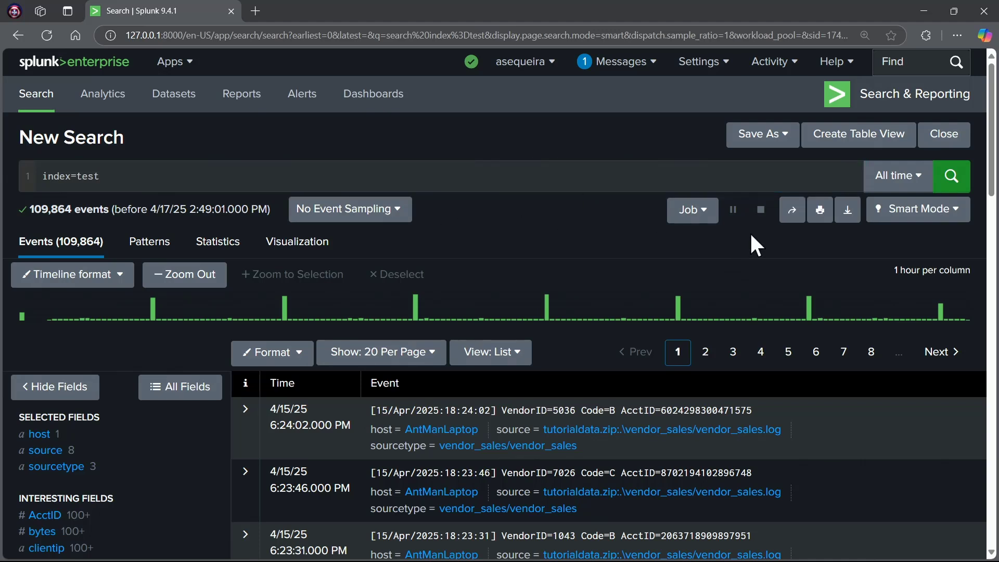
{"action": "mouse_move", "coordinate": [732, 209]}
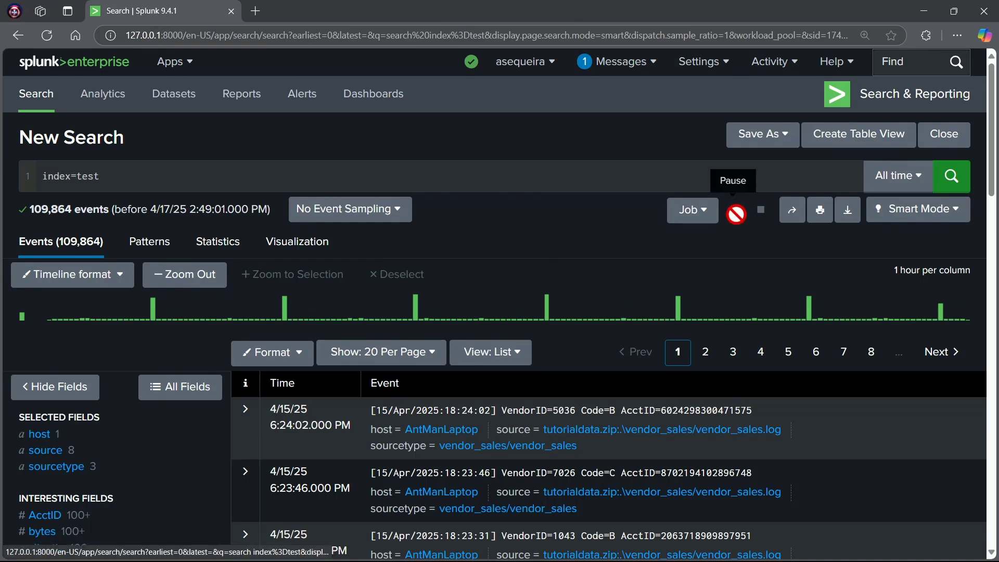
{"action": "mouse_move", "coordinate": [765, 254]}
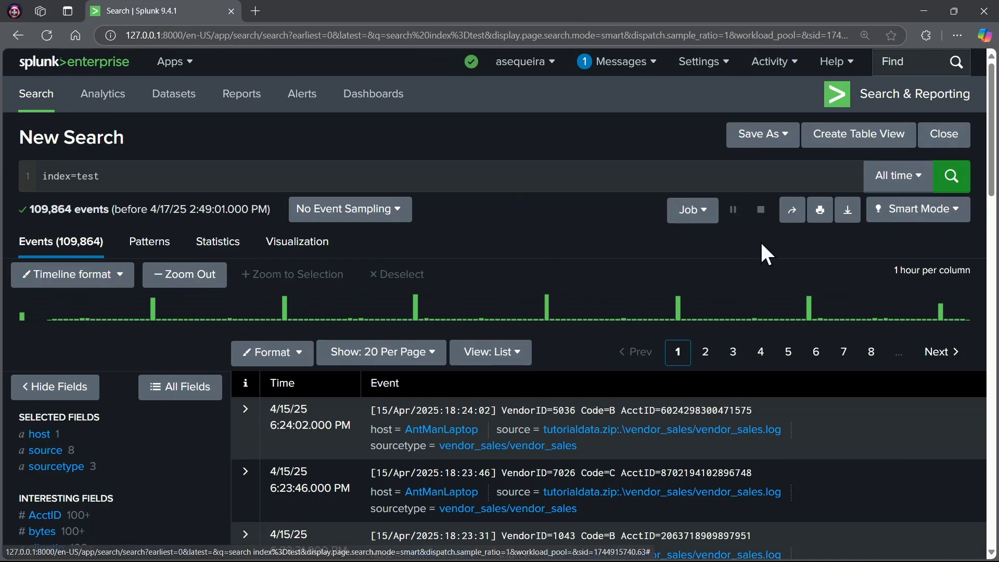
{"action": "mouse_move", "coordinate": [809, 274]}
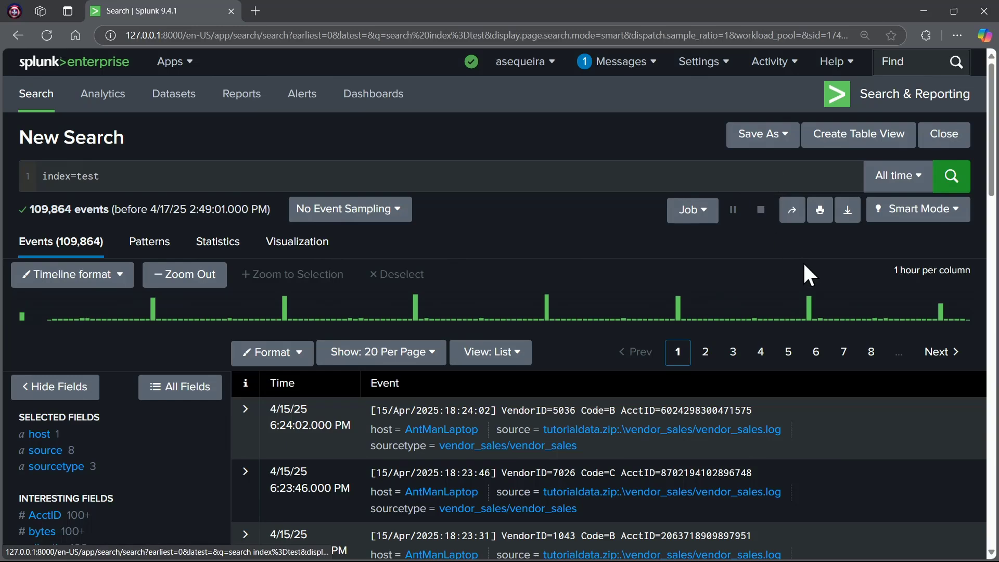
{"action": "mouse_move", "coordinate": [792, 210]}
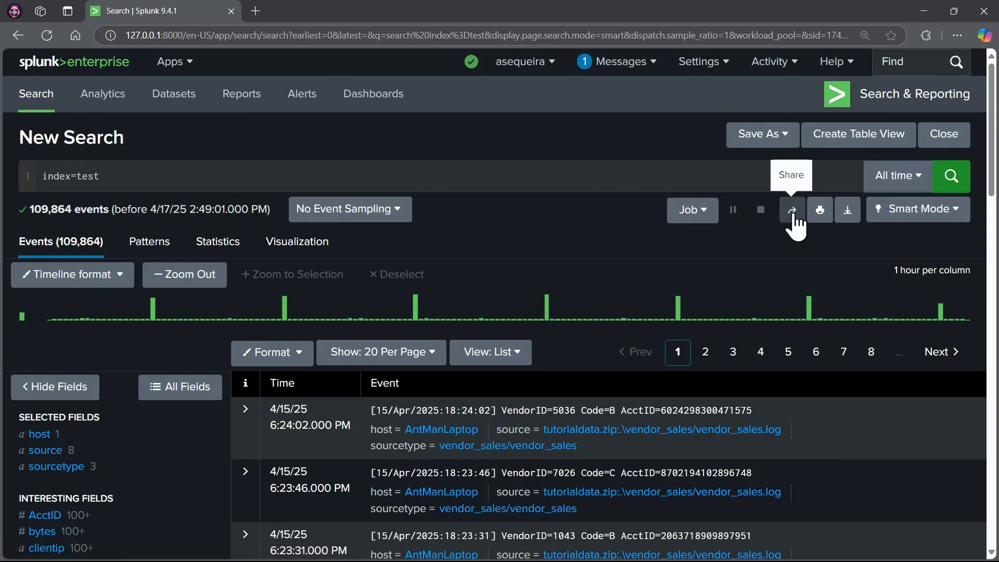
- Share the search job and copy its link from the Share Job dialog
{"action": "left_click", "coordinate": [791, 209]}
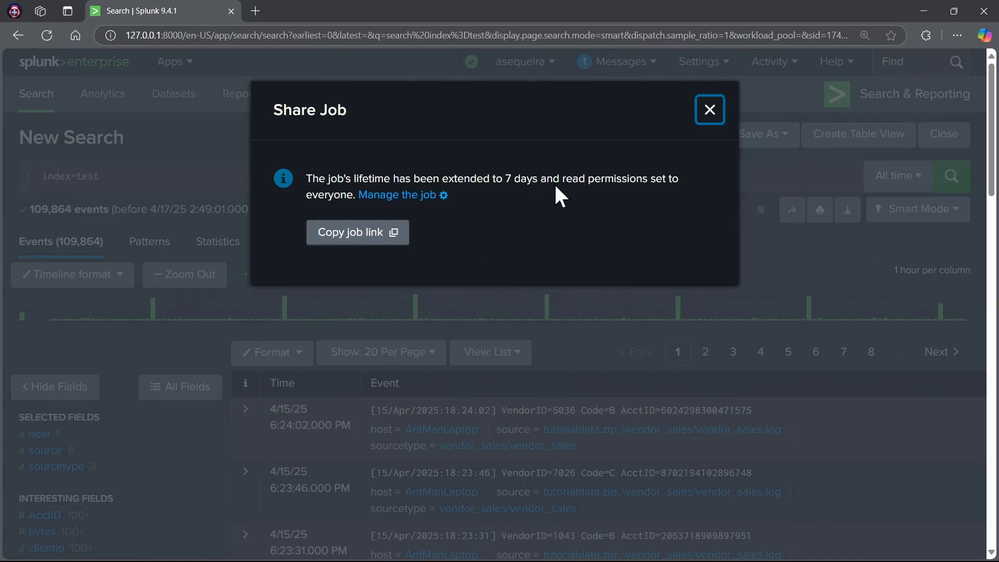
{"action": "left_click", "coordinate": [357, 232]}
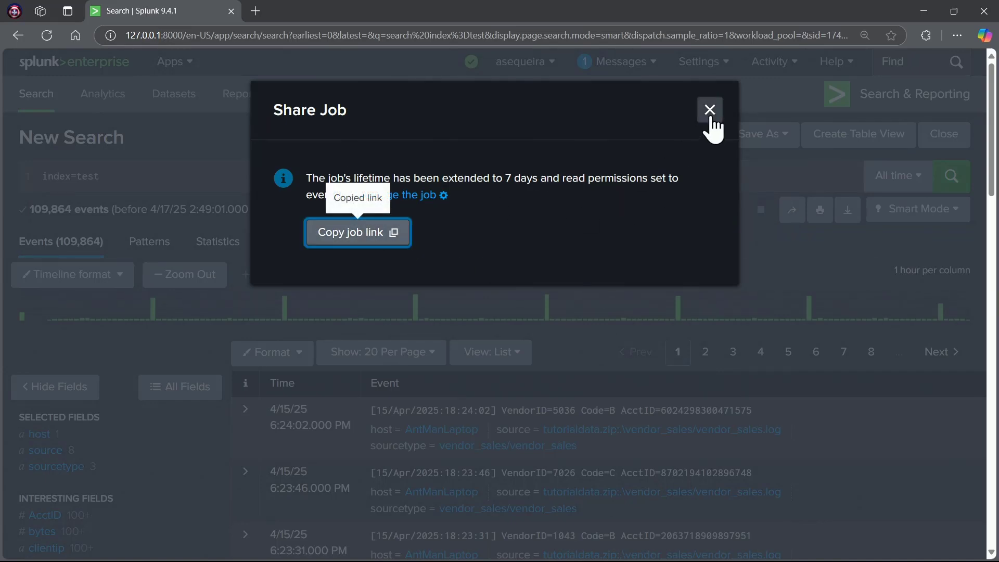
{"action": "left_click", "coordinate": [709, 109]}
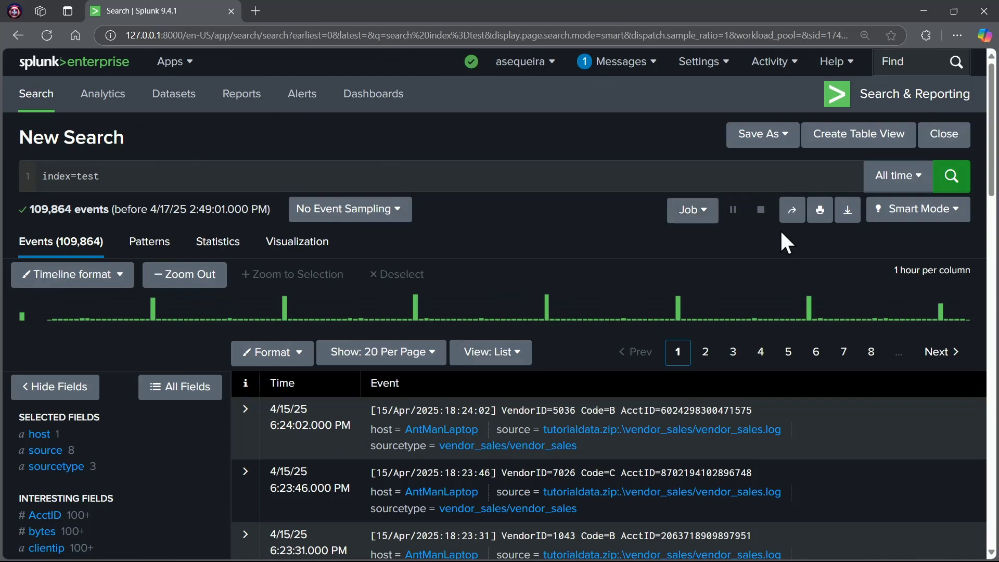
{"action": "mouse_move", "coordinate": [821, 209]}
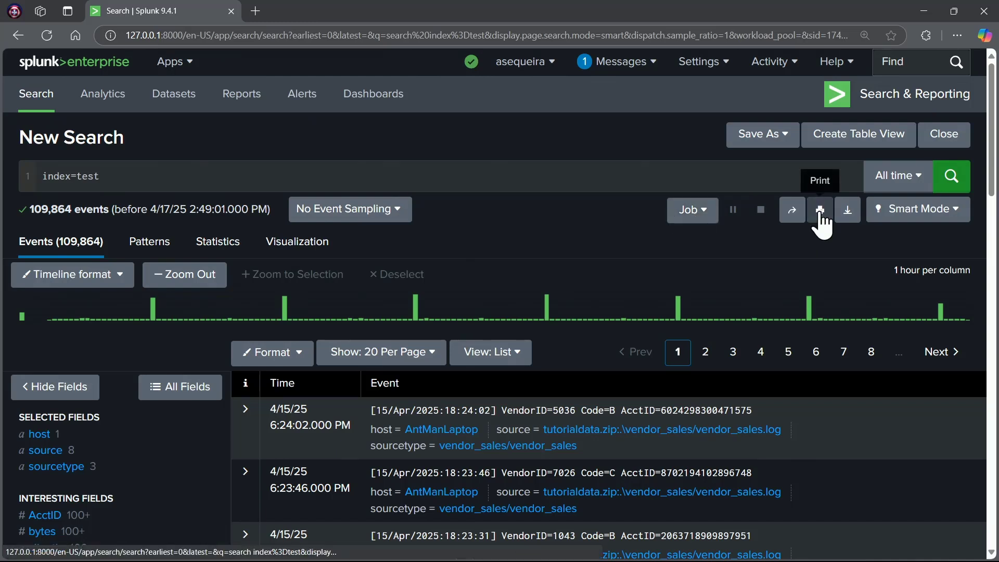
{"action": "mouse_move", "coordinate": [847, 209]}
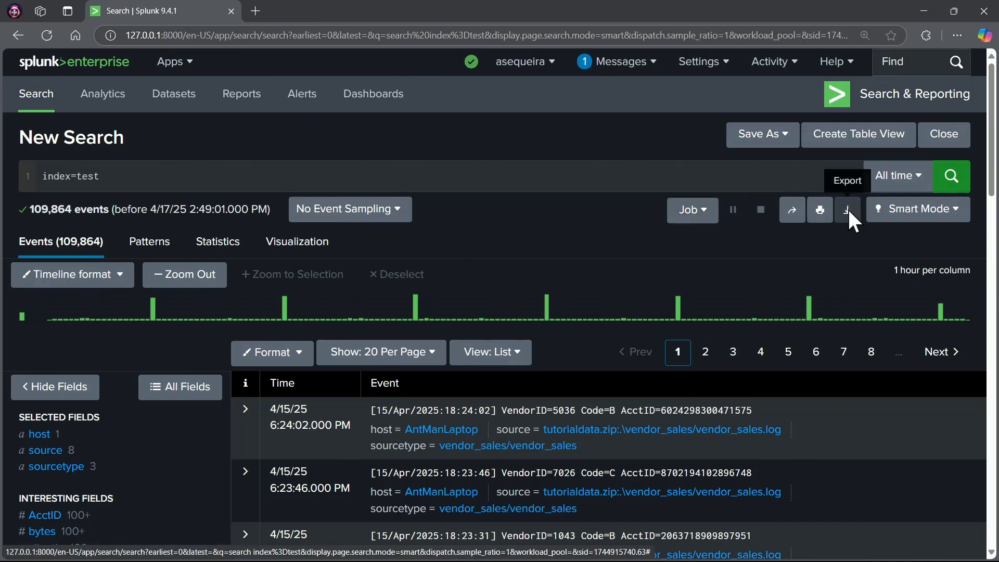
{"action": "left_click", "coordinate": [849, 209]}
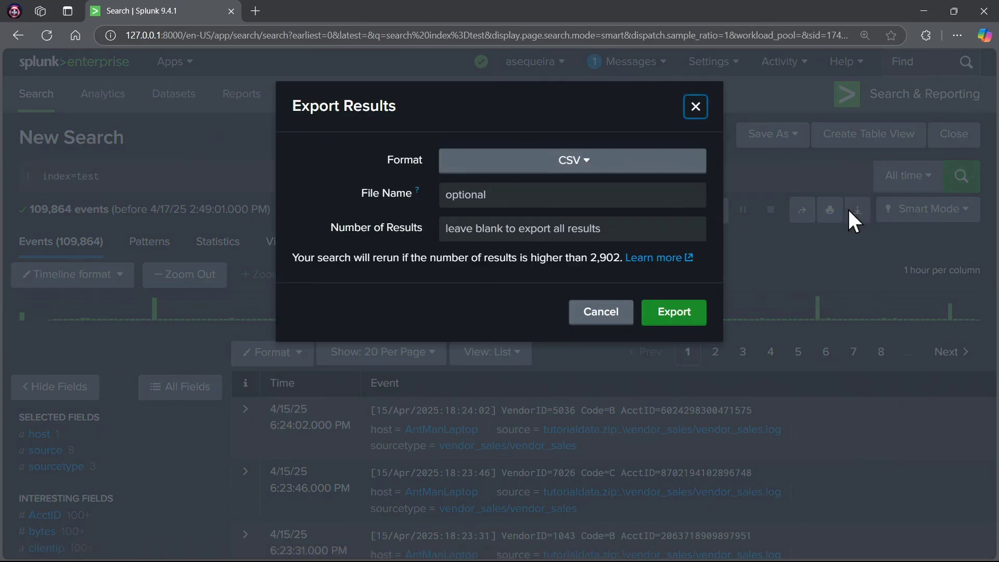
{"action": "mouse_move", "coordinate": [582, 417]}
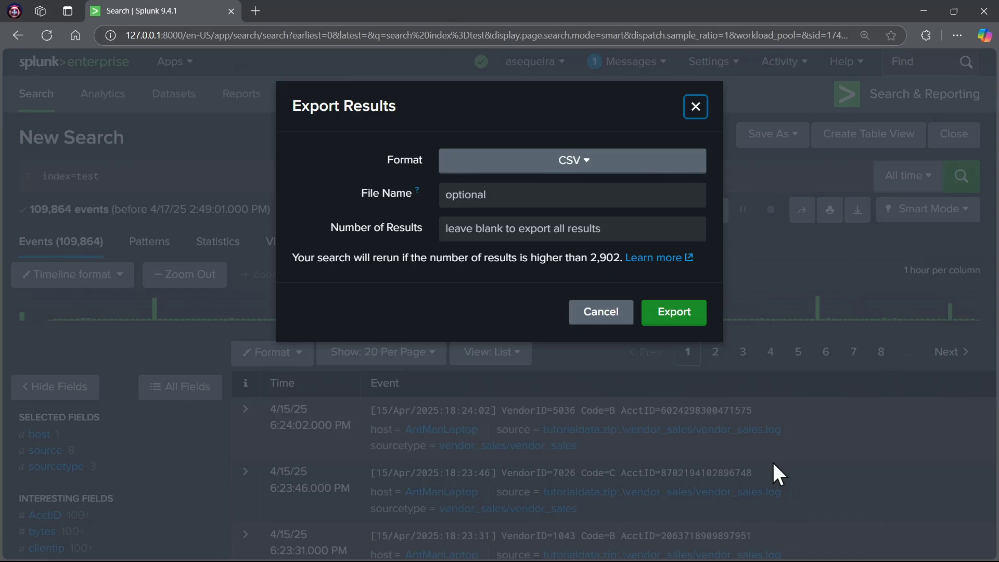
{"action": "left_click", "coordinate": [572, 160]}
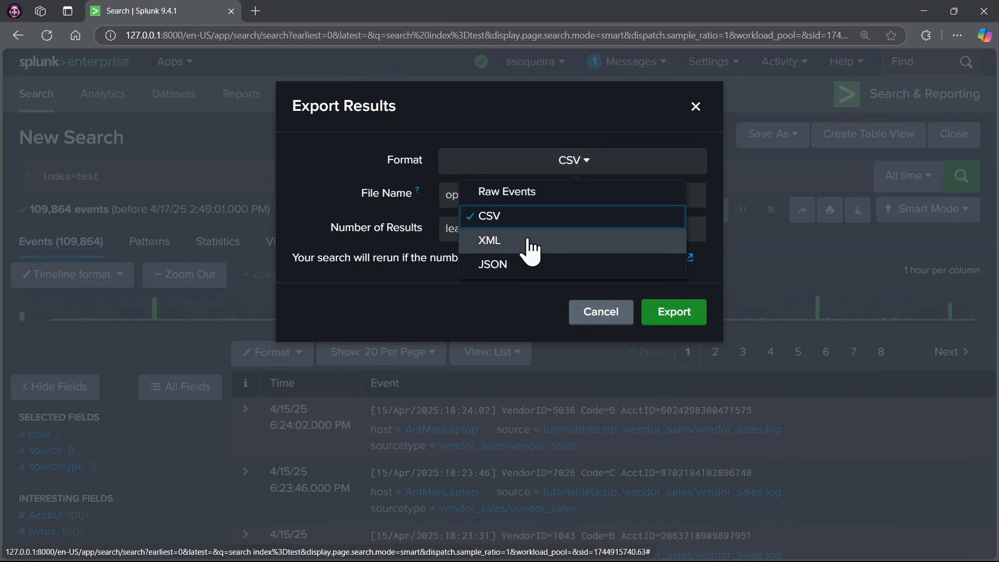
{"action": "mouse_move", "coordinate": [521, 265]}
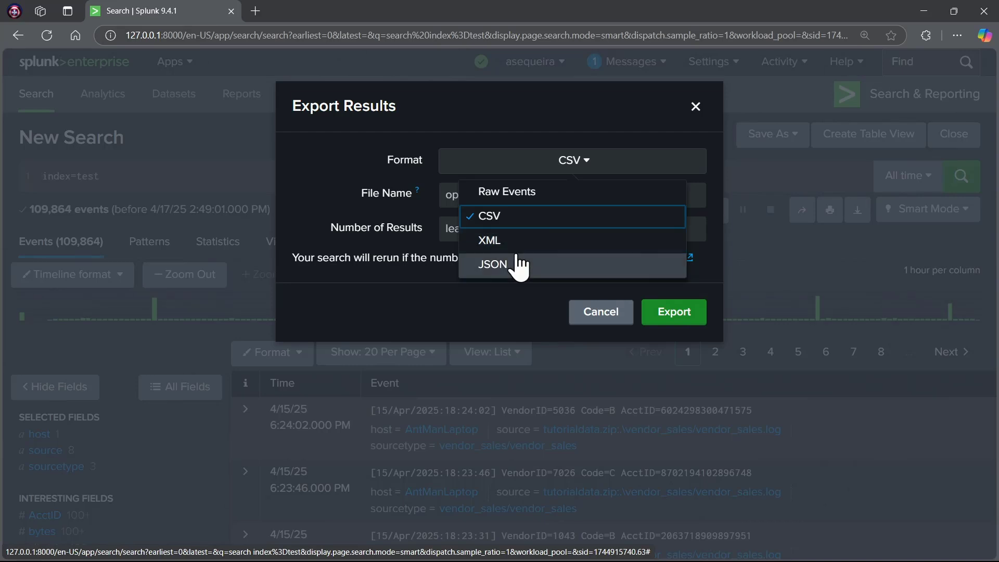
{"action": "mouse_move", "coordinate": [530, 217]}
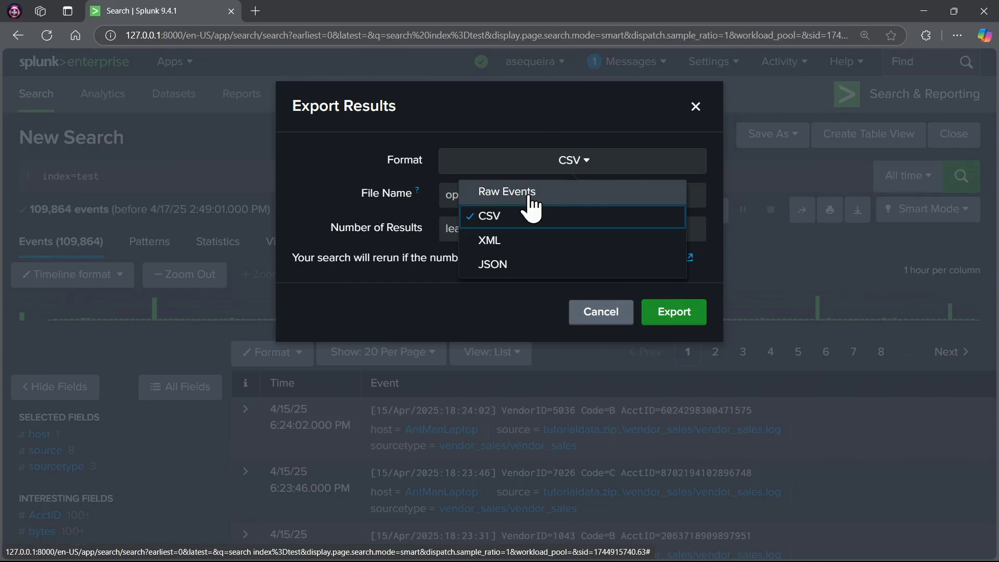
{"action": "mouse_move", "coordinate": [538, 198]}
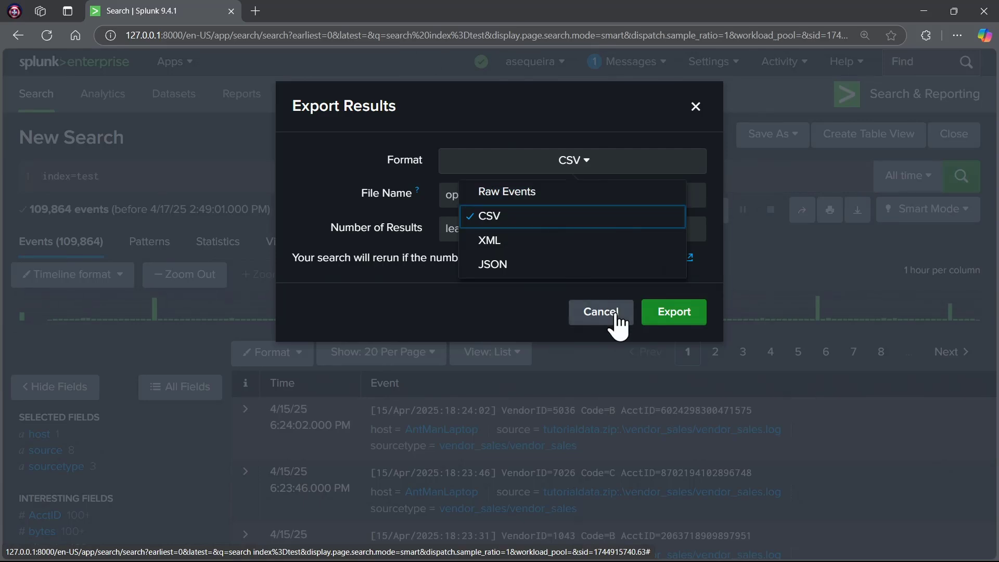
{"action": "left_click", "coordinate": [599, 311]}
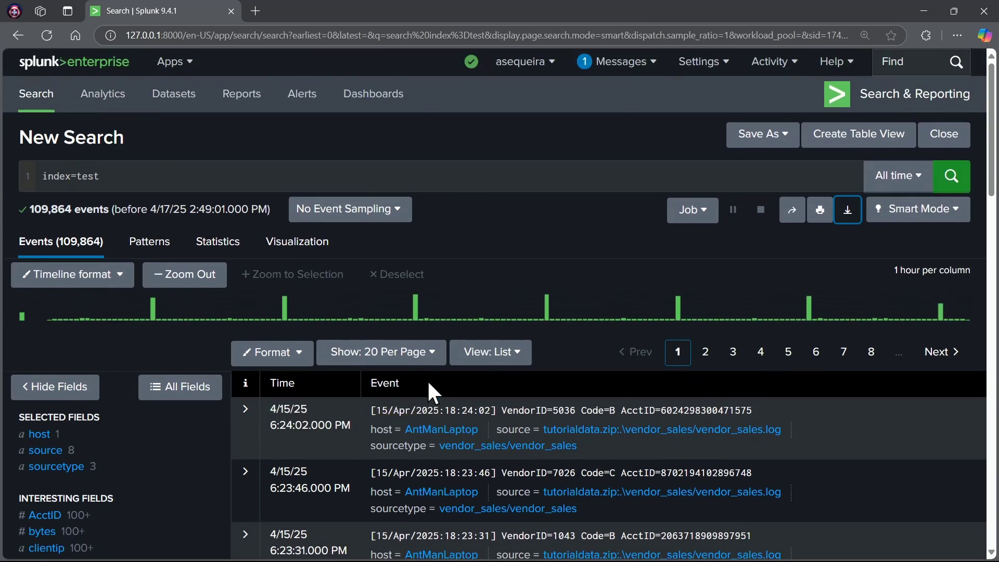
{"action": "mouse_move", "coordinate": [214, 318]}
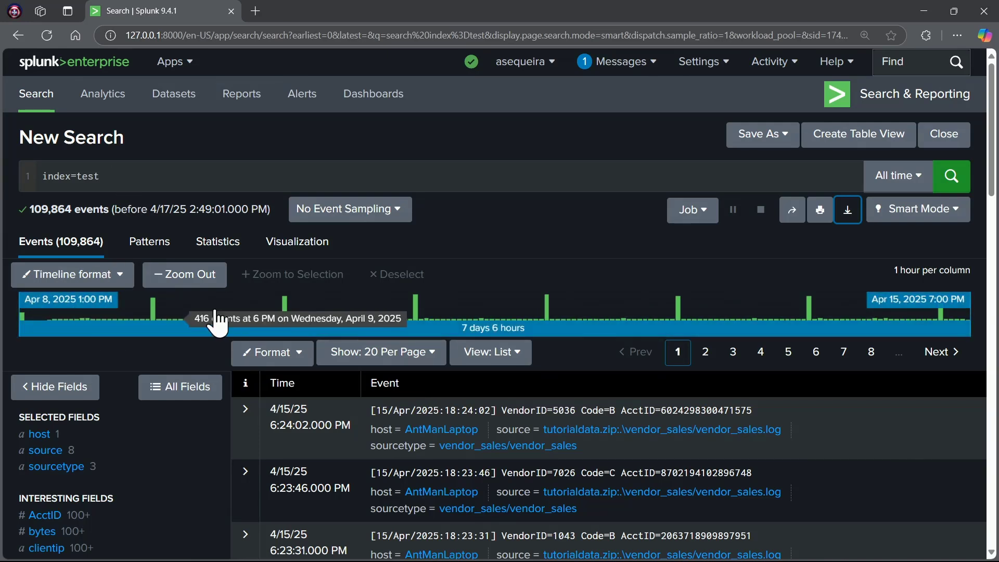
{"action": "mouse_move", "coordinate": [776, 319]}
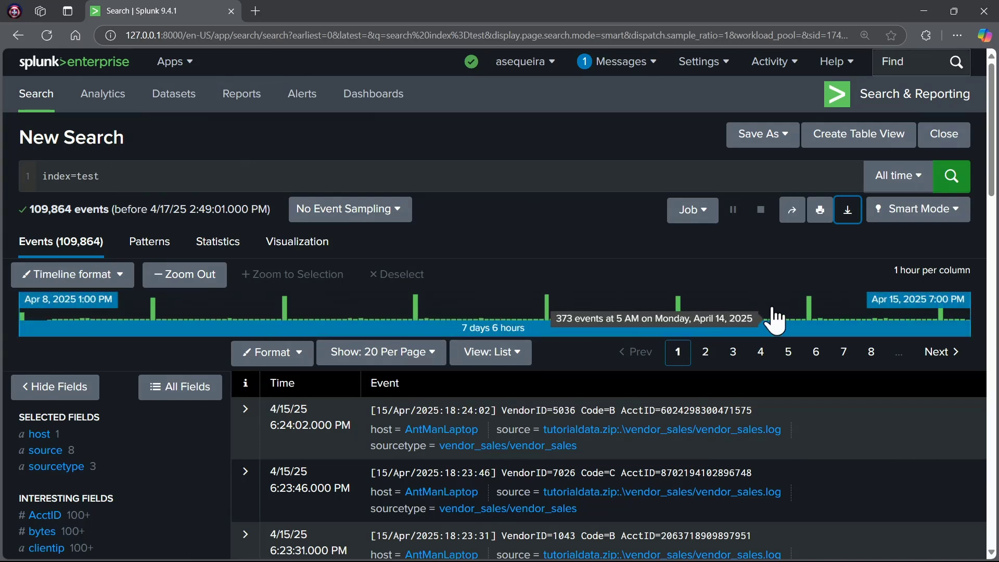
{"action": "mouse_move", "coordinate": [681, 322]}
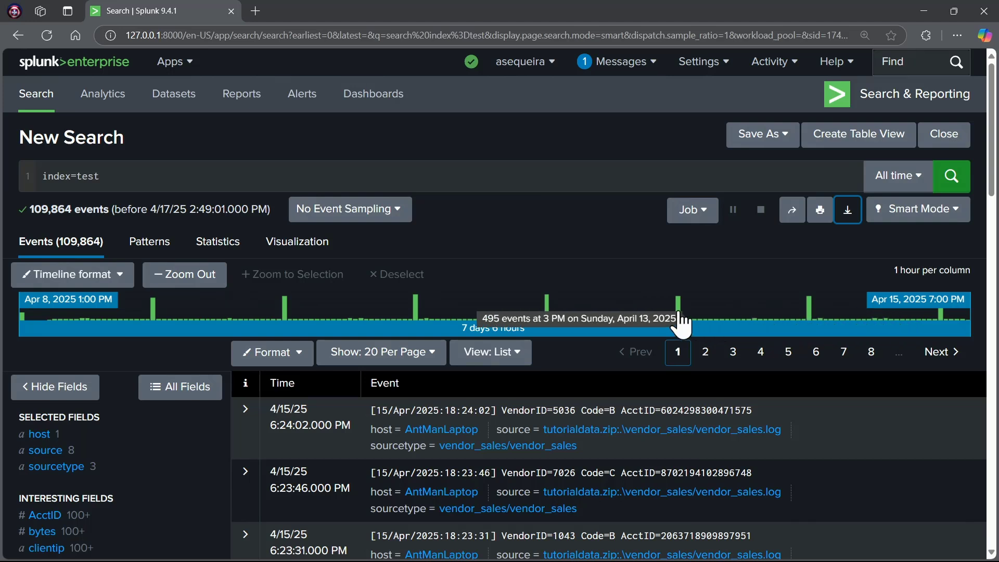
{"action": "mouse_move", "coordinate": [312, 322]}
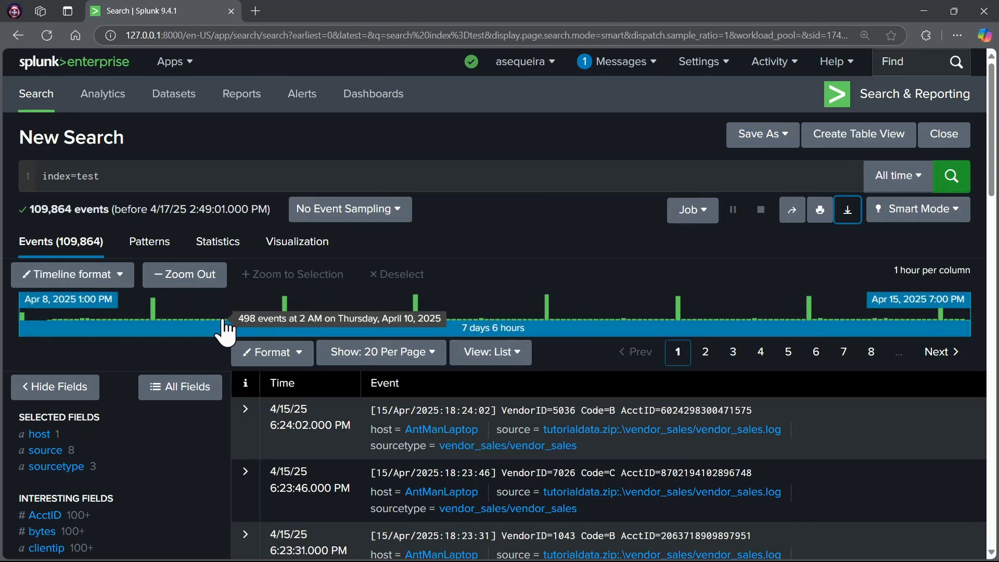
{"action": "mouse_move", "coordinate": [165, 325]}
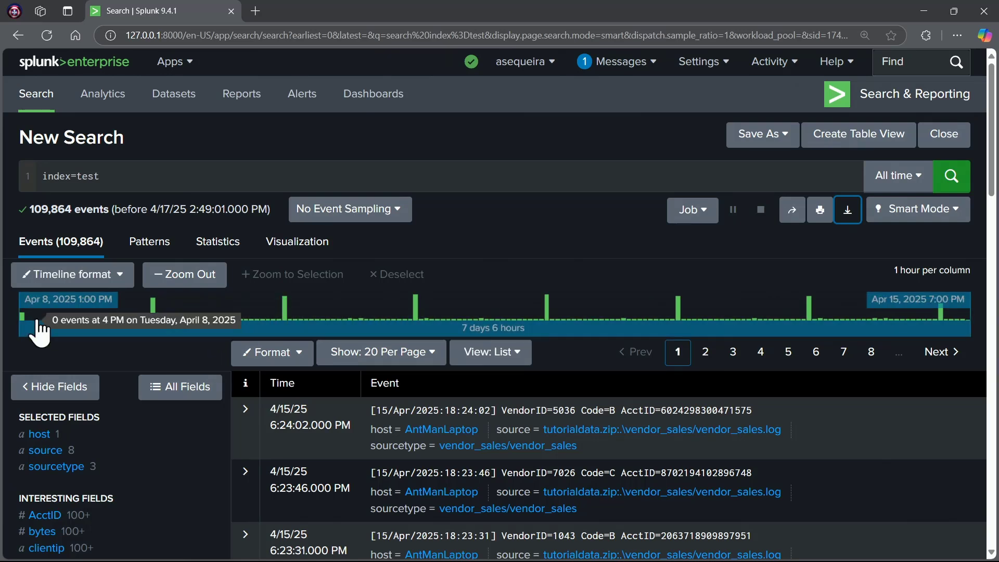
{"action": "mouse_move", "coordinate": [283, 319]}
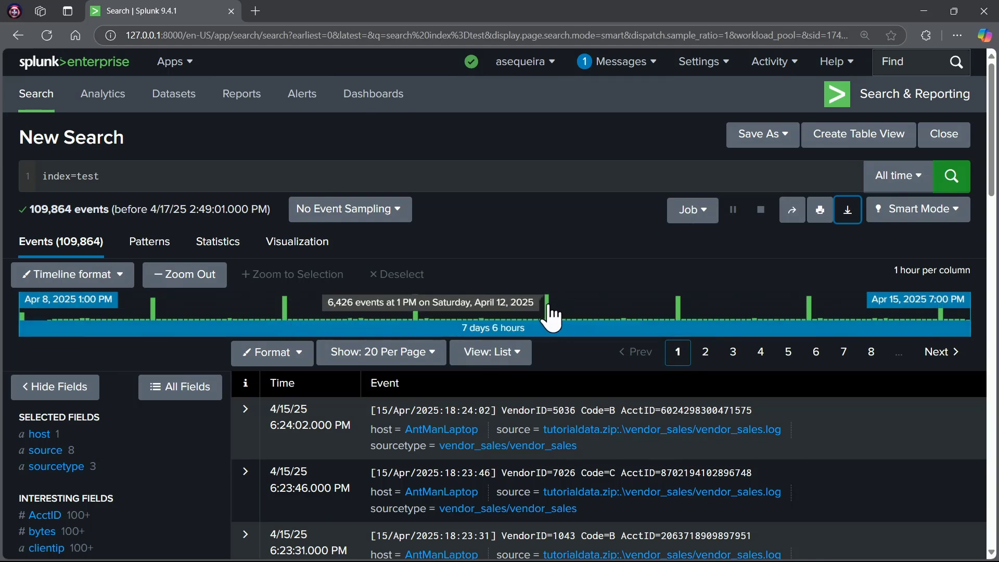
{"action": "mouse_move", "coordinate": [681, 316]}
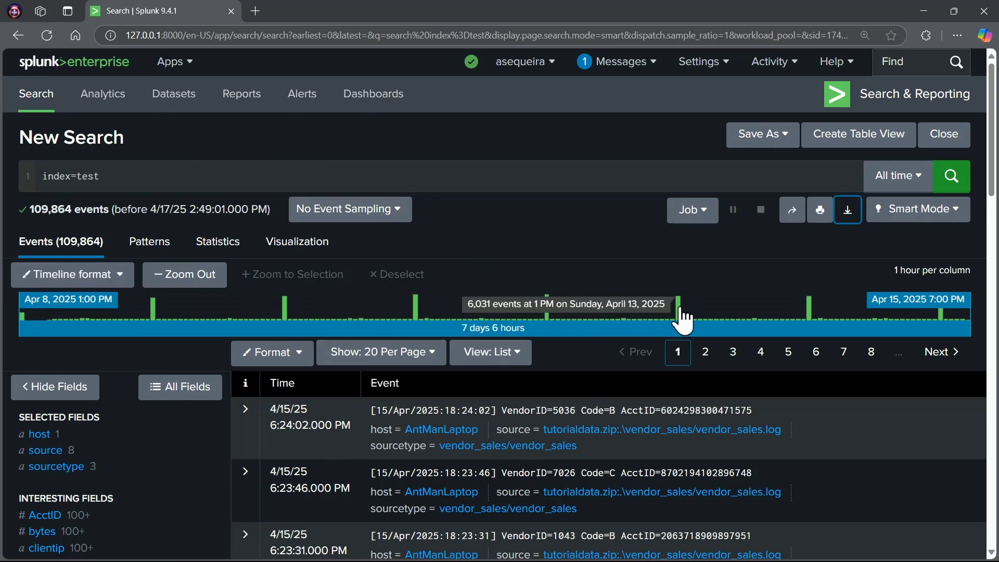
{"action": "mouse_move", "coordinate": [816, 315]}
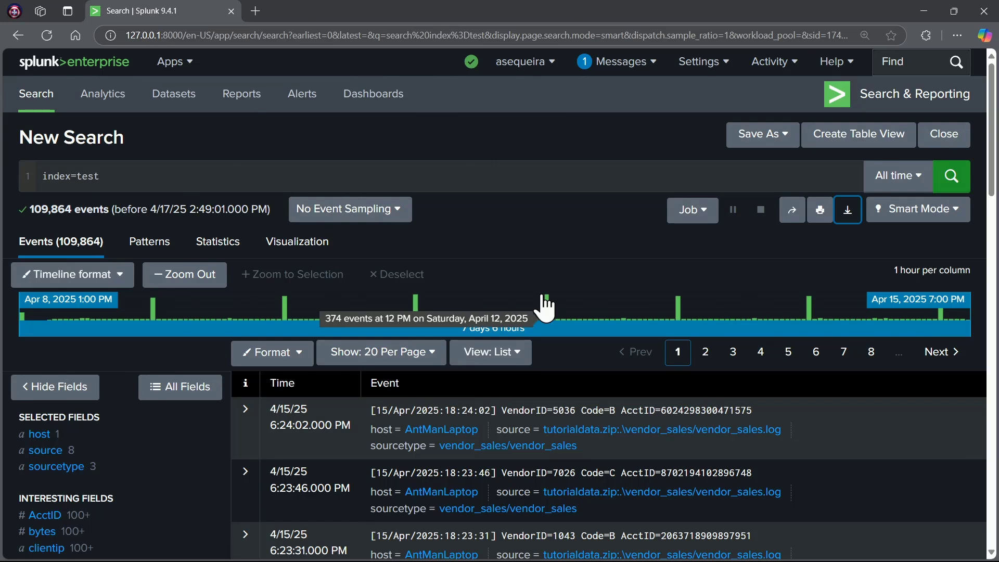
{"action": "mouse_move", "coordinate": [287, 313]}
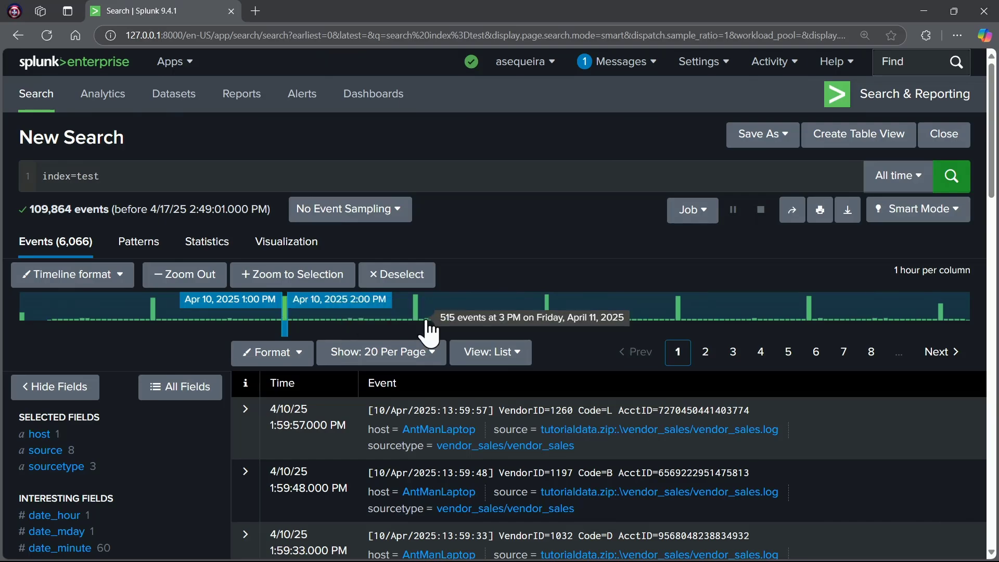
- Narrow results to Apr 11 9 AM–Apr 12 2 PM on the timeline, leaving 24,039 events
{"action": "scroll", "scroll_direction": "down", "scroll_amount": 3}
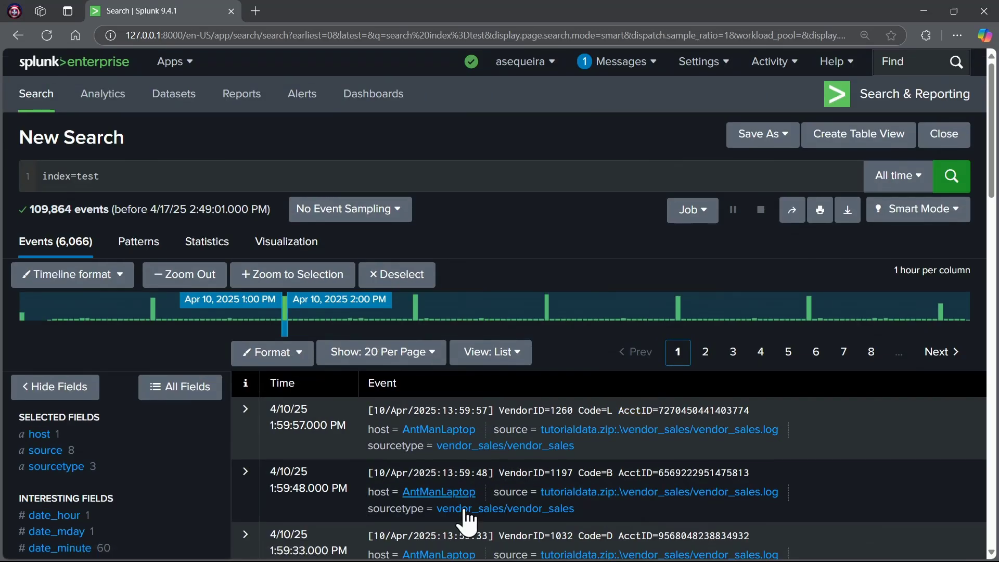
{"action": "double_click", "coordinate": [520, 472]}
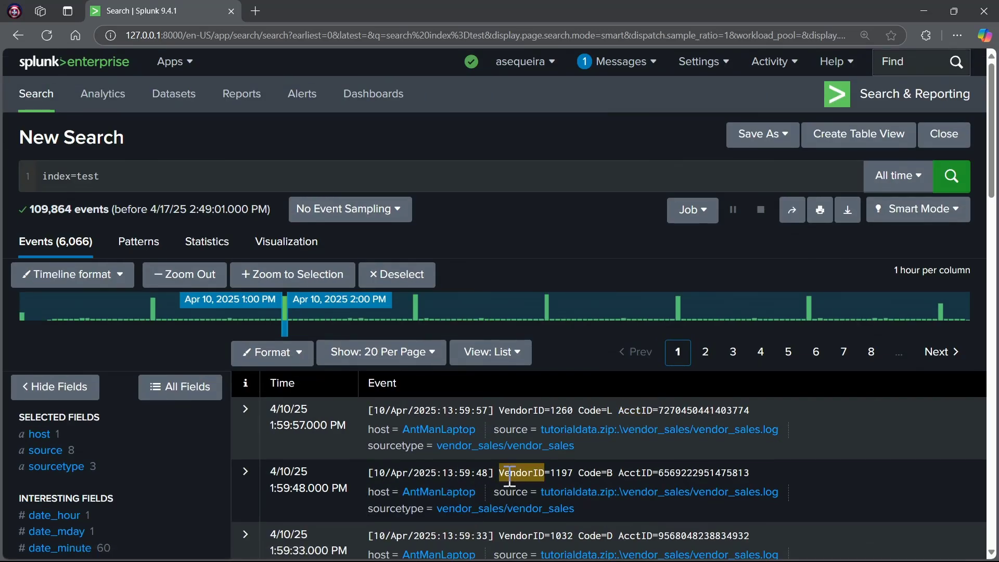
{"action": "mouse_move", "coordinate": [336, 426]}
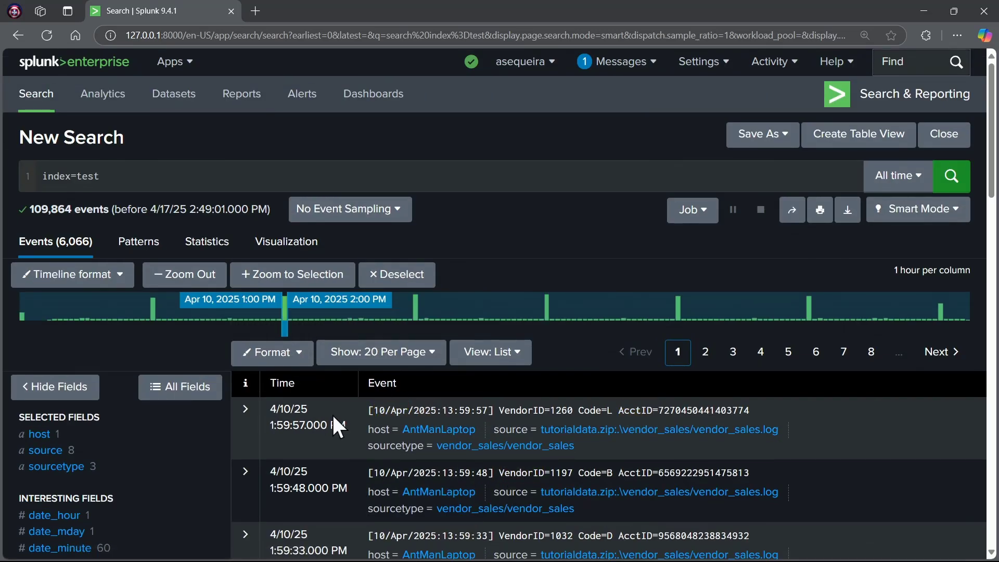
{"action": "mouse_move", "coordinate": [371, 449]}
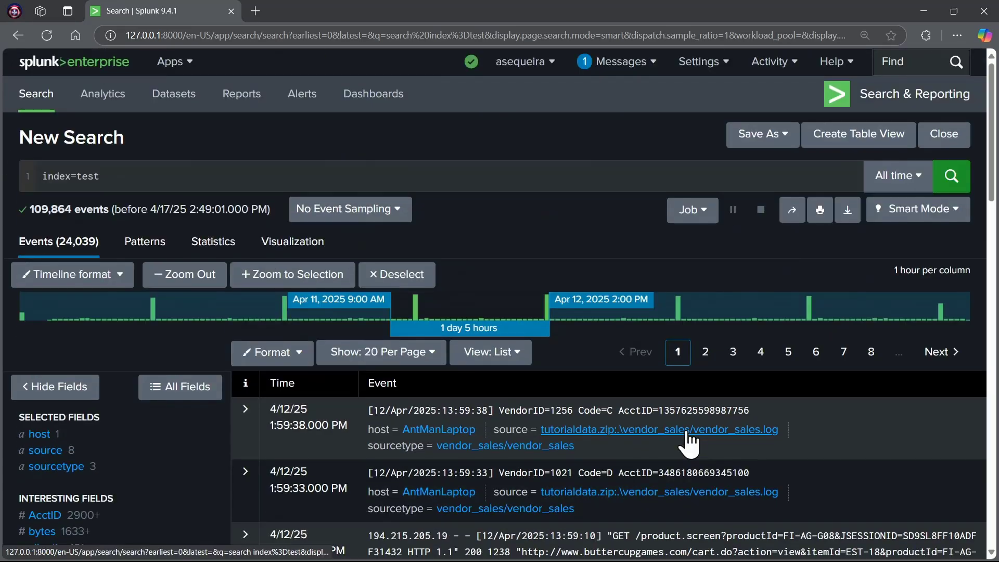
{"action": "double_click", "coordinate": [589, 472]}
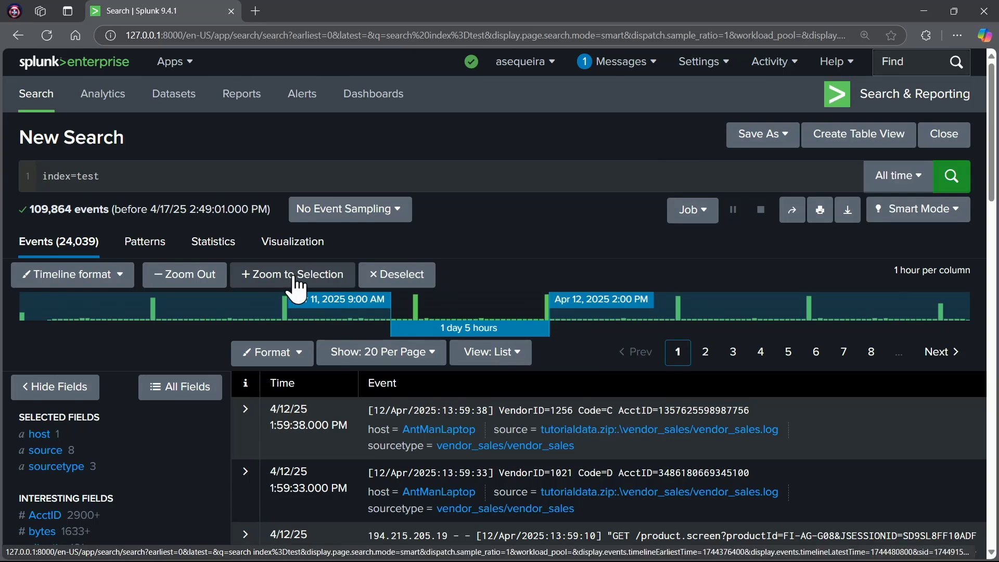
- Zoom the search to the selected April 2025 span on the timeline and rerun it
{"action": "left_click", "coordinate": [293, 275]}
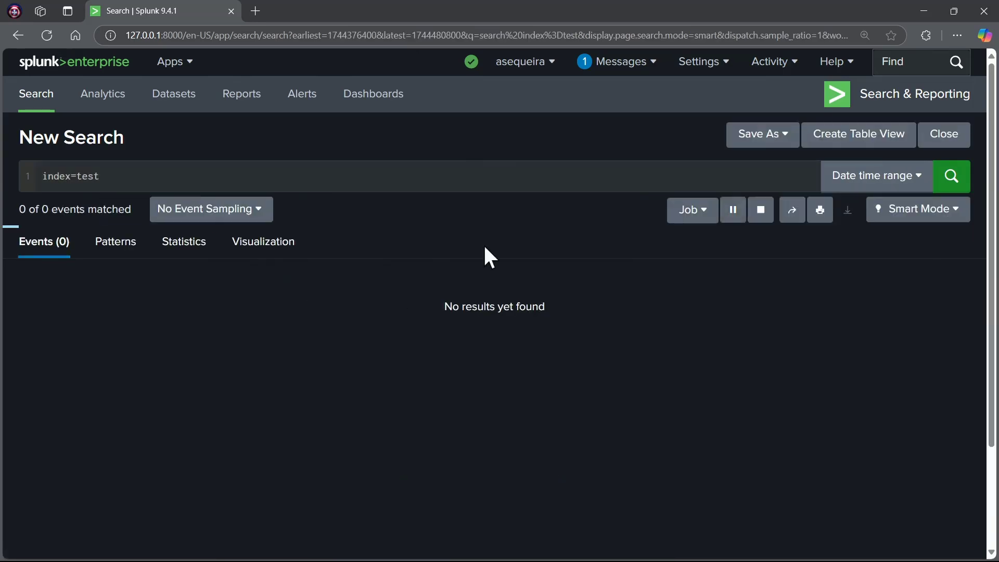
{"action": "left_click", "coordinate": [950, 176]}
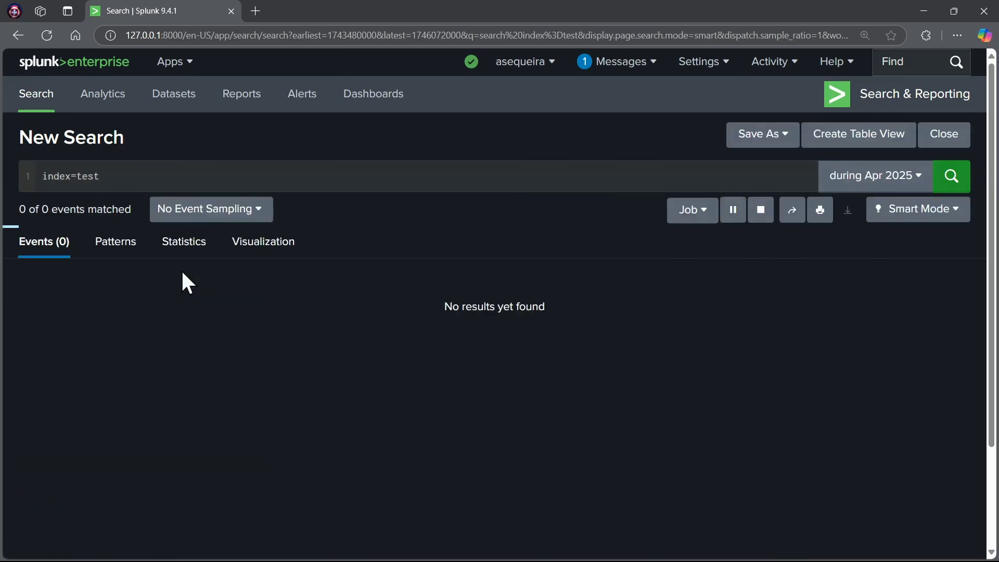
{"action": "left_click", "coordinate": [951, 176]}
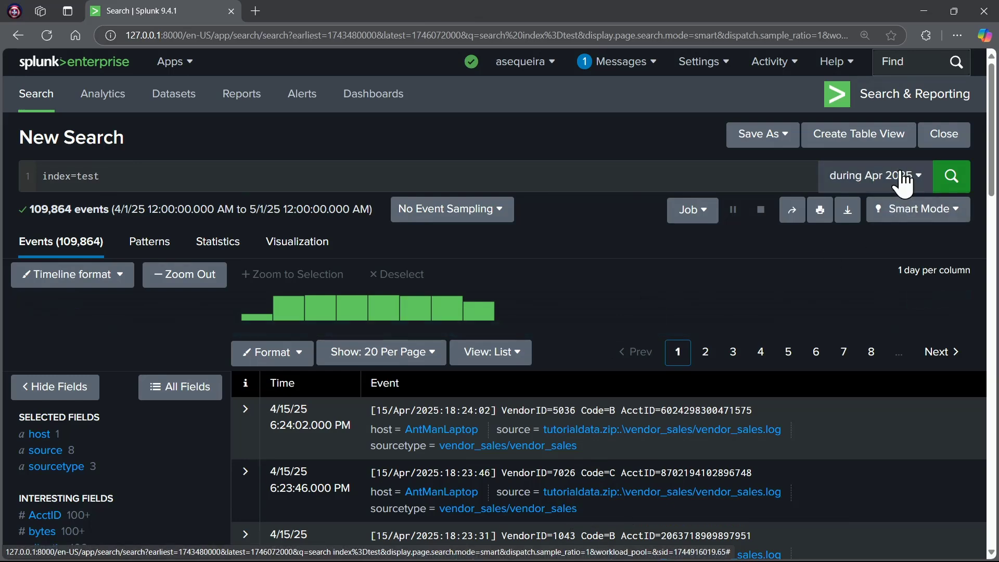
- Reset the time range to All time from Presets, restoring all 109,864 events
{"action": "left_click", "coordinate": [873, 176]}
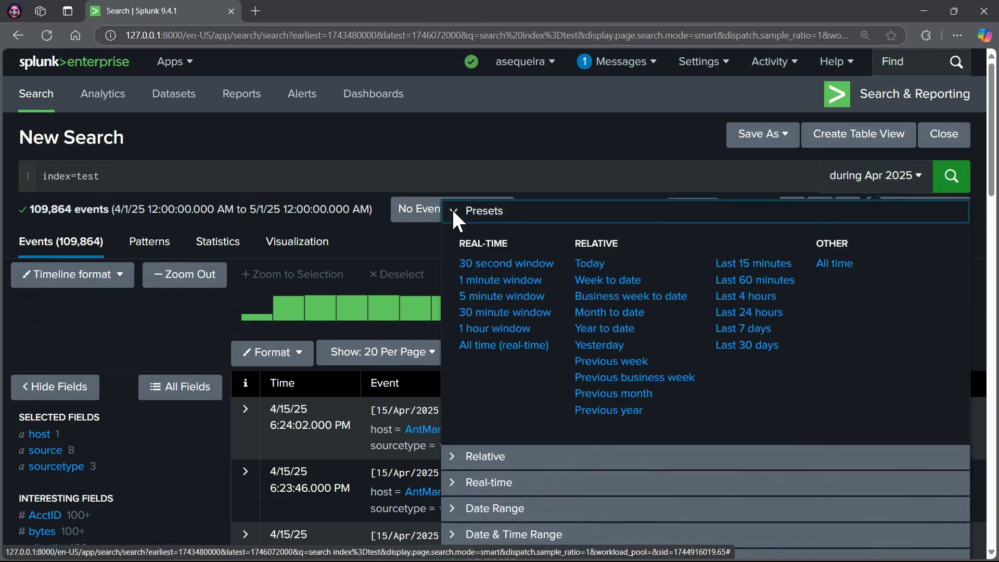
{"action": "left_click", "coordinate": [834, 264]}
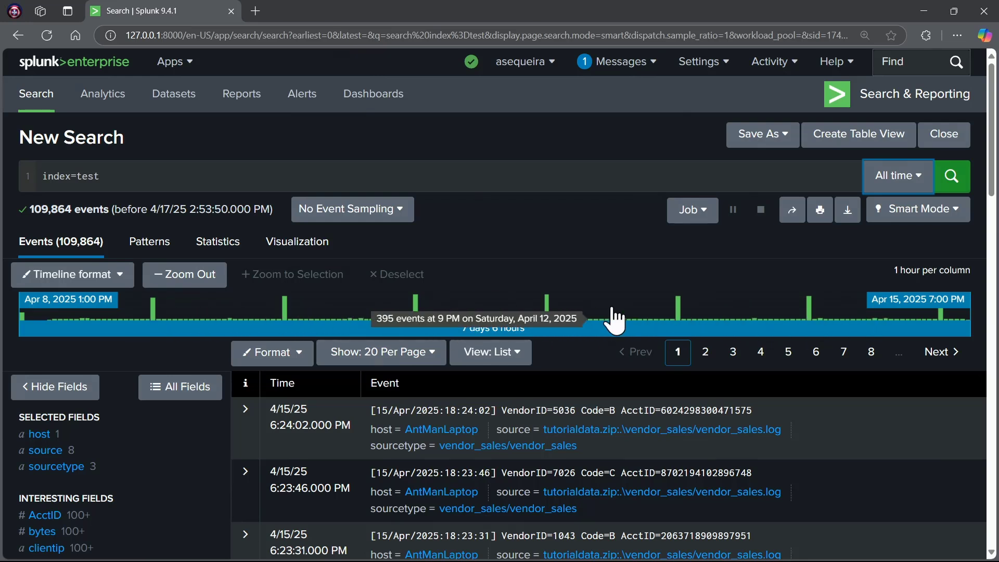
{"action": "mouse_move", "coordinate": [552, 309]}
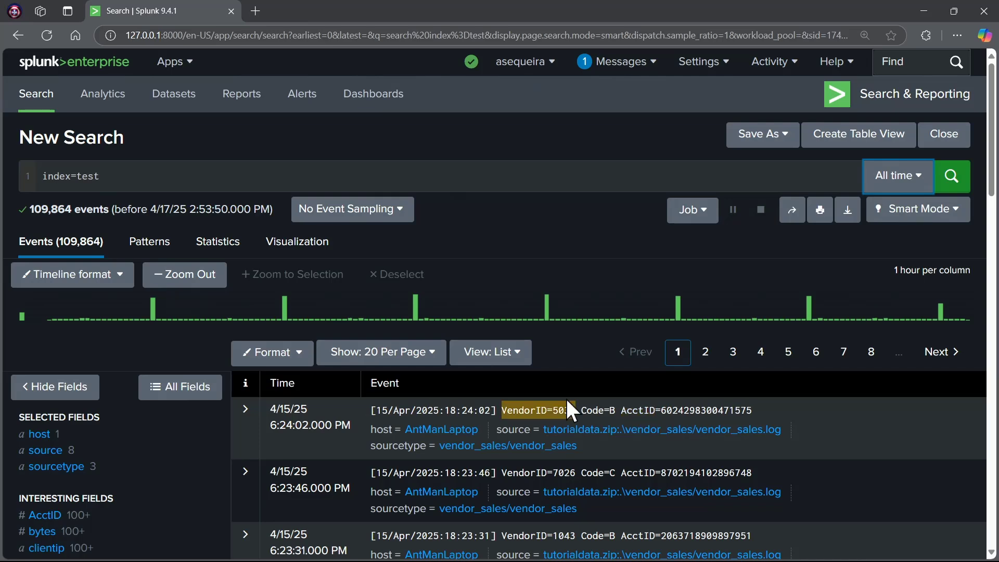
{"action": "scroll", "scroll_direction": "down", "scroll_amount": 3}
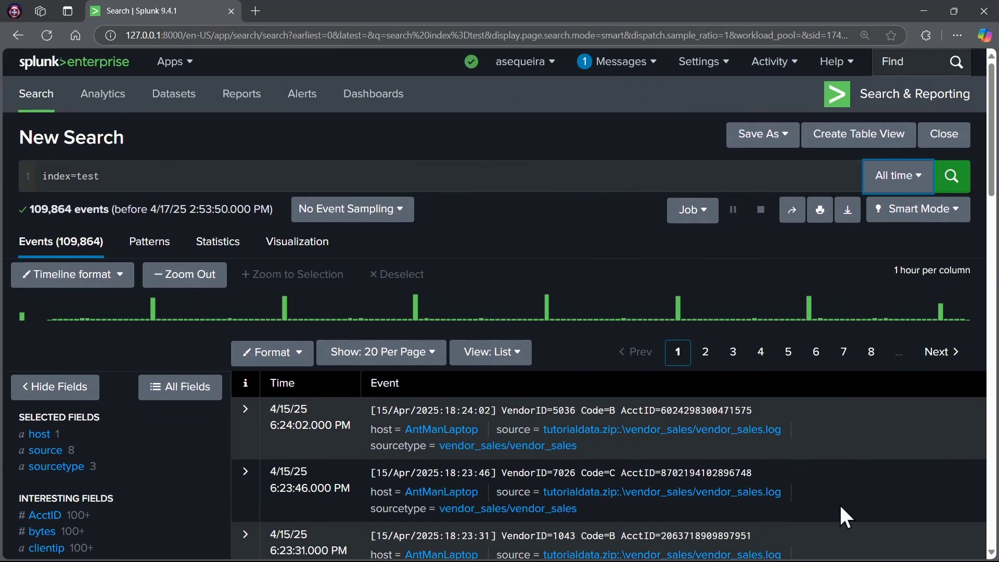
{"action": "scroll", "scroll_direction": "down", "scroll_amount": 3}
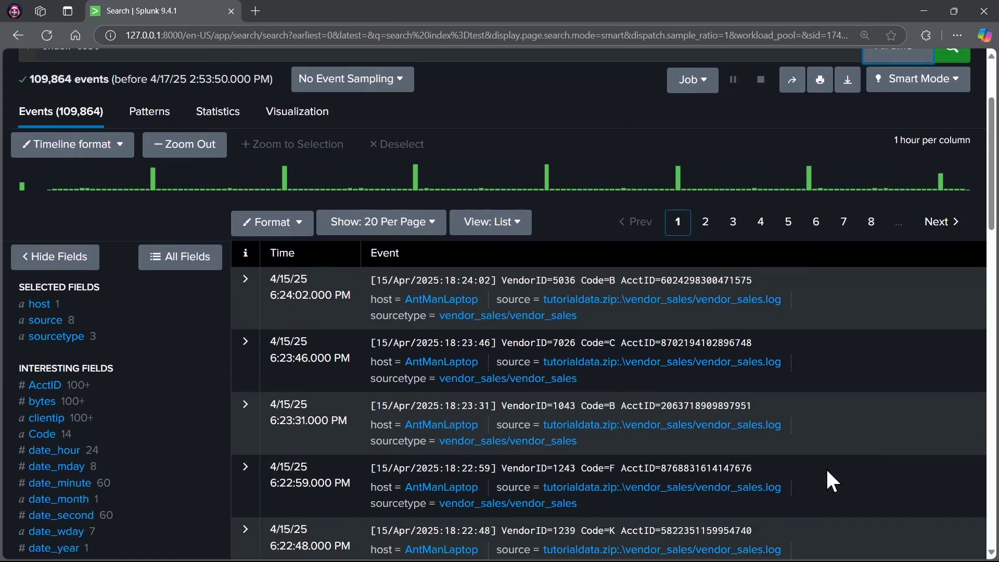
{"action": "scroll", "scroll_direction": "down", "scroll_amount": 3}
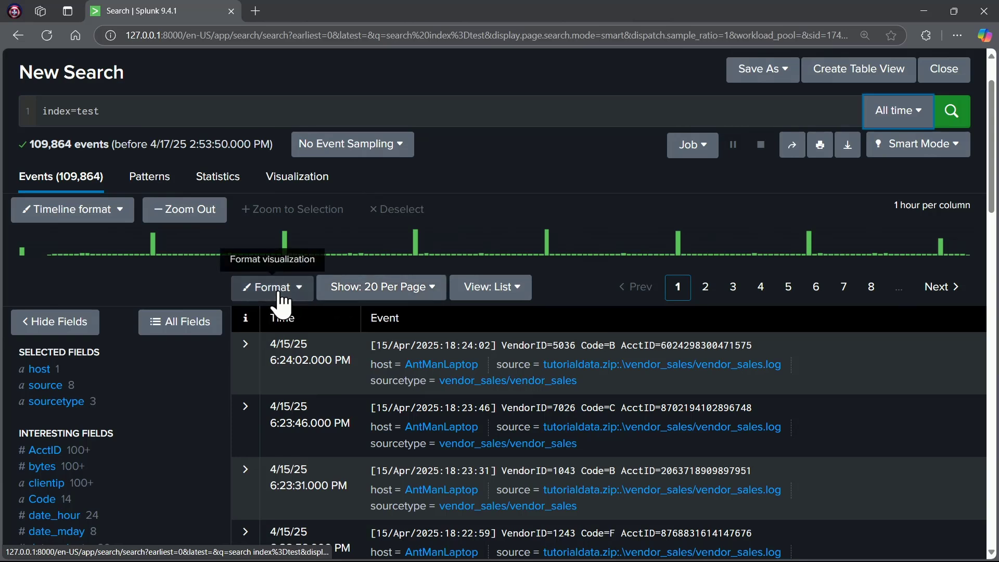
{"action": "left_click", "coordinate": [271, 287]}
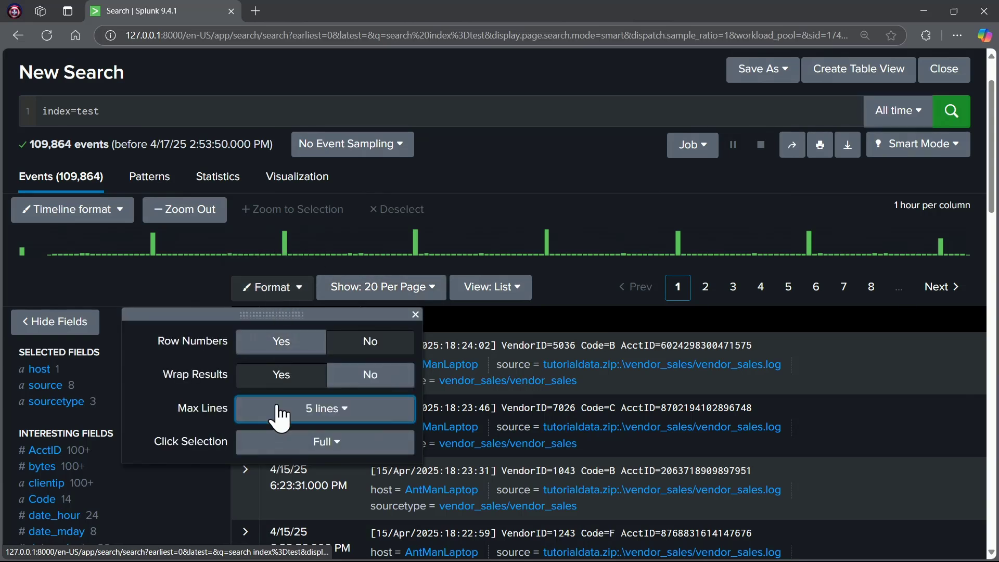
{"action": "left_click", "coordinate": [381, 287]}
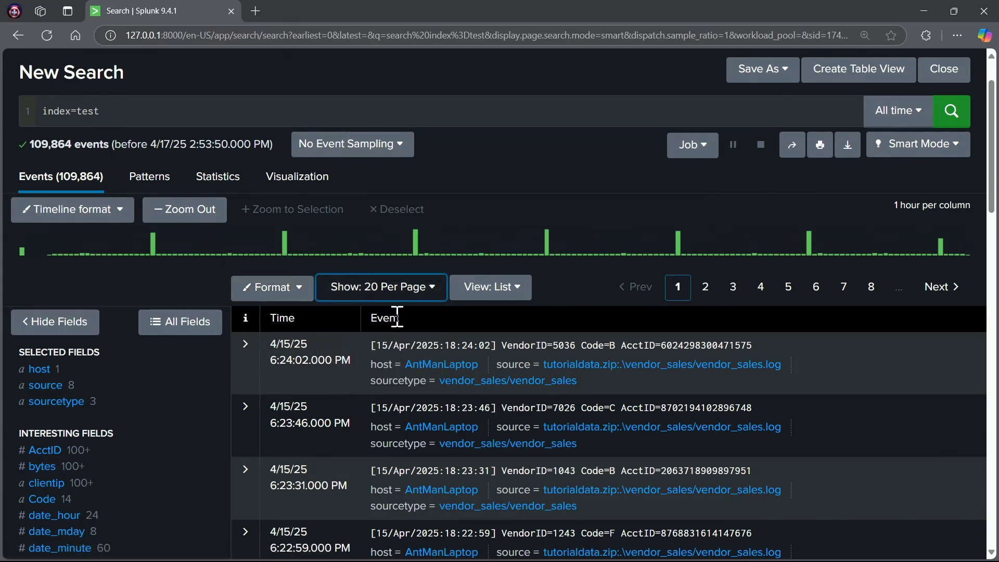
{"action": "left_click", "coordinate": [490, 287]}
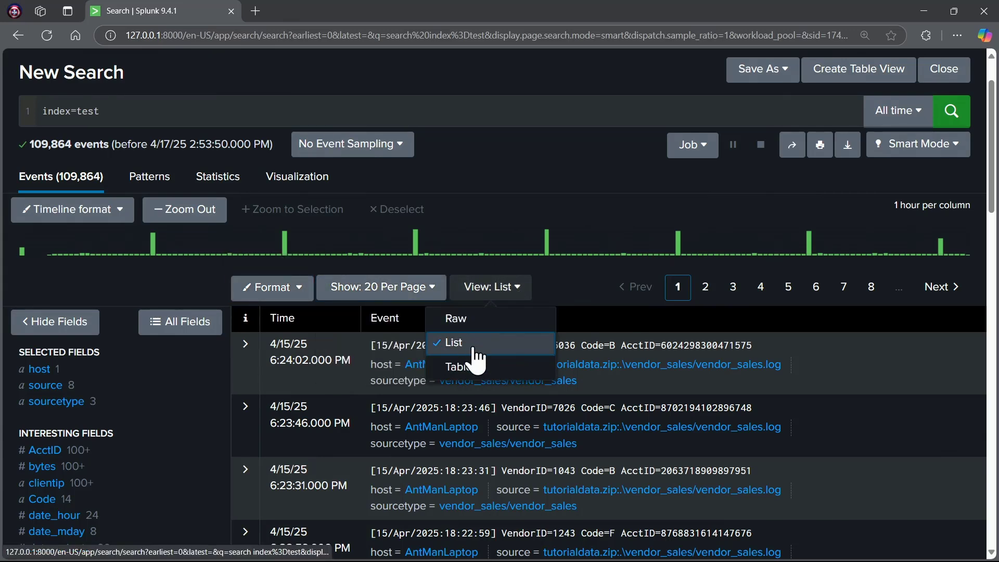
{"action": "left_click", "coordinate": [453, 342]}
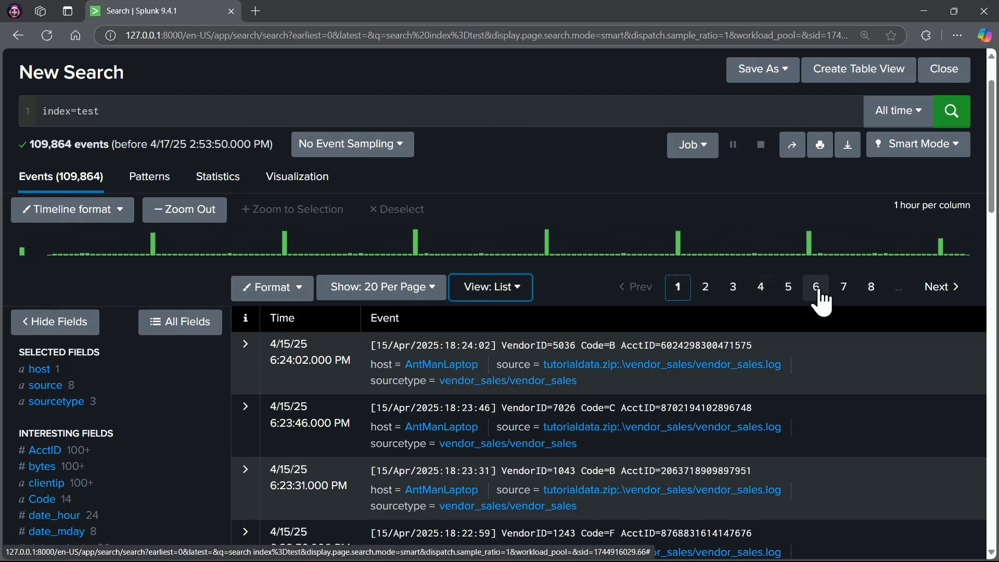
{"action": "scroll", "scroll_direction": "down", "scroll_amount": 3}
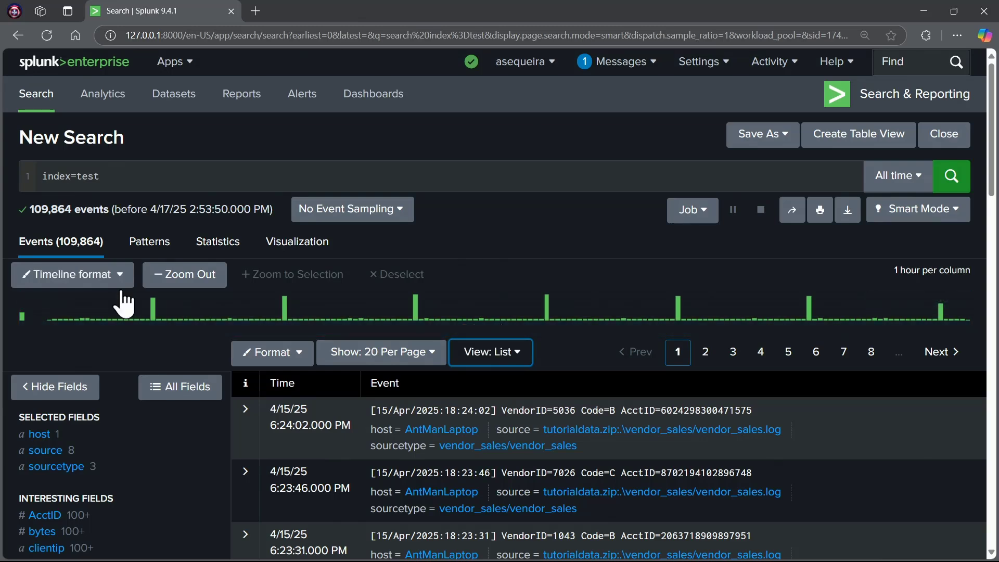
{"action": "scroll", "scroll_direction": "down", "scroll_amount": 3}
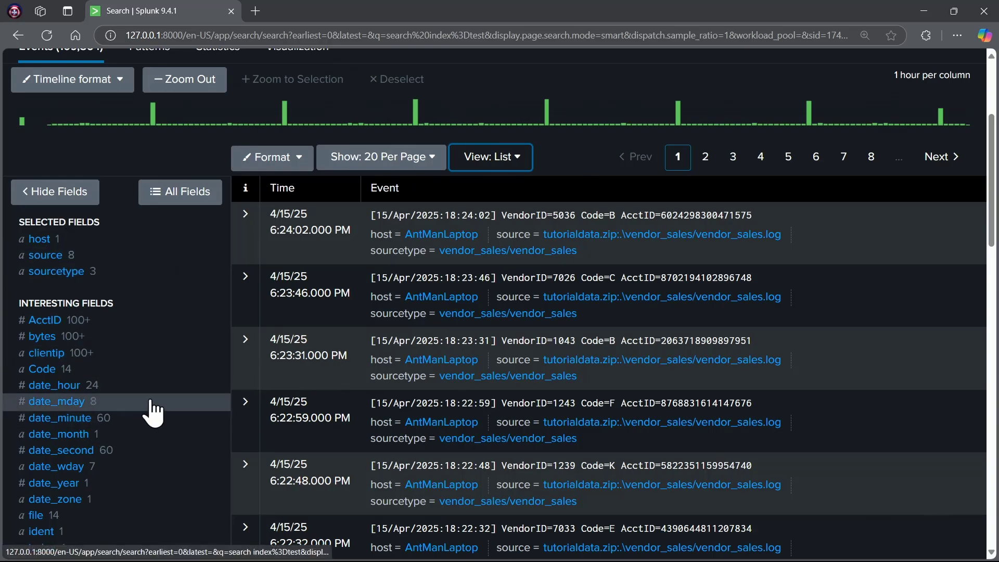
{"action": "scroll", "scroll_direction": "down", "scroll_amount": 3}
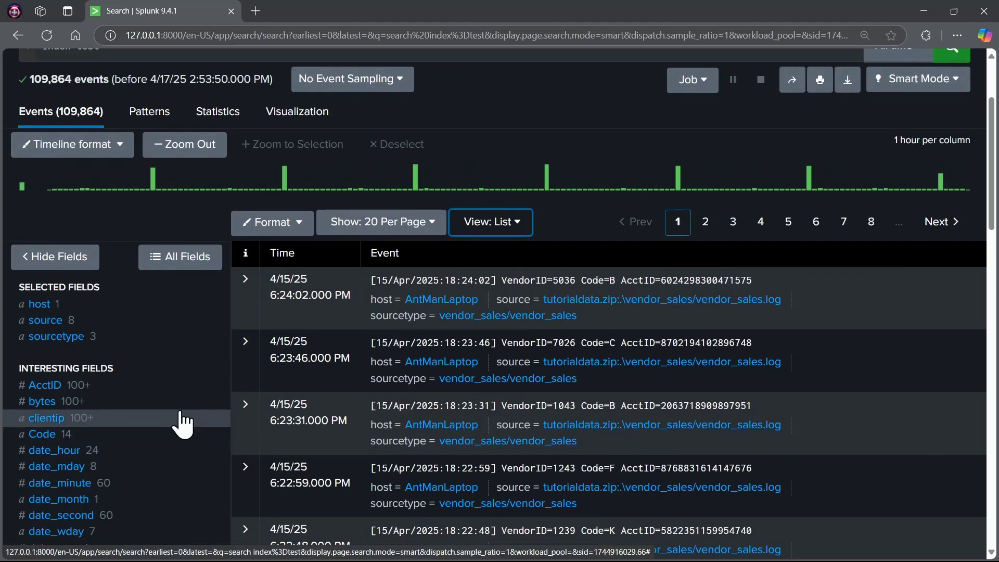
{"action": "mouse_move", "coordinate": [42, 401]}
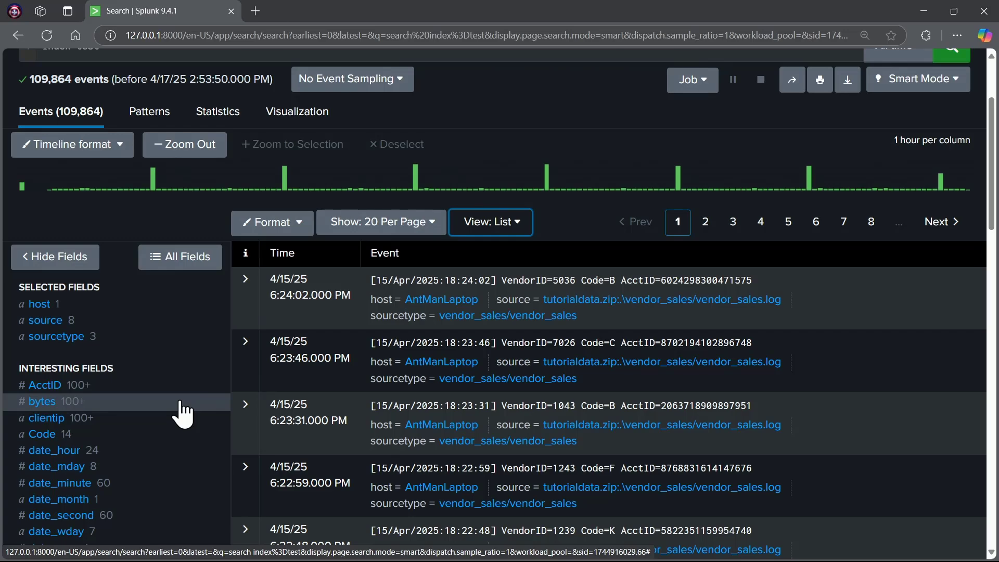
{"action": "scroll", "scroll_direction": "down", "scroll_amount": 3}
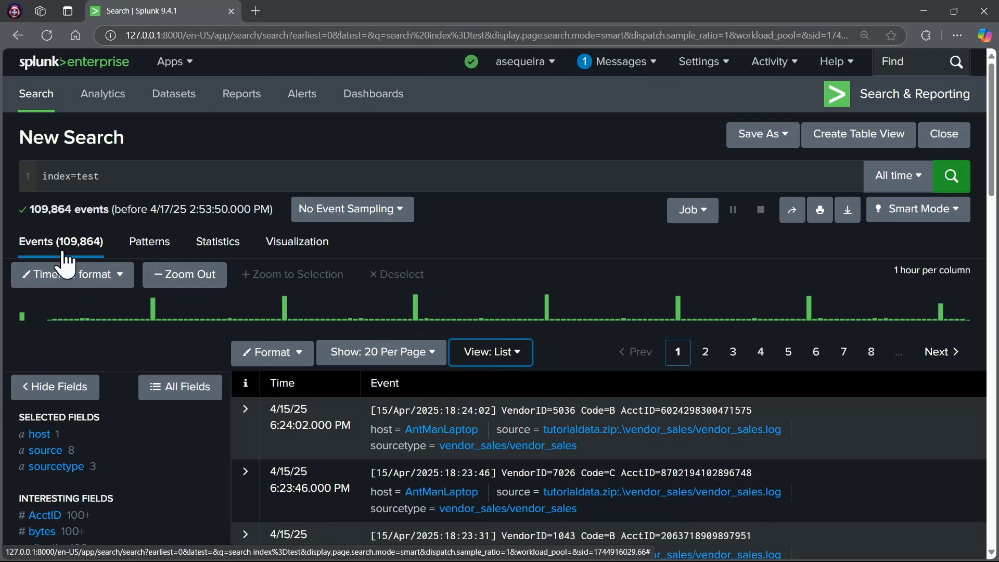
{"action": "mouse_move", "coordinate": [118, 249]}
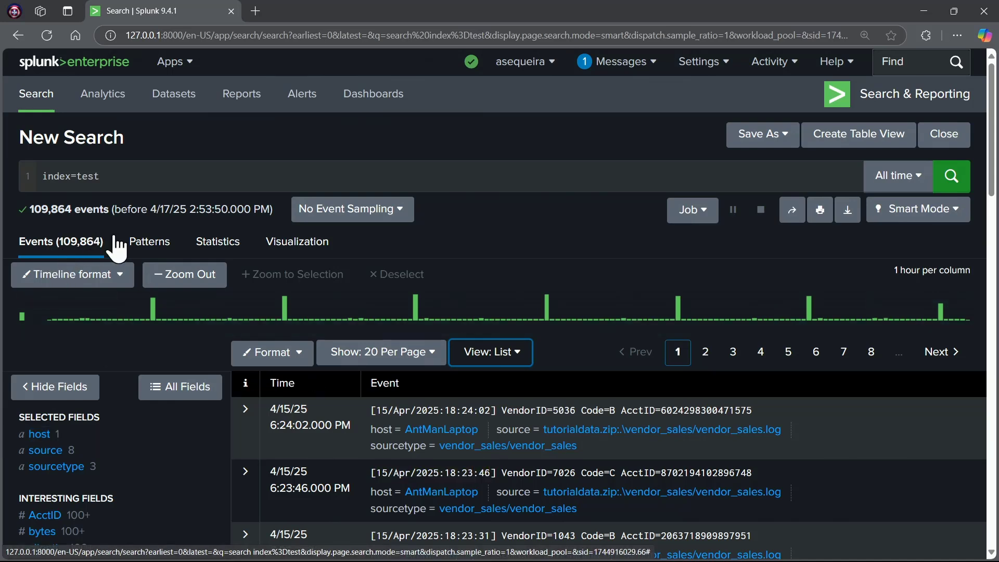
- Shrink the event pattern sample size toward Smaller, then view the empty Statistics results
{"action": "left_click", "coordinate": [147, 241]}
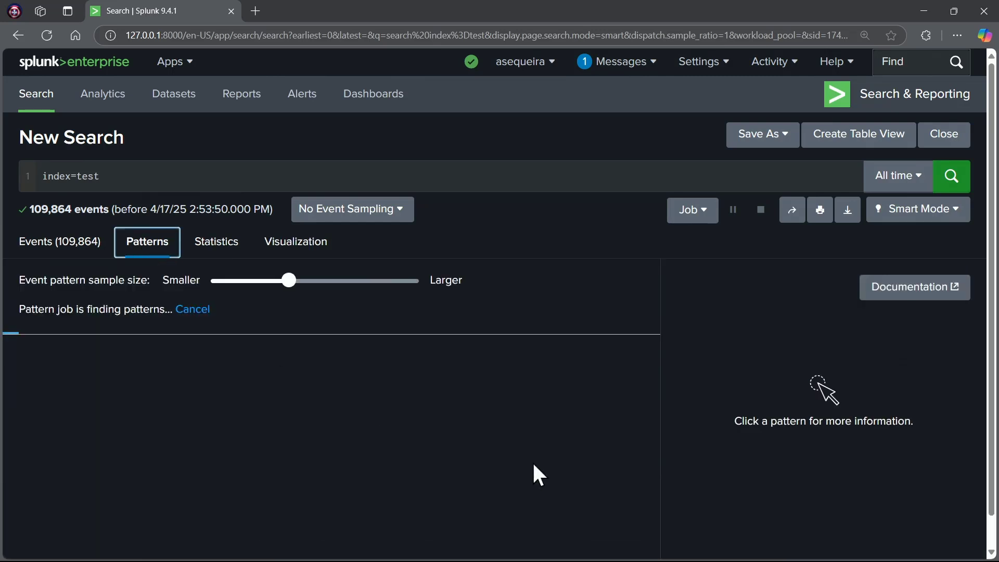
{"action": "mouse_move", "coordinate": [300, 411]}
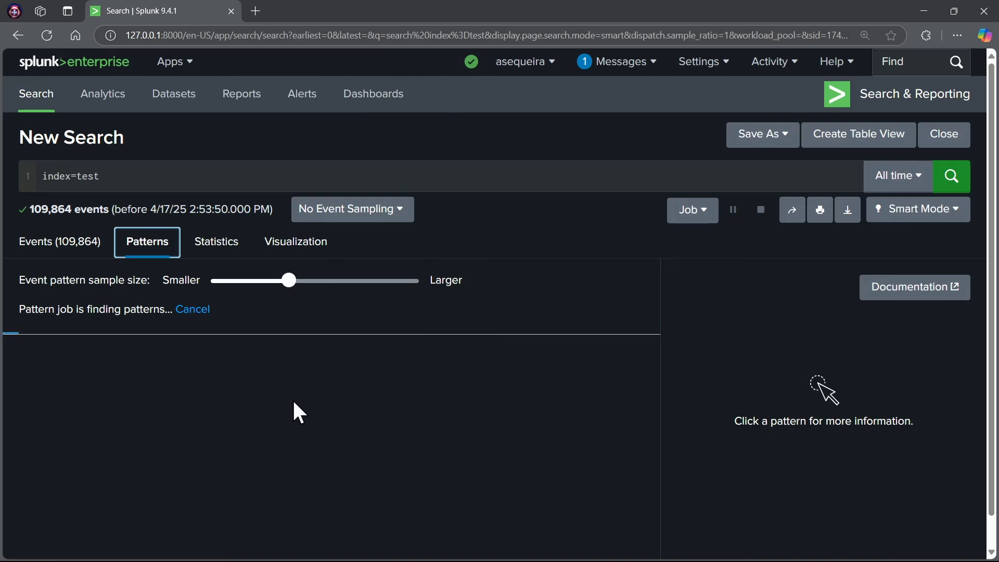
{"action": "mouse_move", "coordinate": [342, 402]}
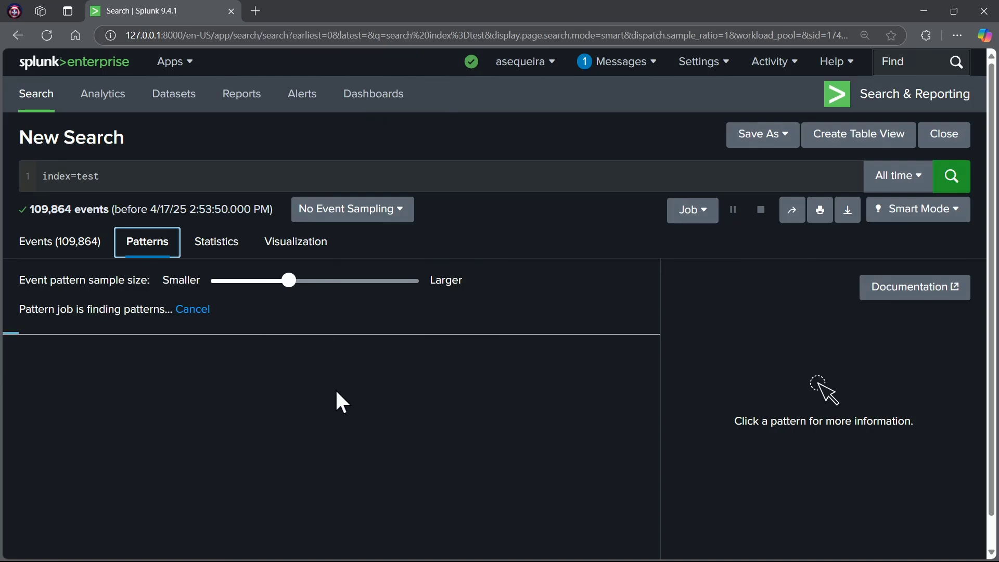
{"action": "mouse_move", "coordinate": [309, 504]}
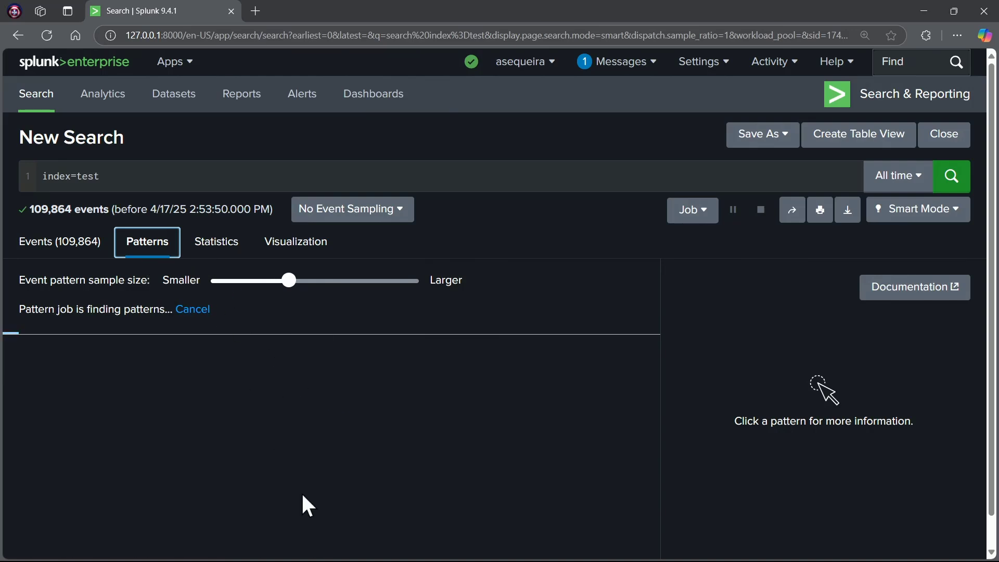
{"action": "mouse_move", "coordinate": [300, 498]}
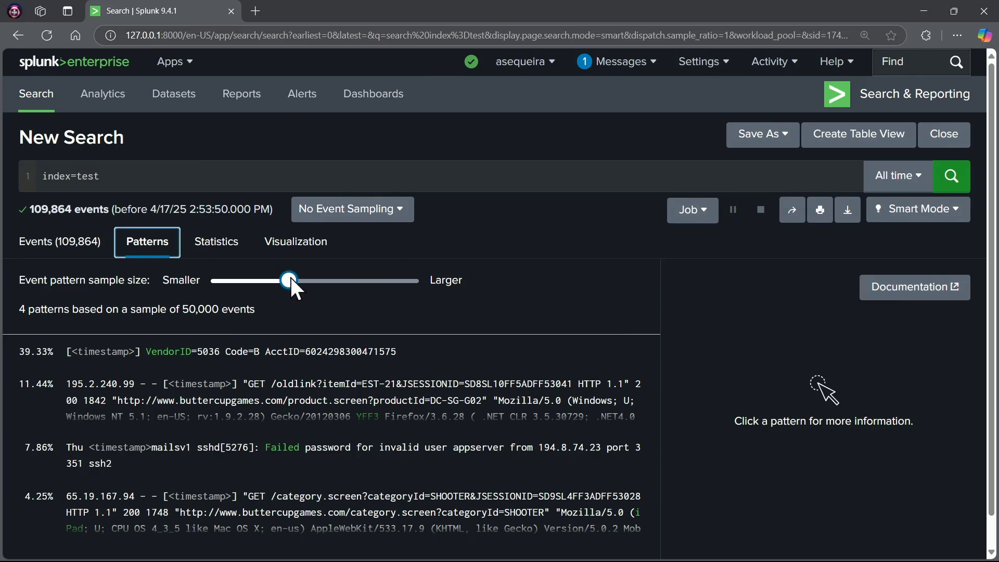
{"action": "left_click_drag", "start_coordinate": [288, 280], "coordinate": [237, 280]}
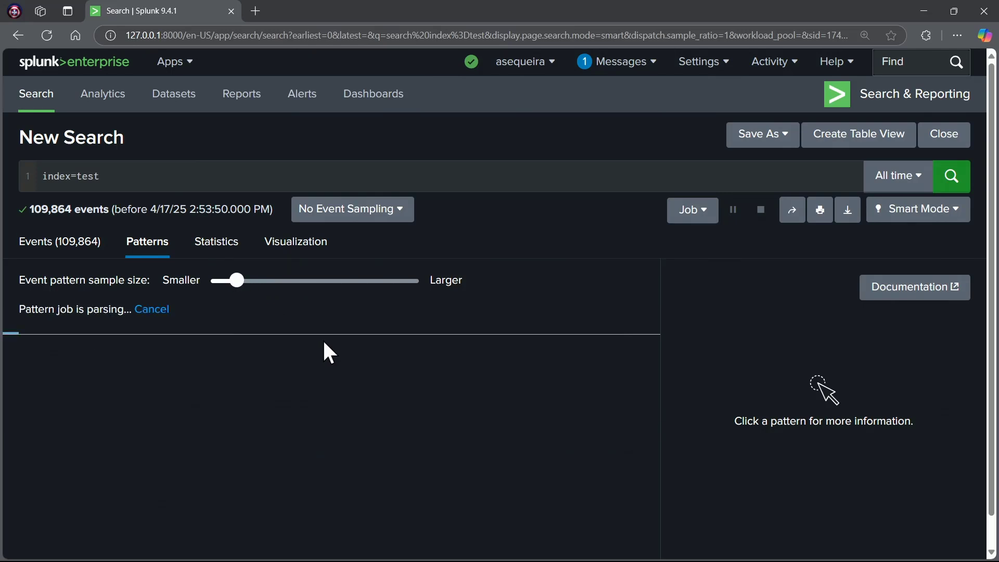
{"action": "mouse_move", "coordinate": [204, 421]}
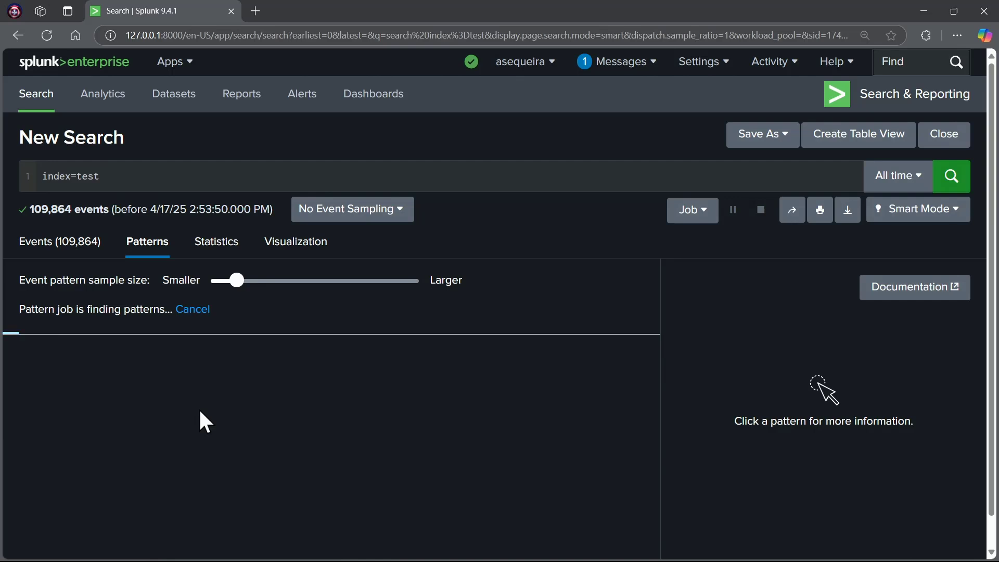
{"action": "left_click", "coordinate": [216, 242]}
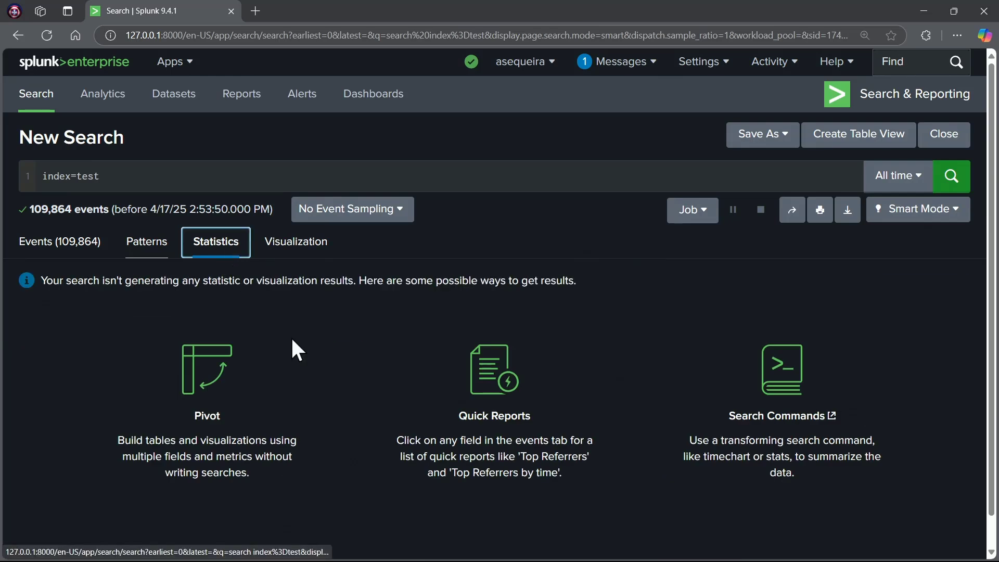
{"action": "mouse_move", "coordinate": [297, 242]}
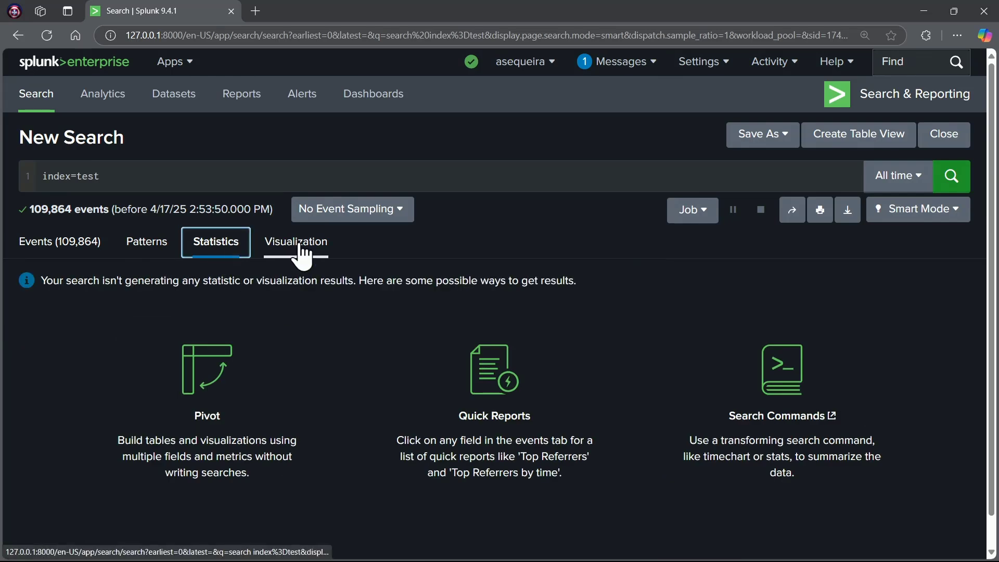
- Check the Visualization and Statistics results, both empty for index=test, and focus the query
{"action": "left_click", "coordinate": [295, 241]}
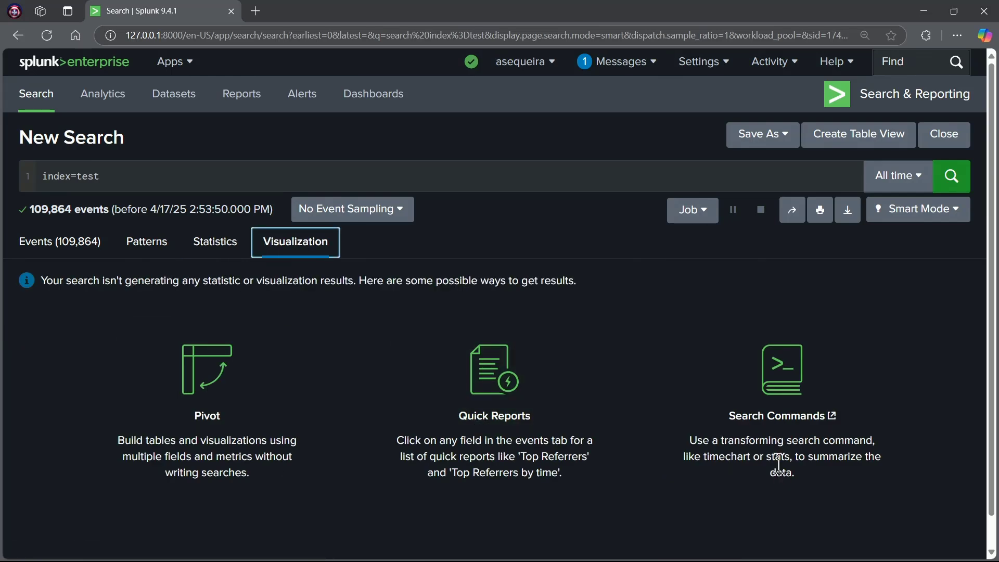
{"action": "left_click", "coordinate": [216, 242]}
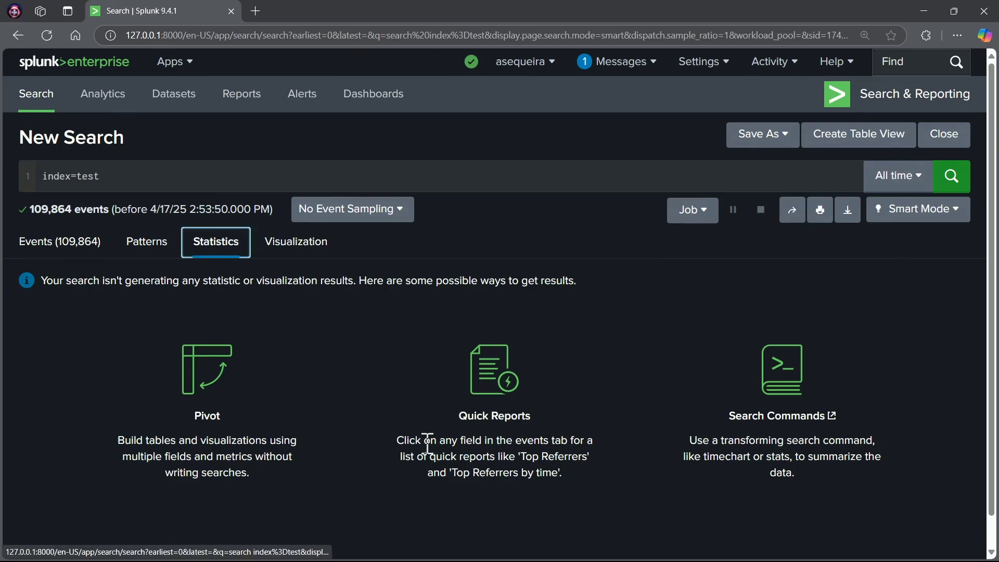
{"action": "mouse_move", "coordinate": [638, 501]}
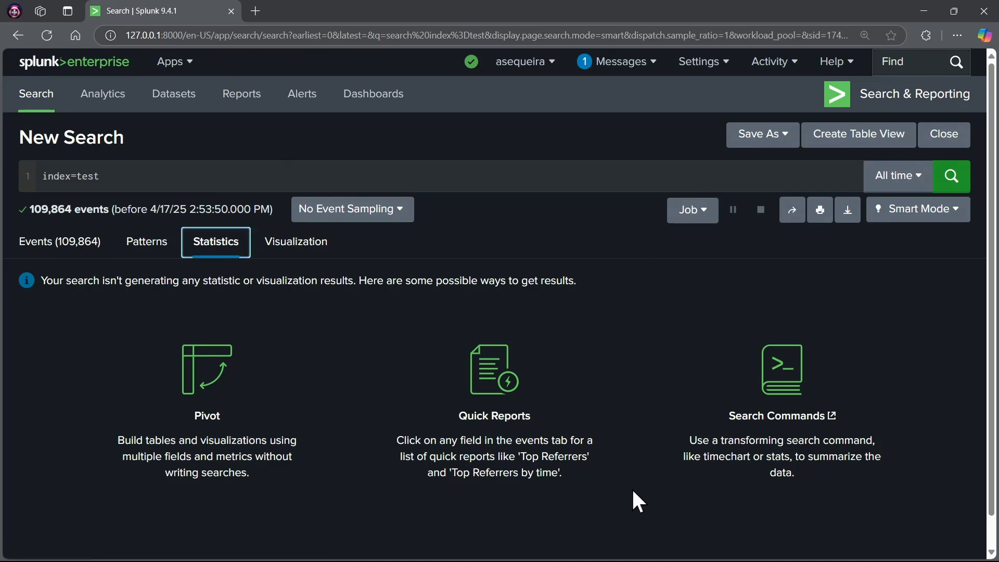
{"action": "mouse_move", "coordinate": [628, 453]}
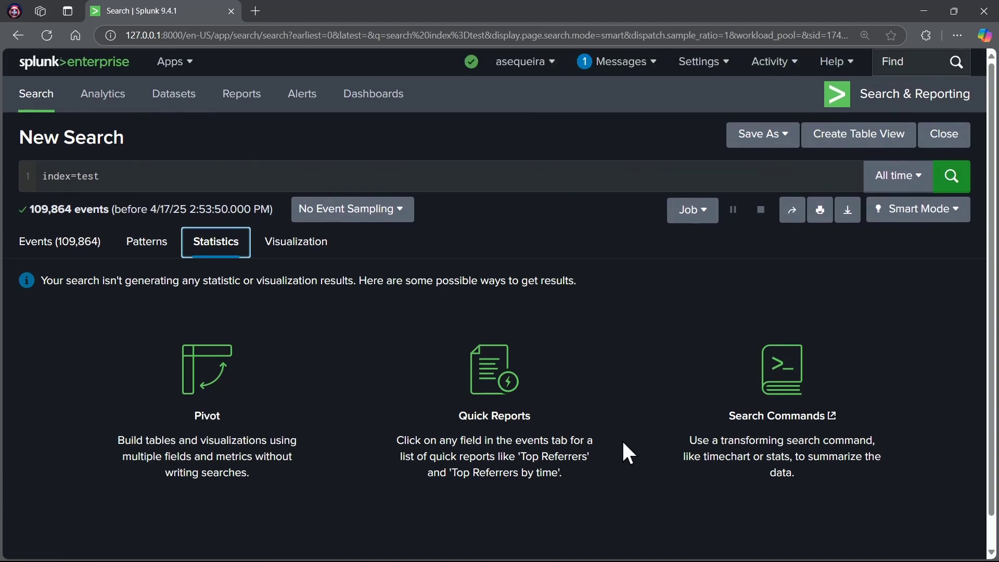
{"action": "mouse_move", "coordinate": [147, 328]}
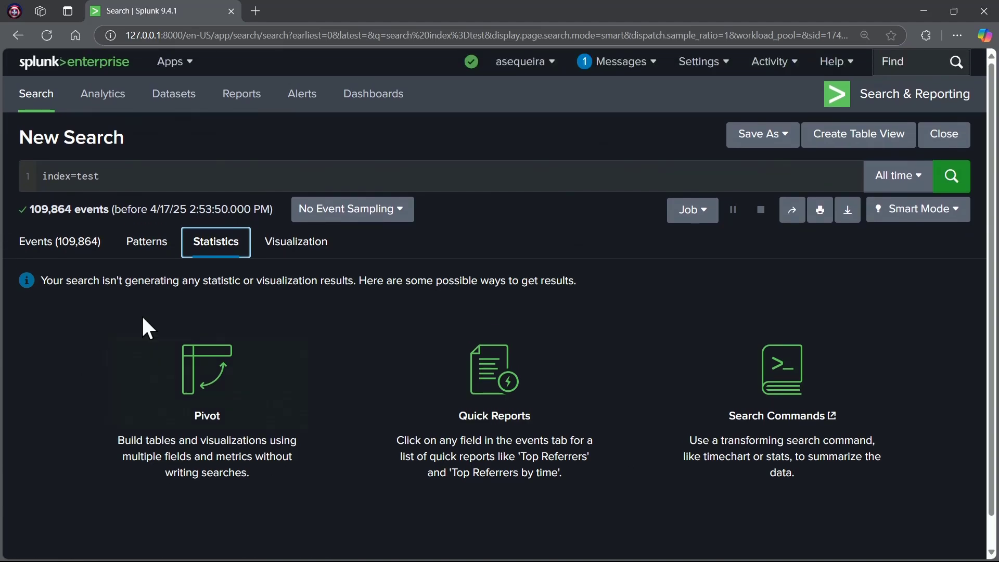
{"action": "mouse_move", "coordinate": [296, 242]}
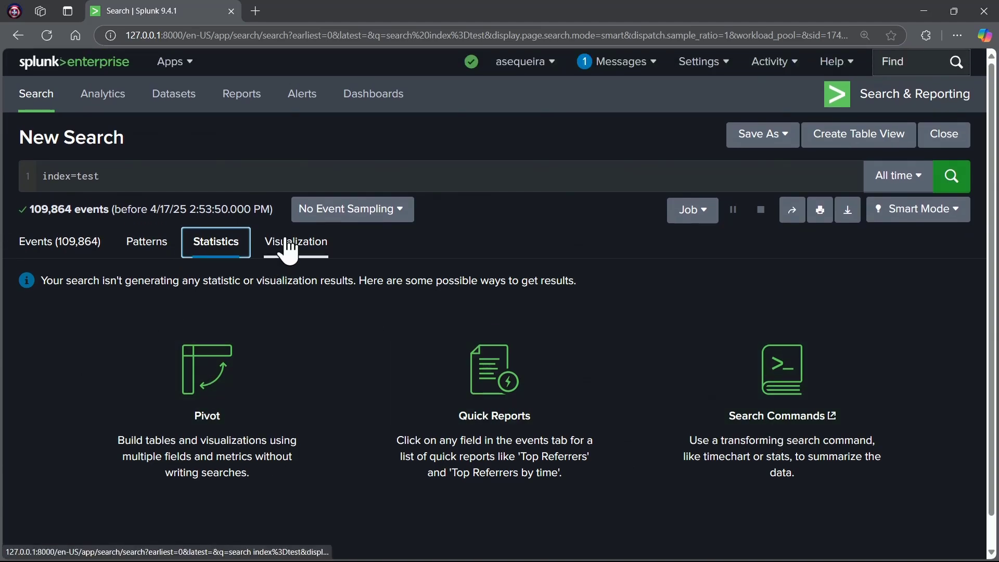
{"action": "left_click", "coordinate": [294, 241]}
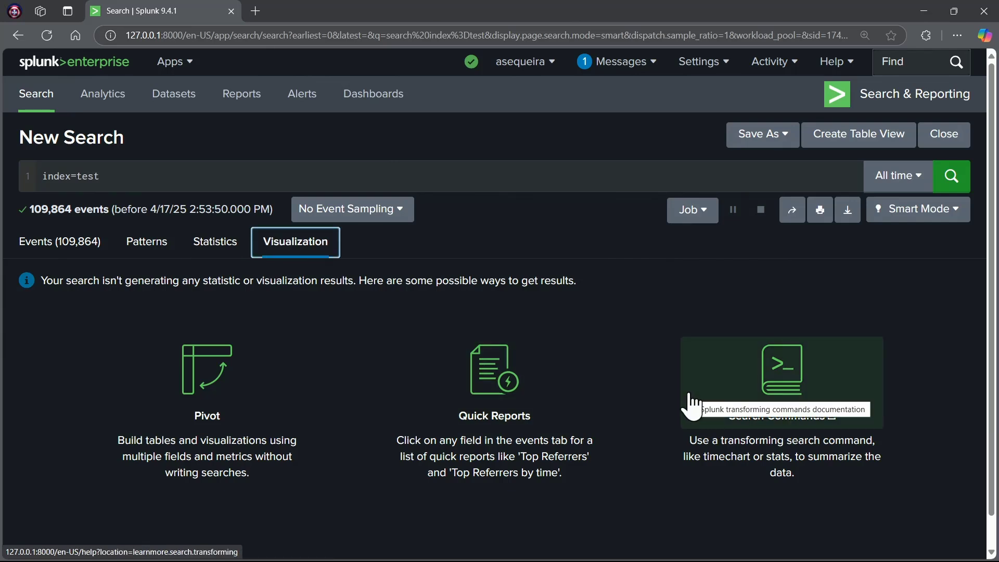
{"action": "mouse_move", "coordinate": [342, 377]}
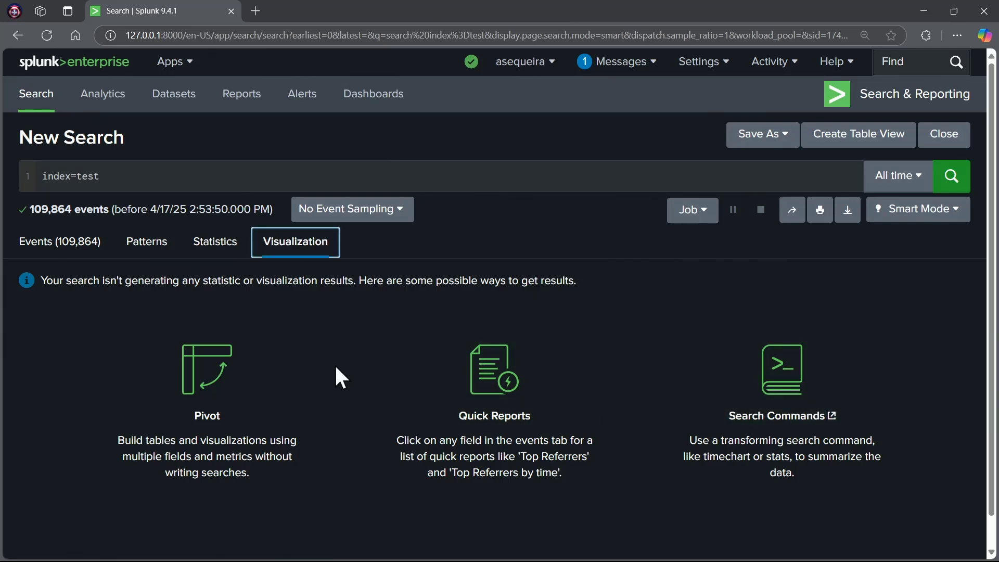
{"action": "left_click", "coordinate": [216, 241]}
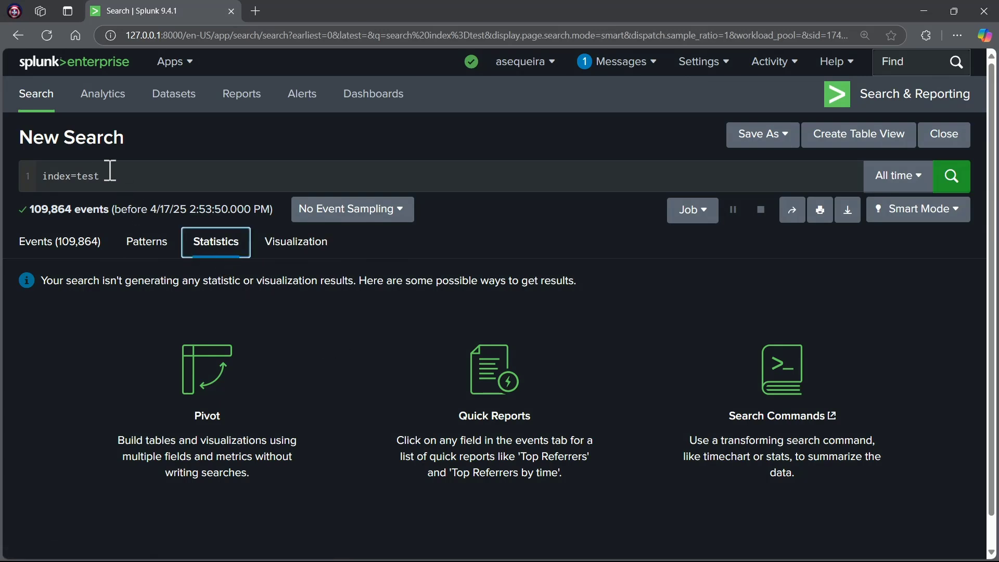
{"action": "left_click", "coordinate": [70, 177]}
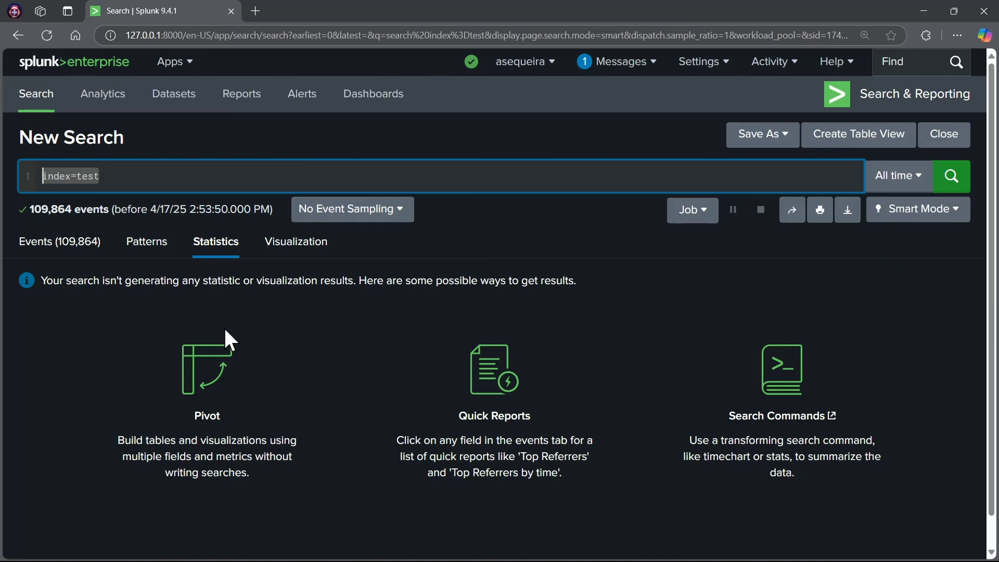
{"action": "mouse_move", "coordinate": [417, 408]}
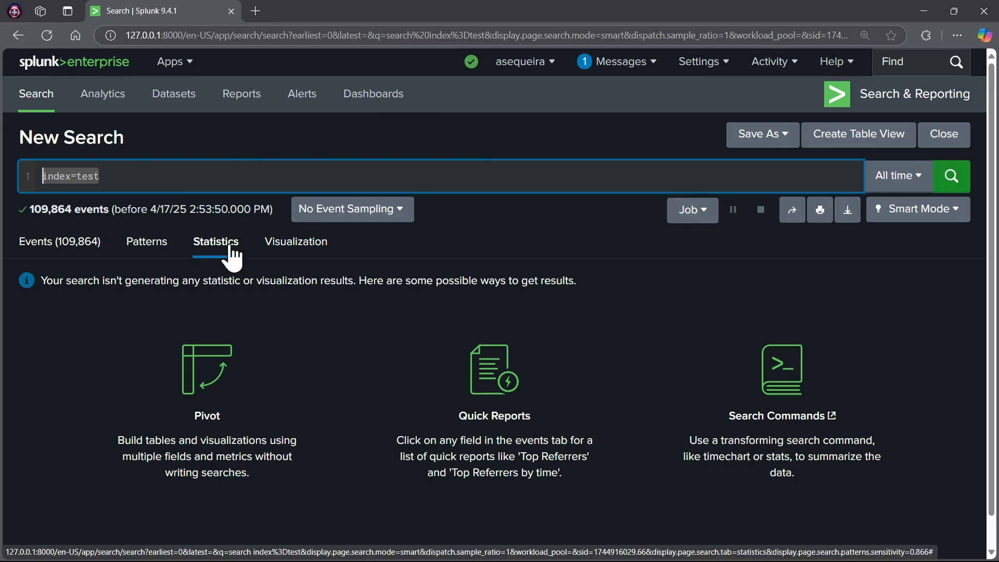
{"action": "mouse_move", "coordinate": [302, 246]}
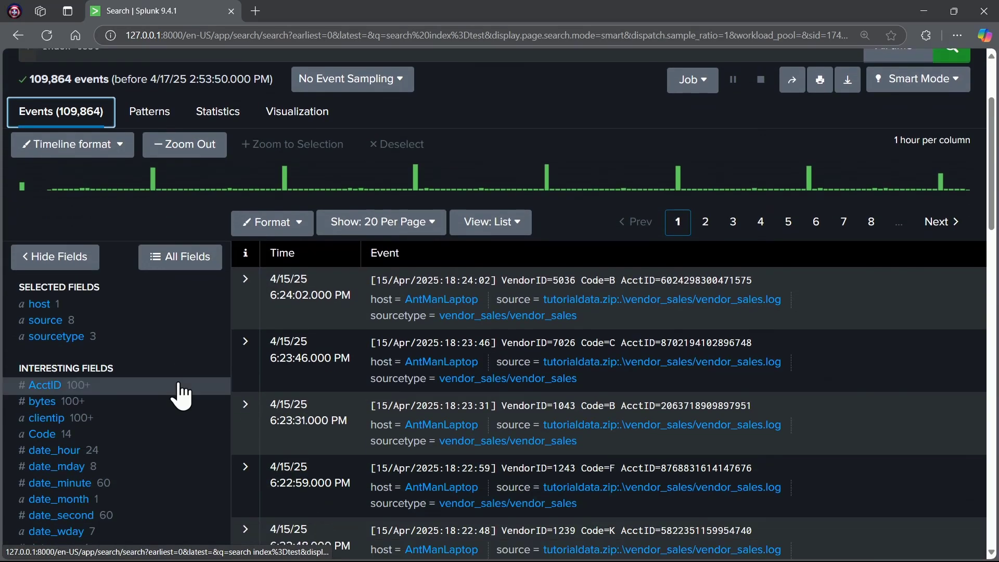
{"action": "scroll", "scroll_direction": "down", "scroll_amount": 3}
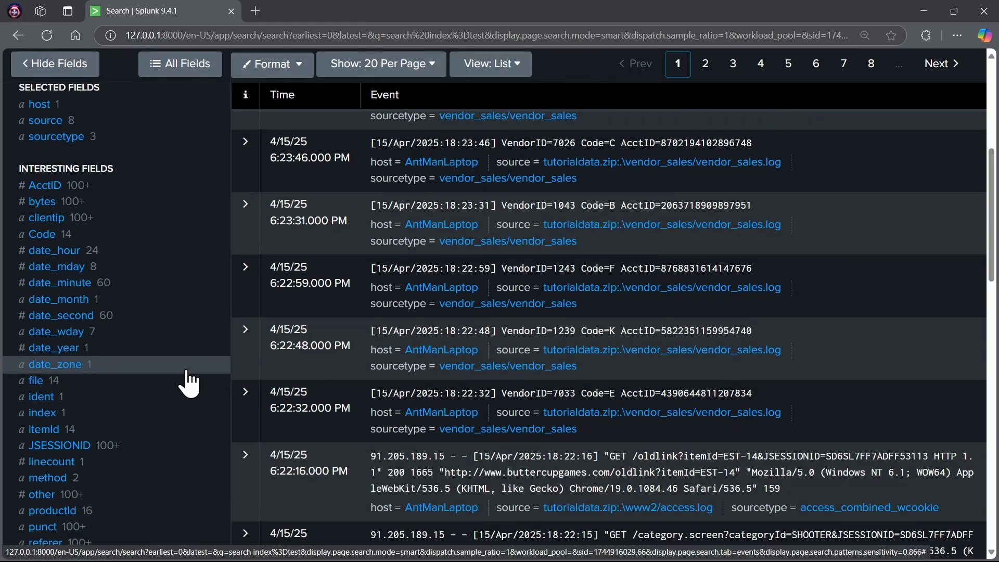
{"action": "scroll", "scroll_direction": "down", "scroll_amount": 3}
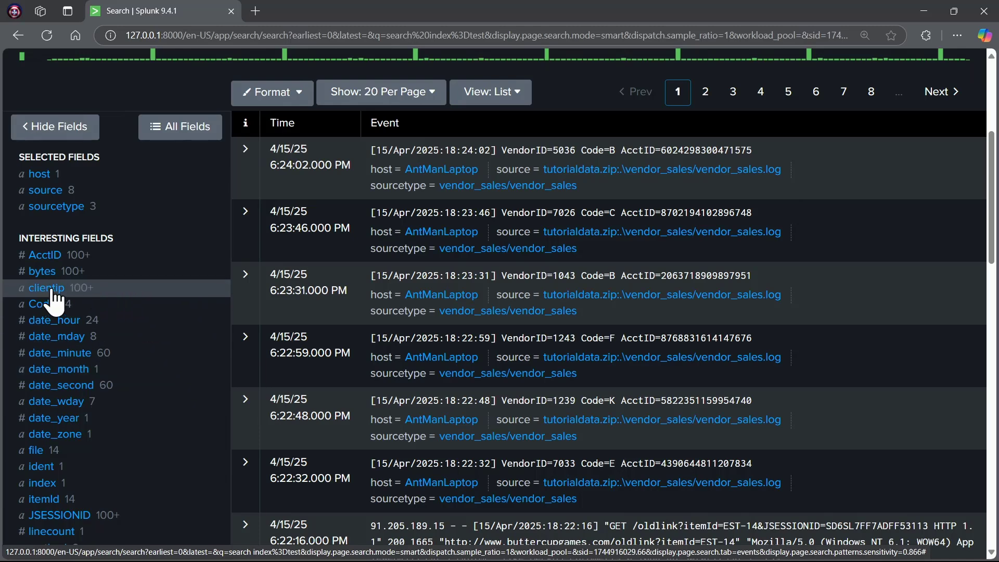
{"action": "left_click", "coordinate": [47, 288]}
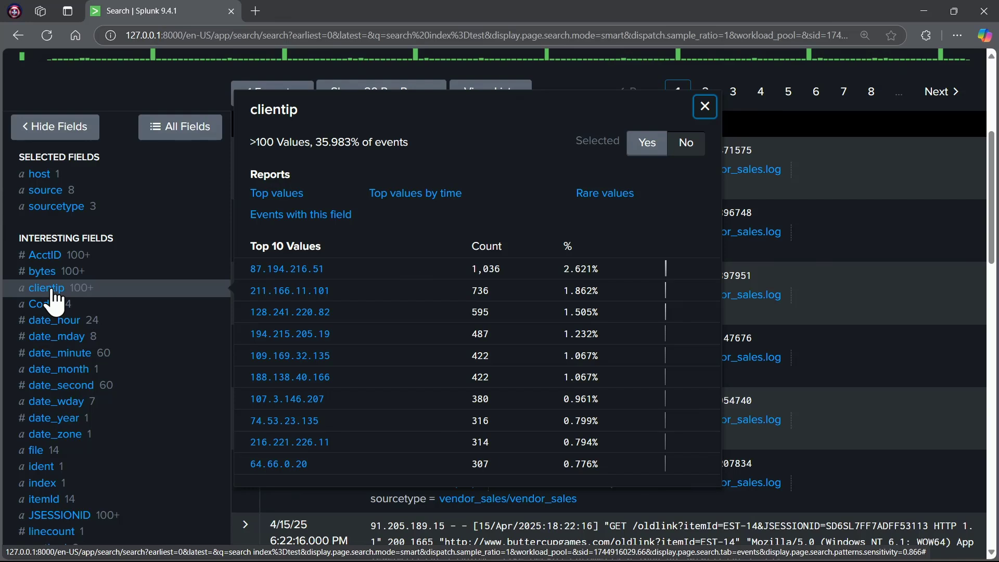
{"action": "mouse_move", "coordinate": [381, 366]}
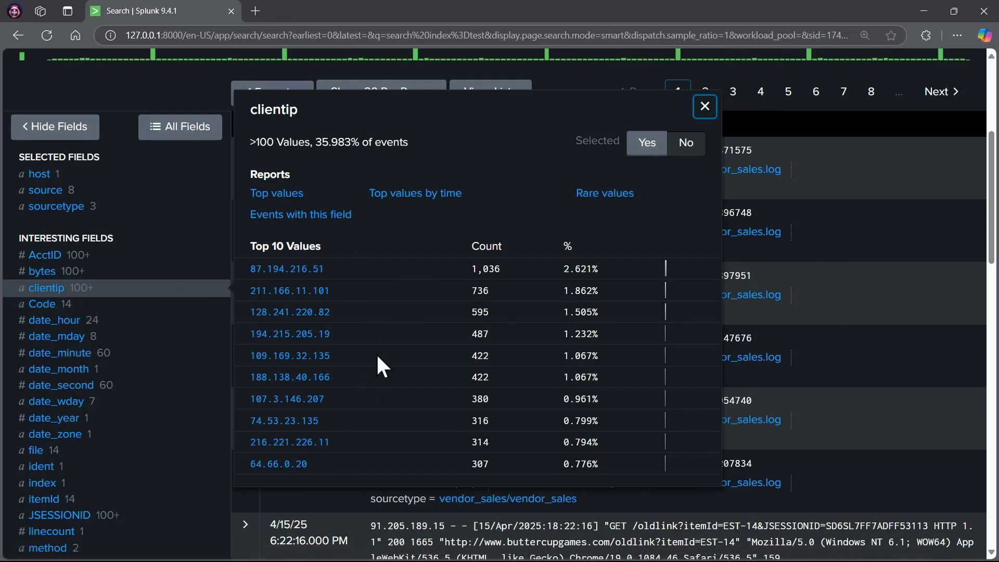
{"action": "mouse_move", "coordinate": [310, 134]}
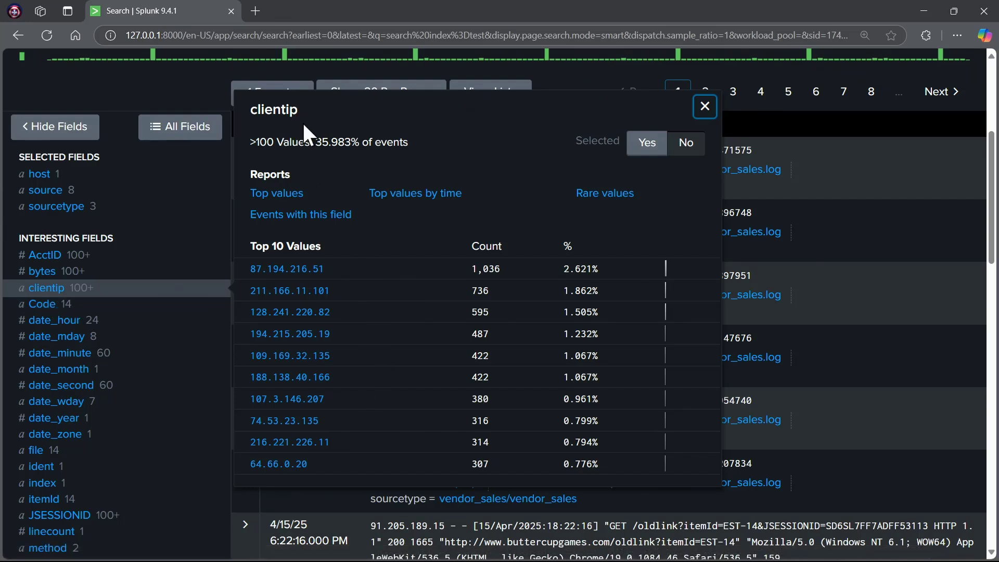
{"action": "left_click", "coordinate": [704, 106]}
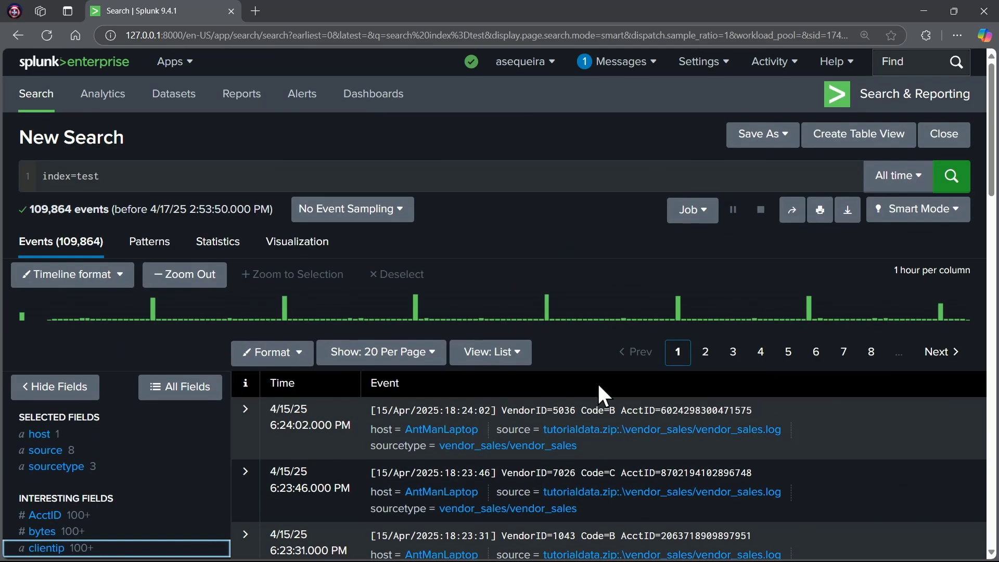
- Add a second query line reading '| top clientip' after index=test, without running it
{"action": "left_click", "coordinate": [229, 177]}
{"action": "type", "text": "|"}
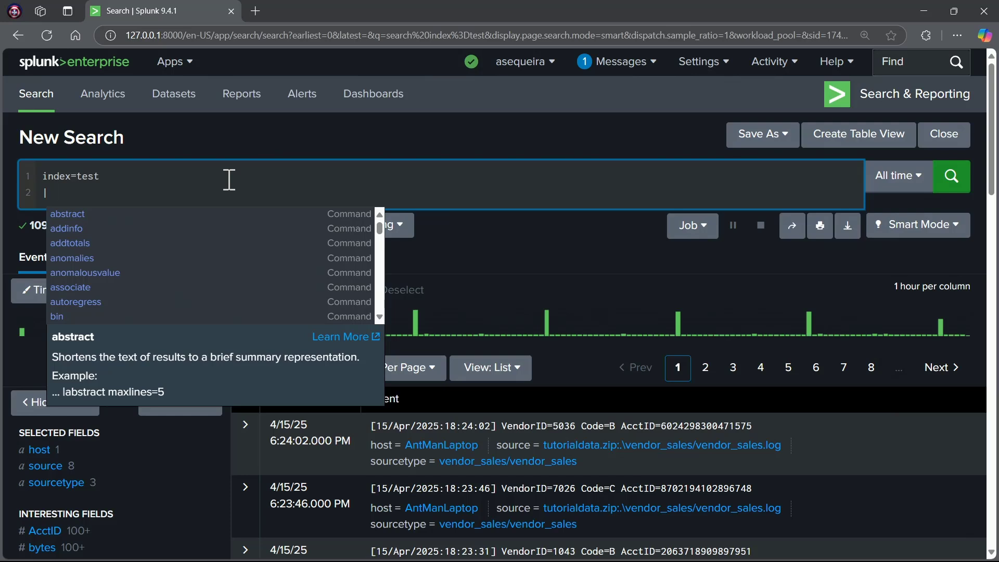
{"action": "type", "text": "top"}
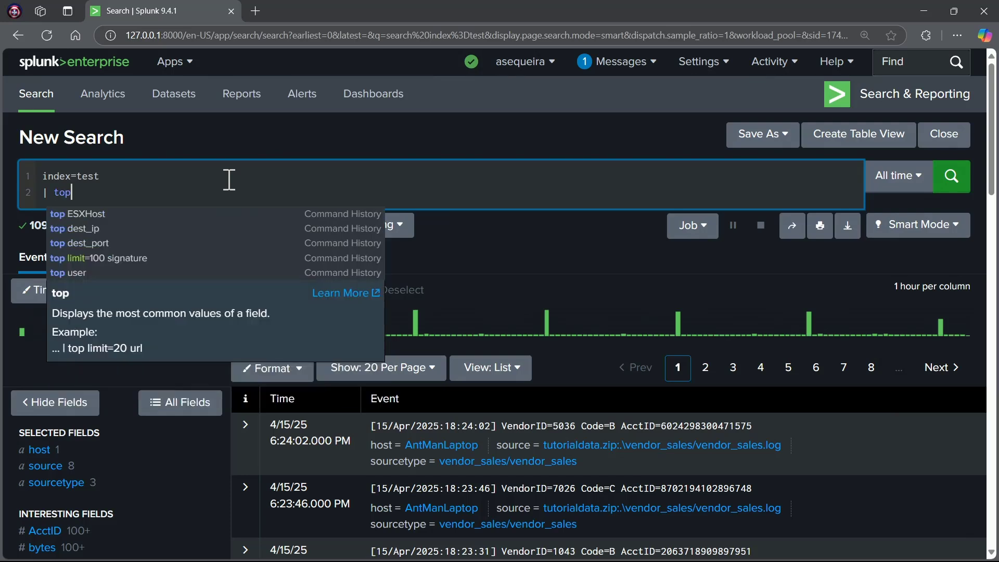
{"action": "type", "text": "clie"}
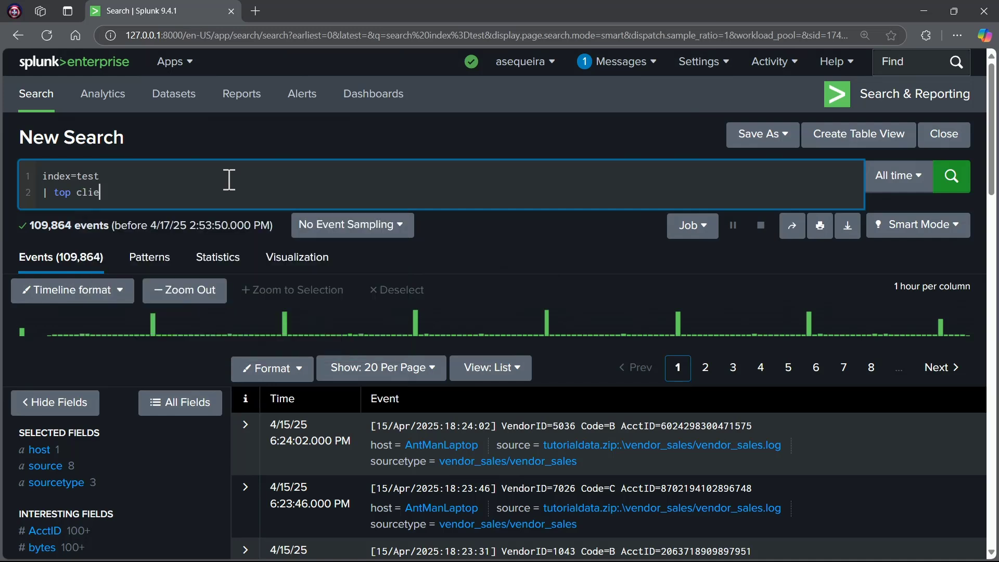
{"action": "type", "text": "ntip"}
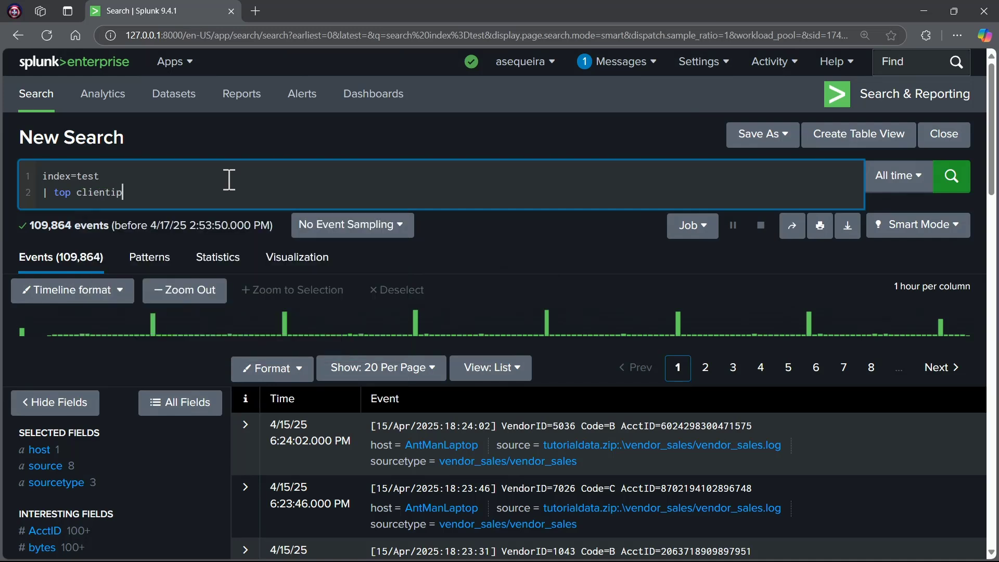
{"action": "mouse_move", "coordinate": [235, 185]}
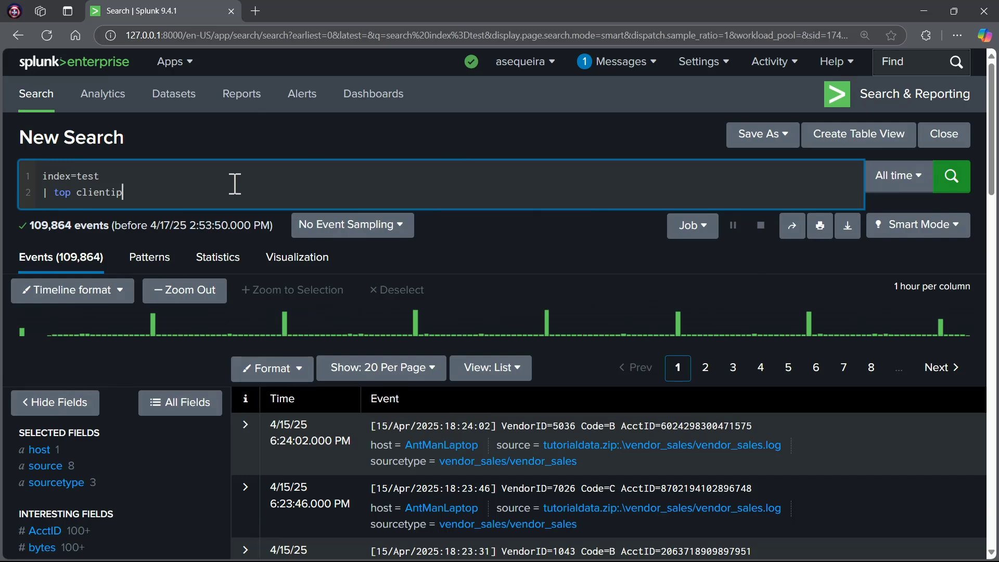
{"action": "mouse_move", "coordinate": [107, 193]}
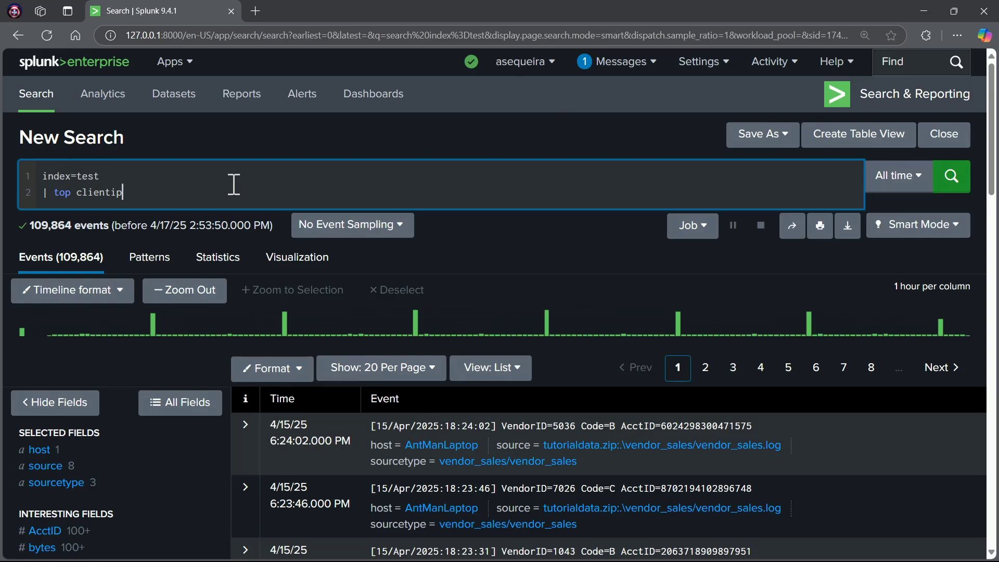
- Run 'index=test | top clientip' to get the 10-row client IP table led by 87.194.216.51
{"action": "left_click", "coordinate": [951, 177]}
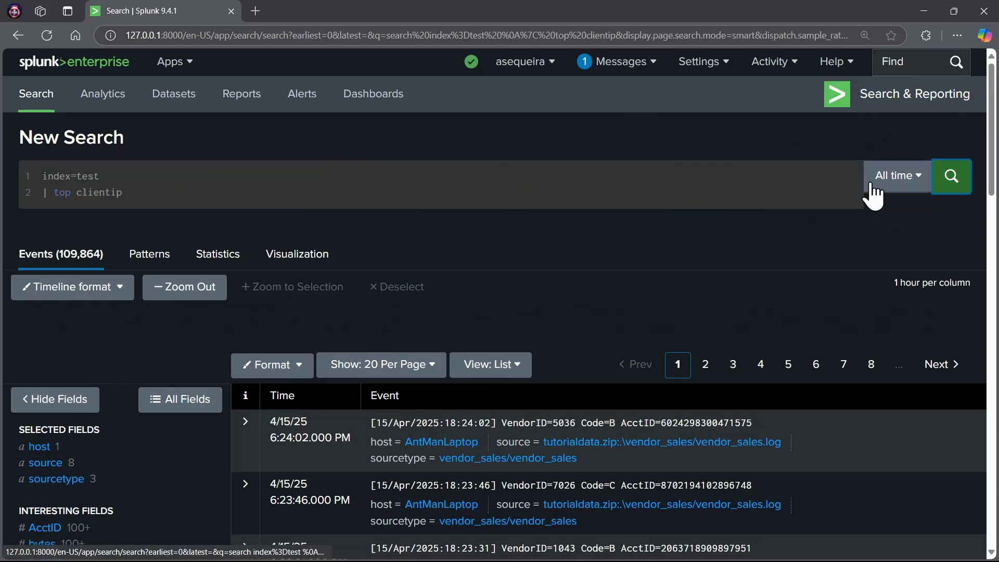
{"action": "left_click", "coordinate": [950, 176]}
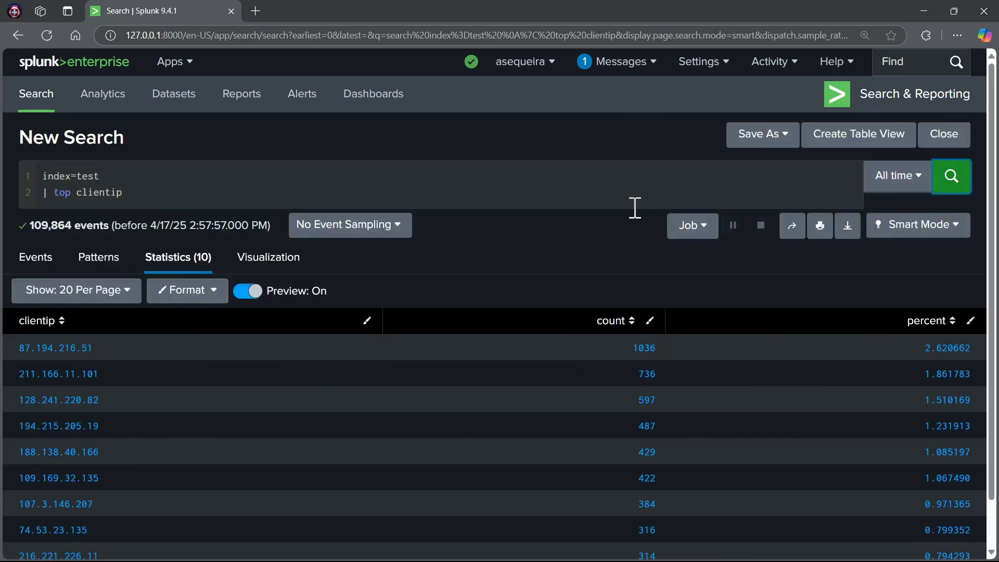
{"action": "mouse_move", "coordinate": [177, 257]}
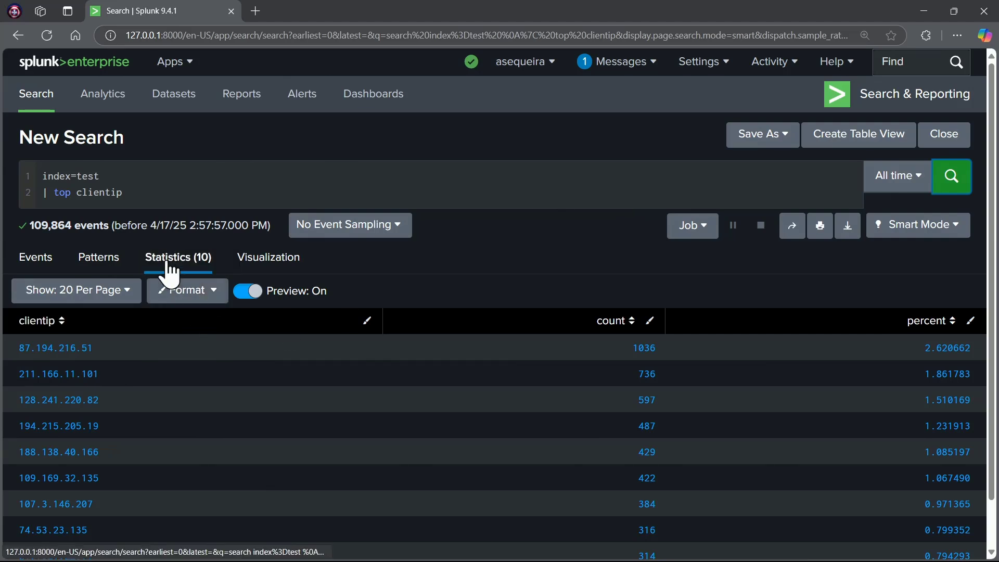
{"action": "mouse_move", "coordinate": [530, 243]}
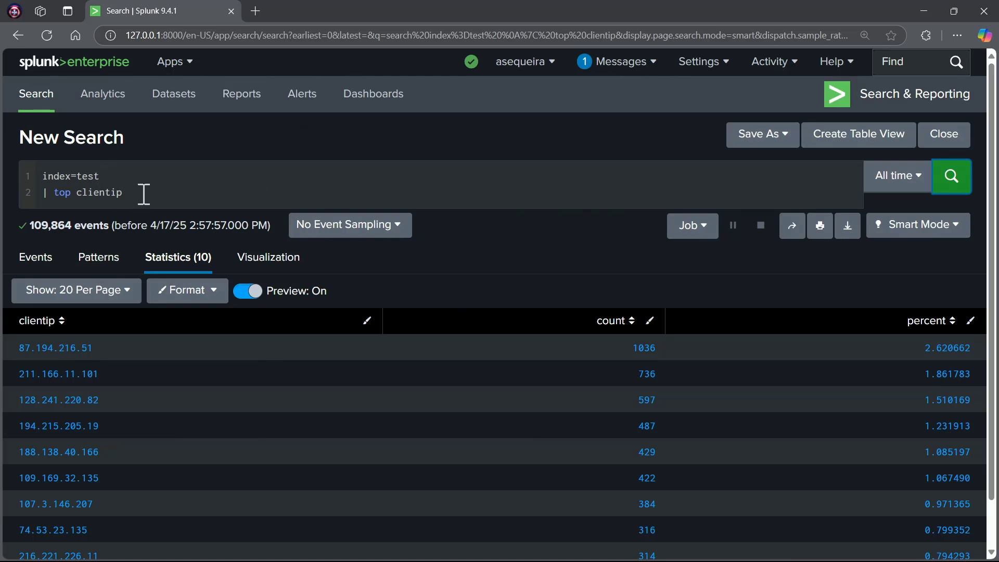
{"action": "mouse_move", "coordinate": [408, 225]}
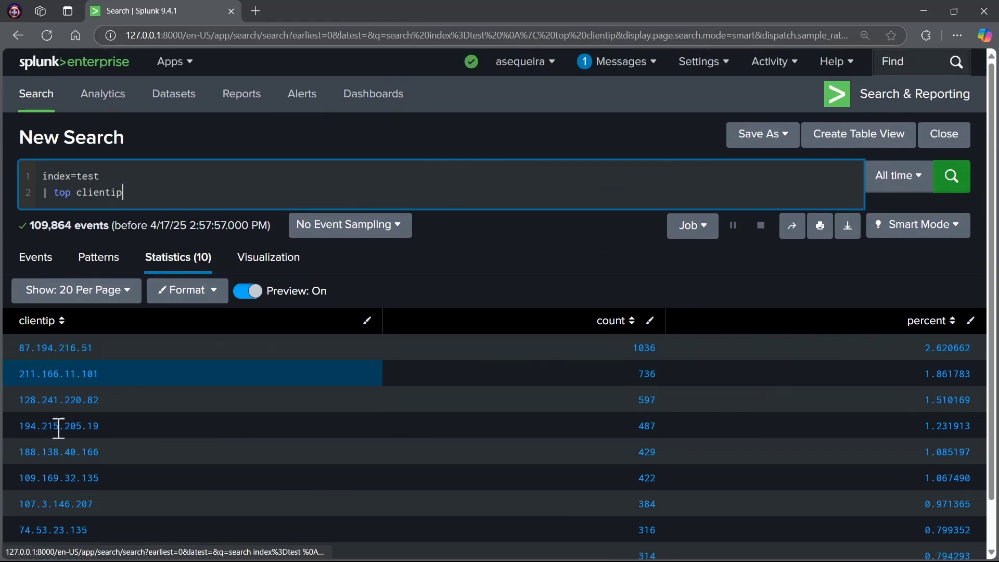
{"action": "scroll", "scroll_direction": "down", "scroll_amount": 3}
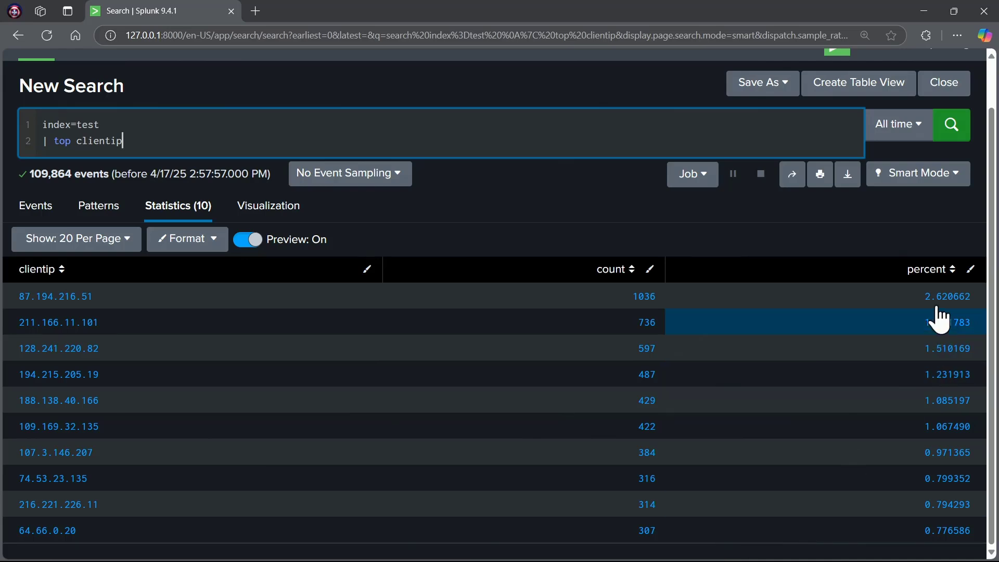
{"action": "mouse_move", "coordinate": [806, 490]}
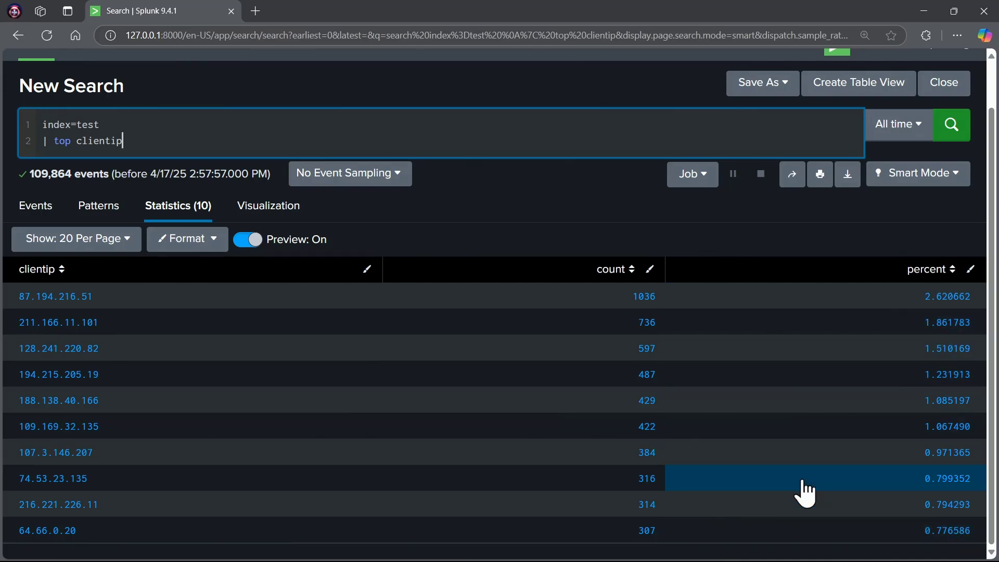
{"action": "mouse_move", "coordinate": [577, 241]}
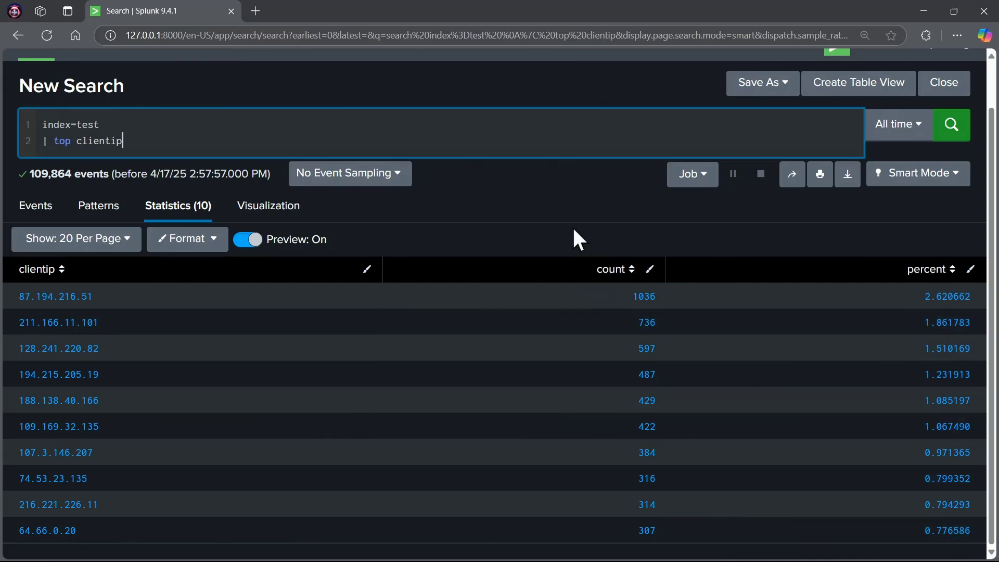
{"action": "mouse_move", "coordinate": [321, 214]}
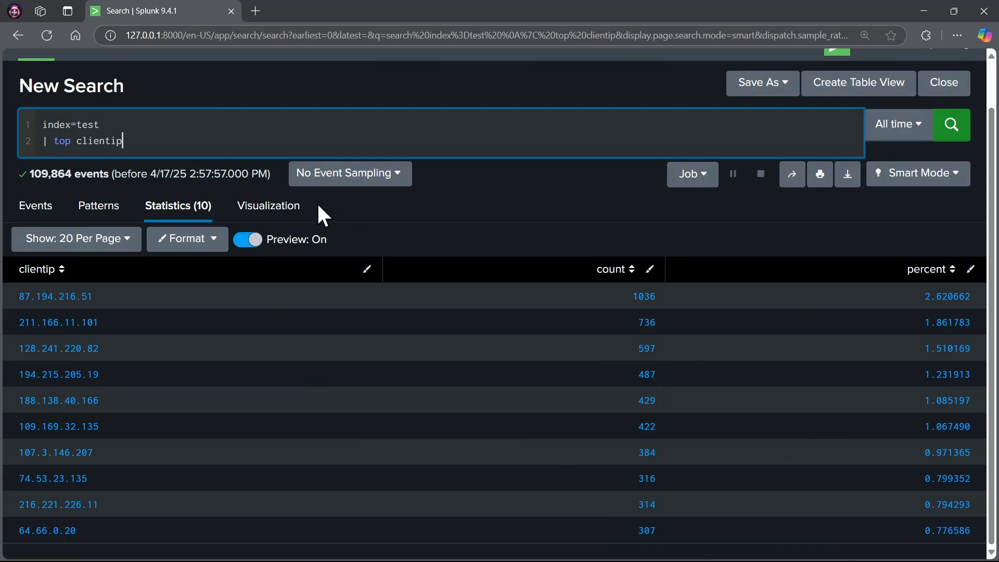
- Chart the top client IPs as columns and edit the query to 'top clientip limit=5'
{"action": "left_click", "coordinate": [267, 205]}
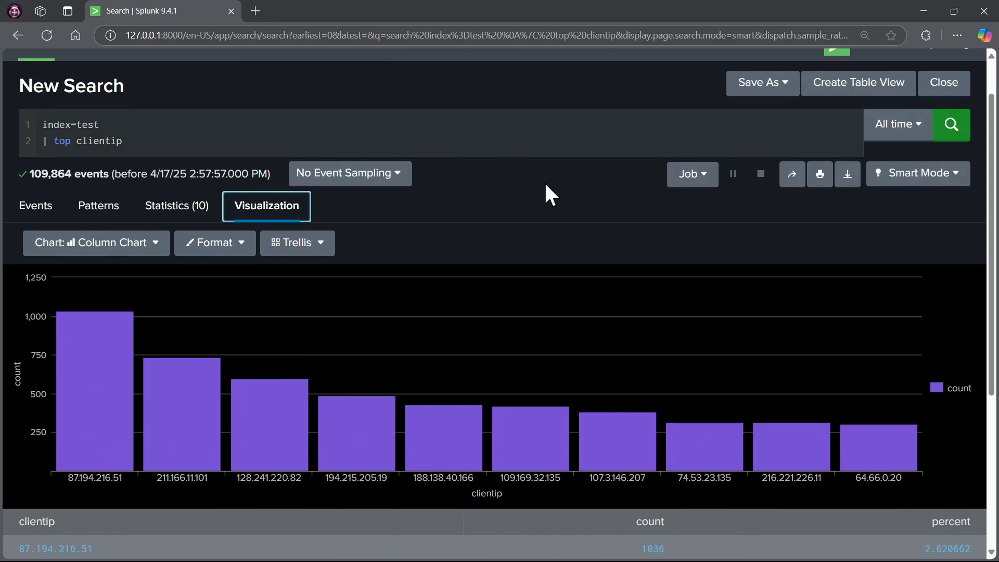
{"action": "left_click", "coordinate": [255, 140]}
{"action": "type", "text": " limit"}
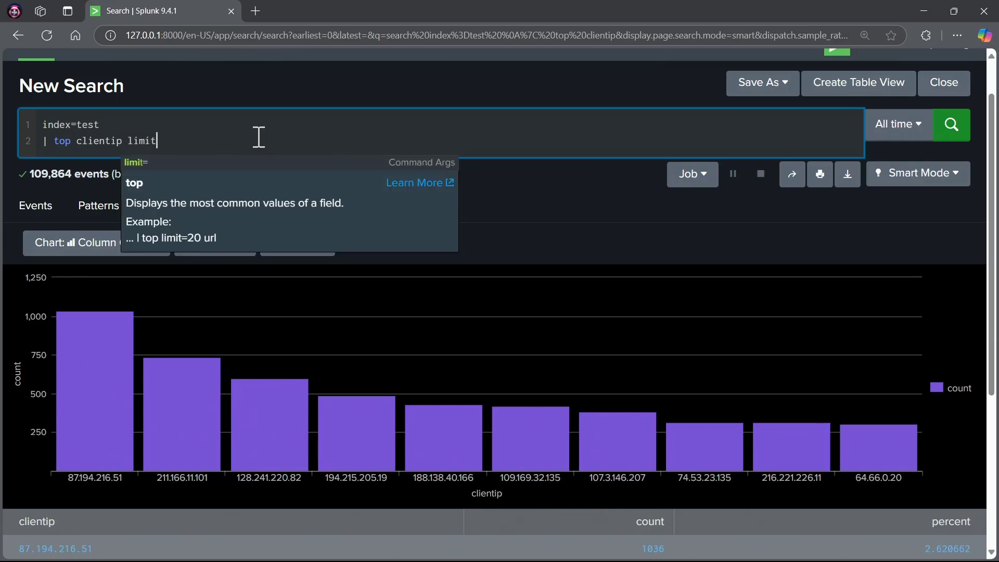
{"action": "type", "text": "=5"}
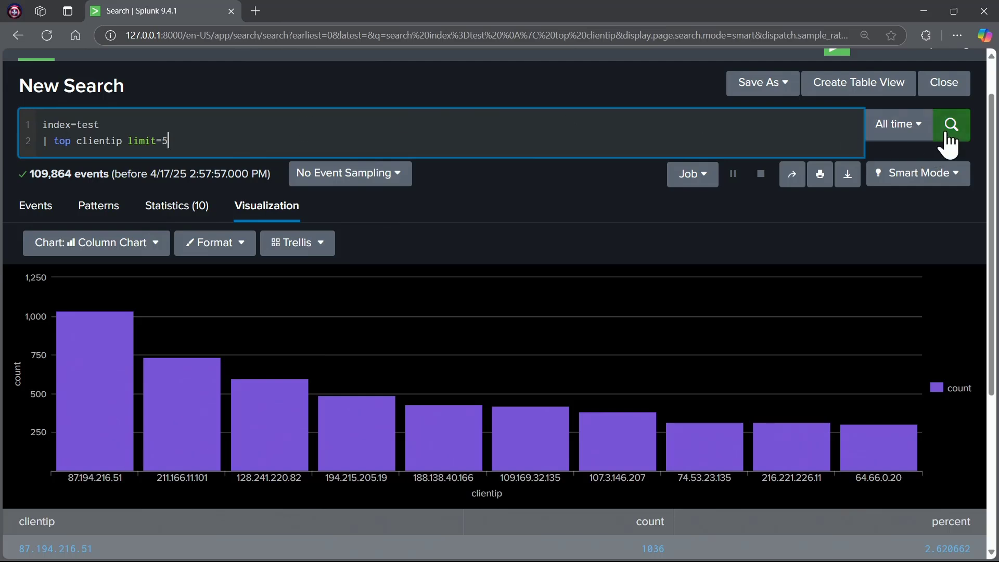
- Rerun with limit=5, display the five IPs as a pie chart, then select the top line for removal
{"action": "left_click", "coordinate": [951, 124]}
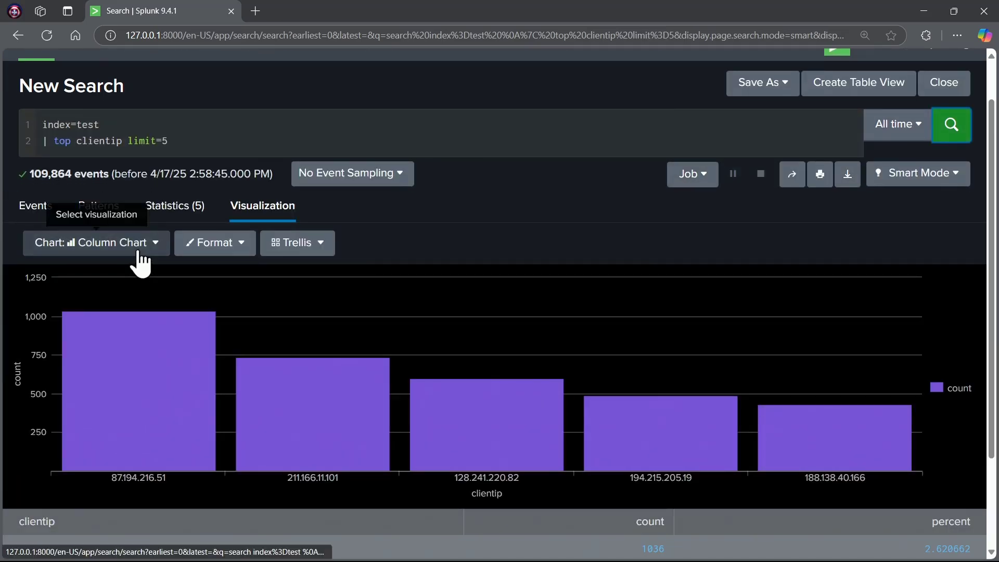
{"action": "left_click", "coordinate": [95, 243]}
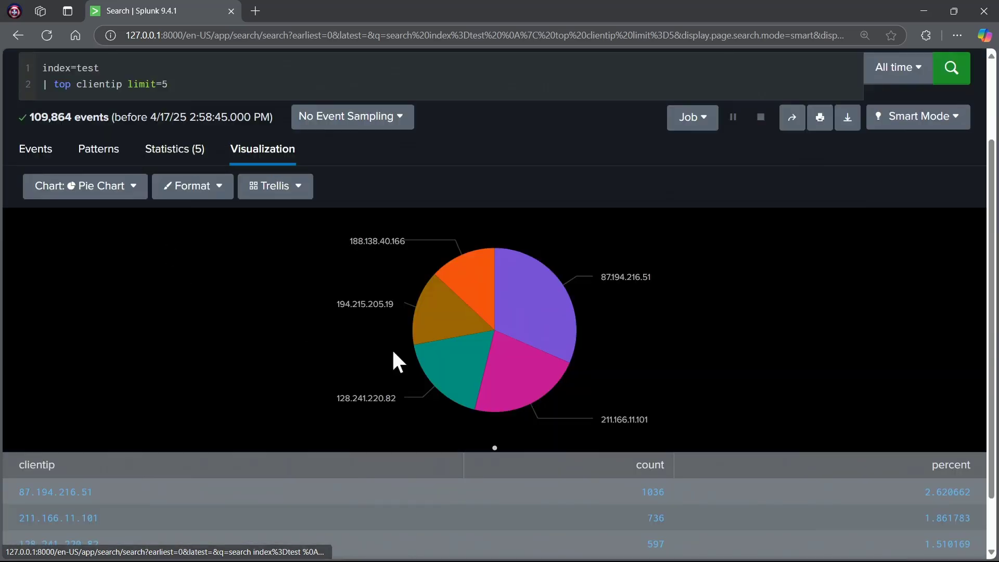
{"action": "mouse_move", "coordinate": [854, 376]}
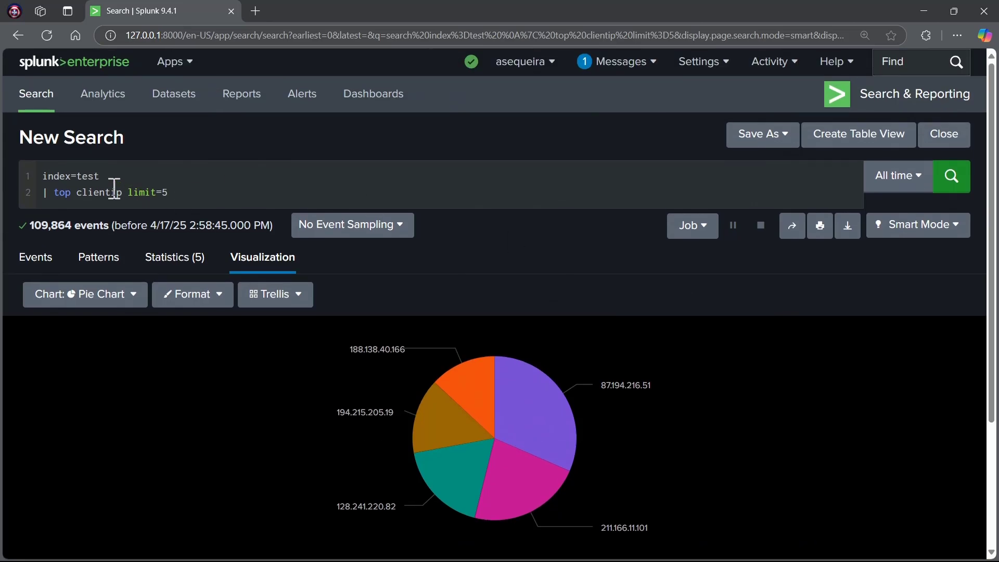
{"action": "double_click", "coordinate": [99, 193]}
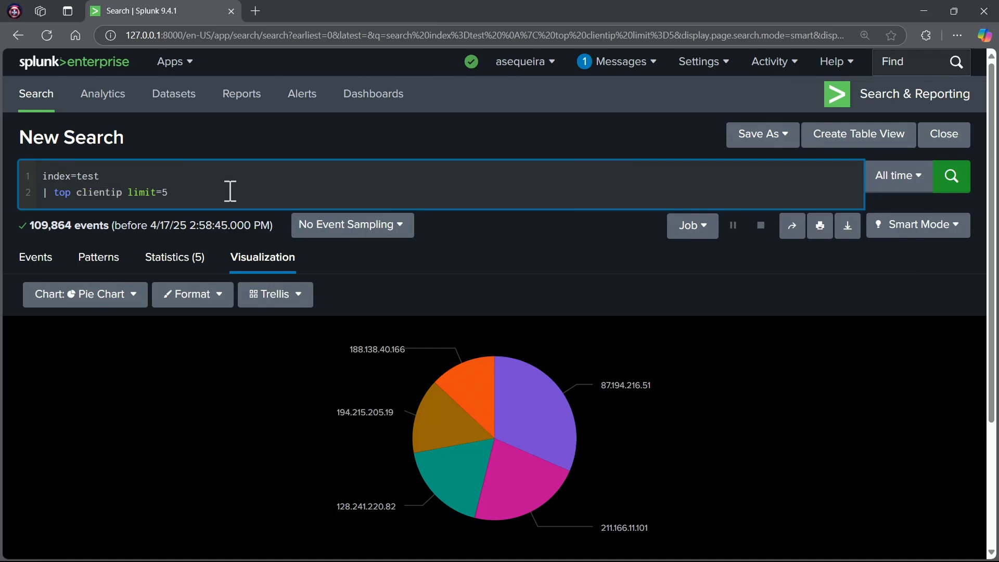
{"action": "double_click", "coordinate": [100, 193]}
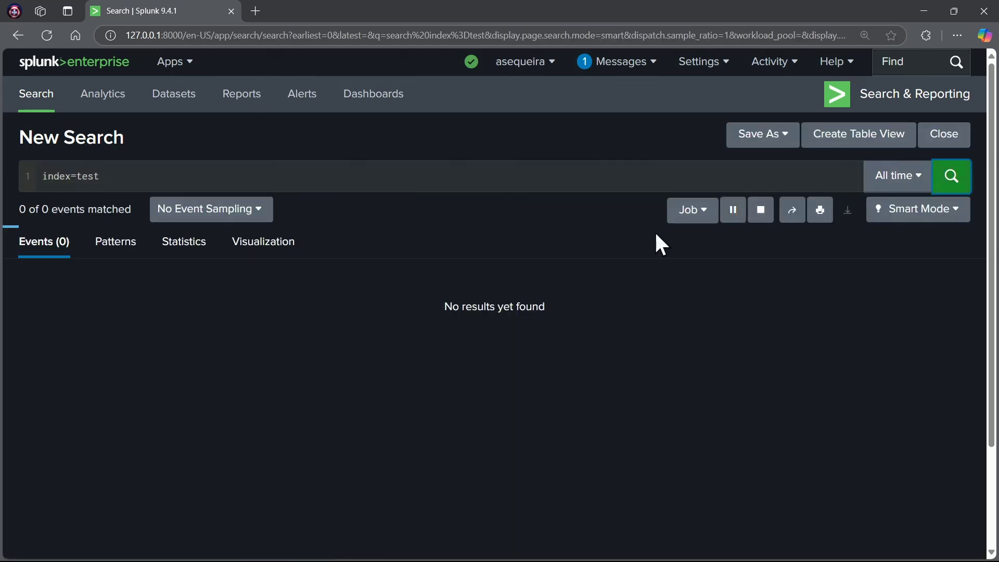
- Run plain index=test, check the empty Statistics and Visualization results, and return to the 109,864-event list
{"action": "left_click", "coordinate": [950, 176]}
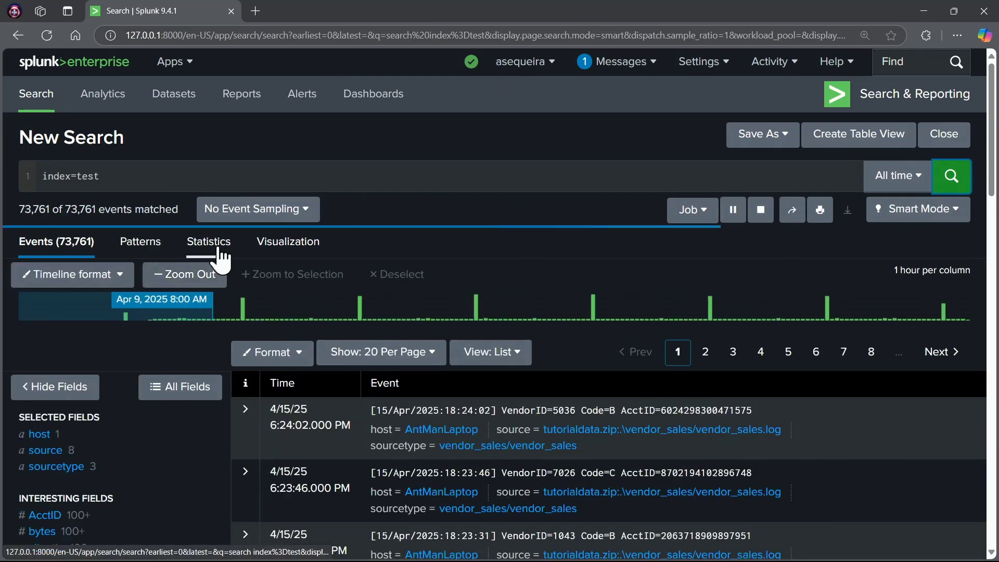
{"action": "left_click", "coordinate": [215, 241]}
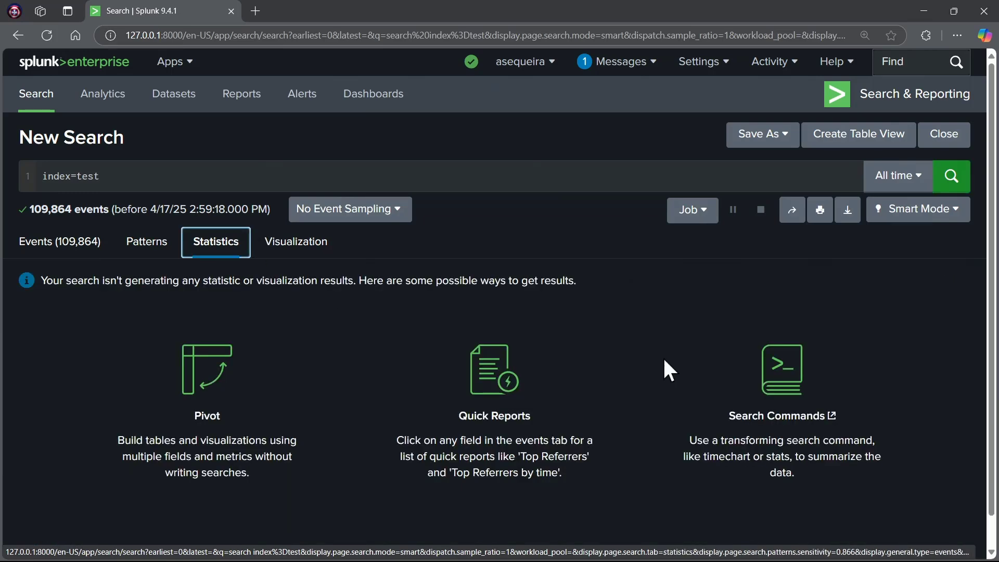
{"action": "left_click", "coordinate": [294, 242]}
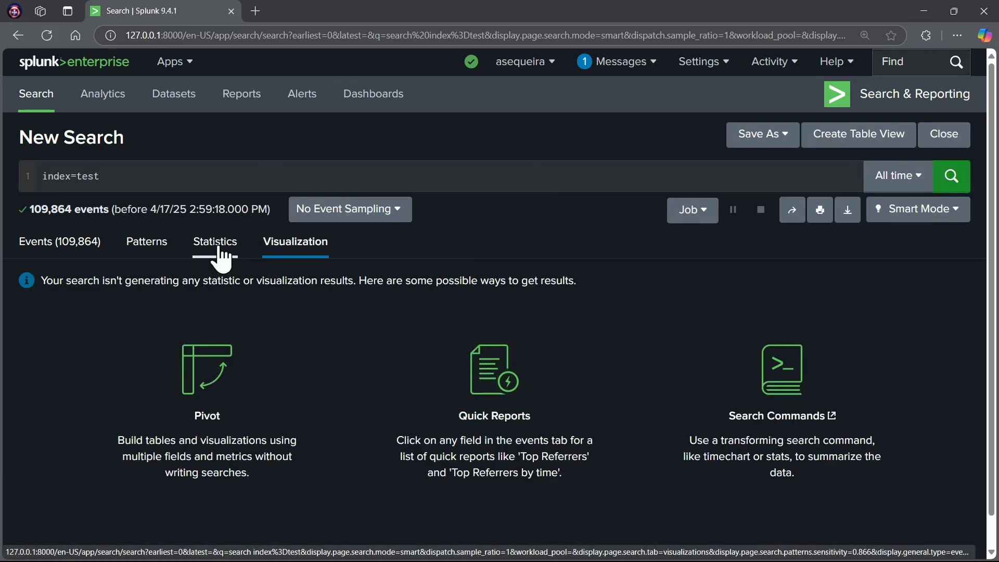
{"action": "left_click", "coordinate": [215, 242]}
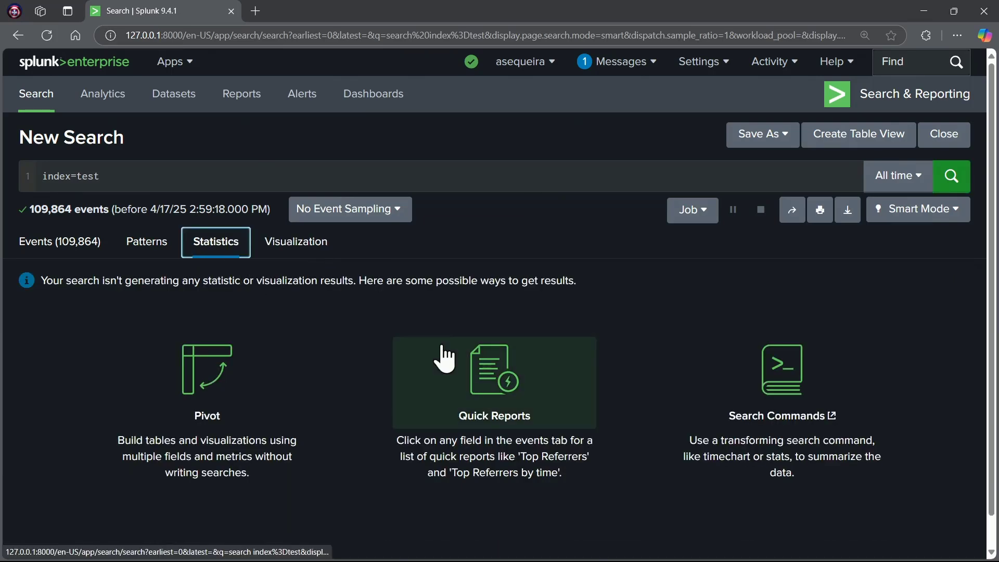
{"action": "left_click", "coordinate": [60, 242]}
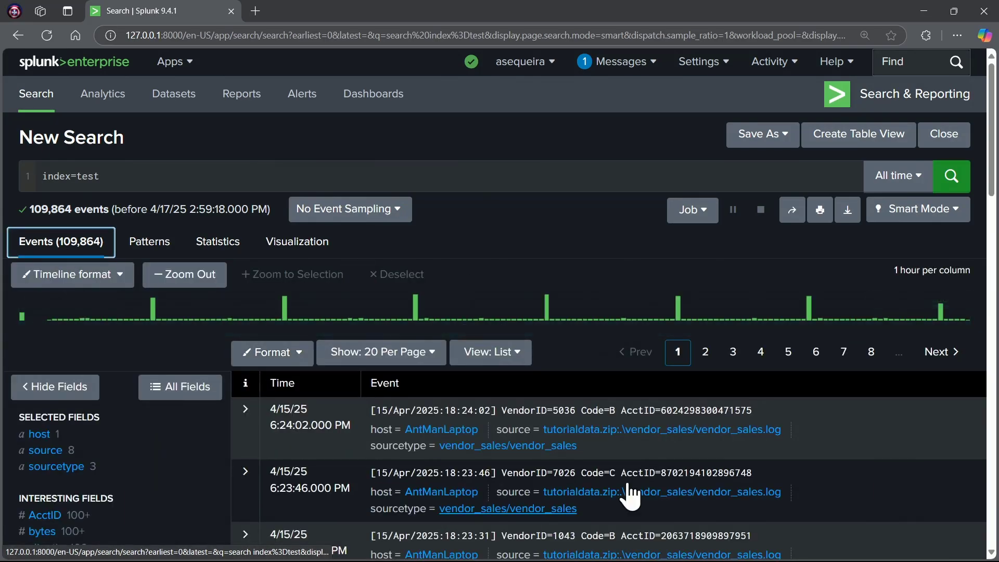
{"action": "scroll", "scroll_direction": "down", "scroll_amount": 3}
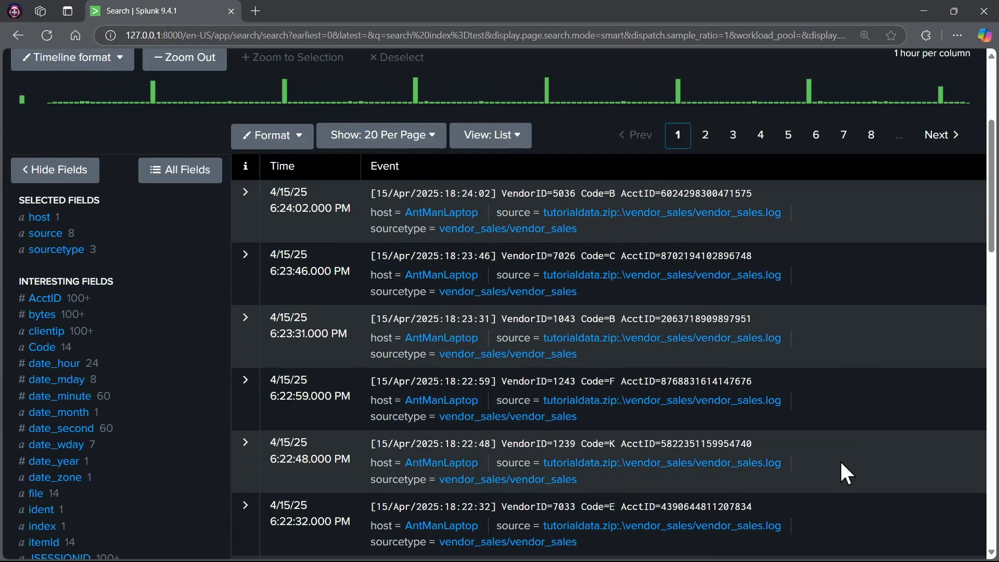